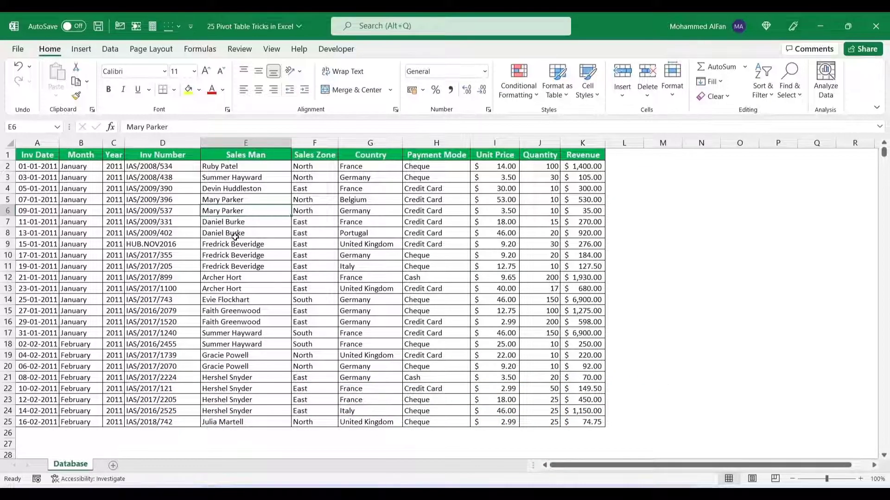
Format the sales range as a table and create an empty PivotTable from it on a new worksheet.
click(245, 233)
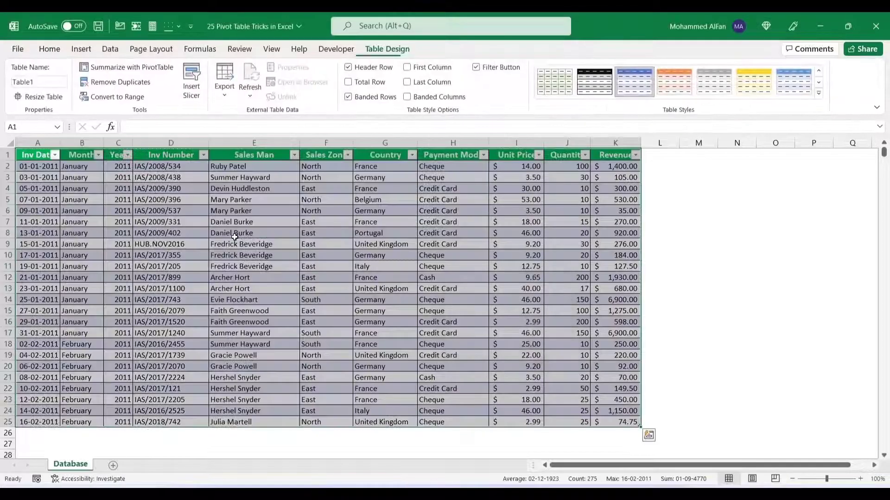
click(254, 233)
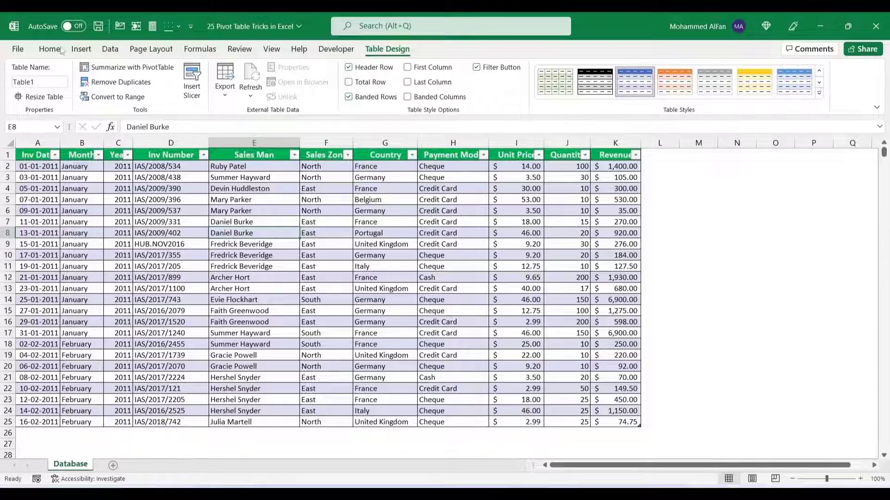
click(29, 79)
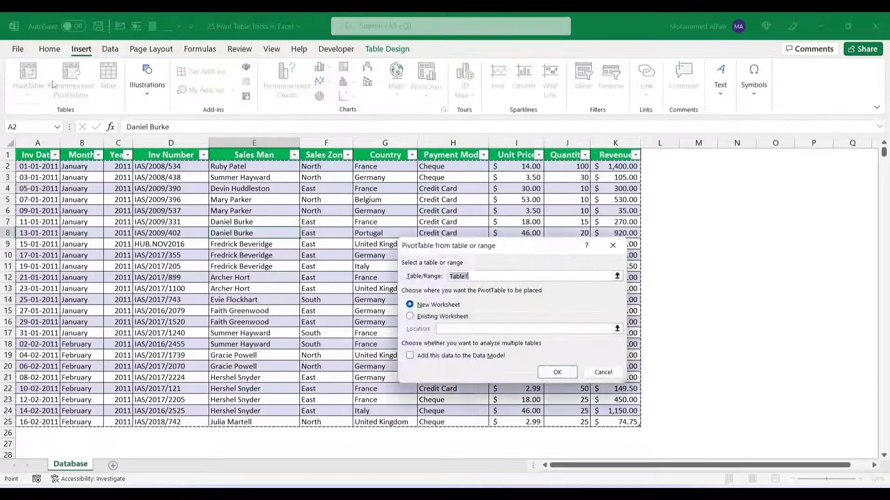
click(557, 373)
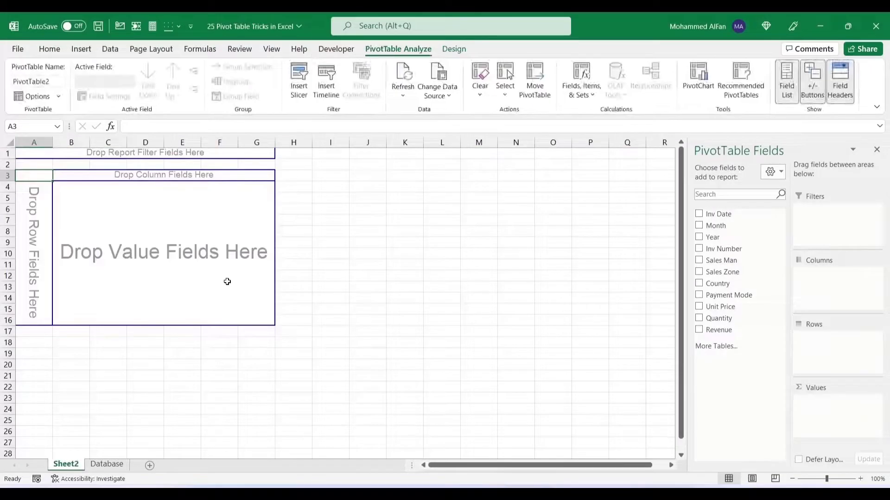
Put Sales Man in rows and sum Revenue, then return to the Database sheet for a new row.
click(698, 260)
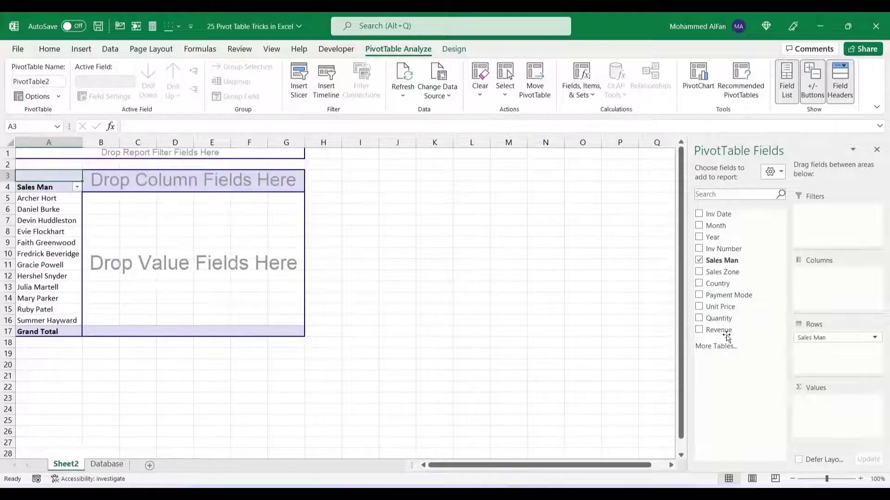
click(699, 330)
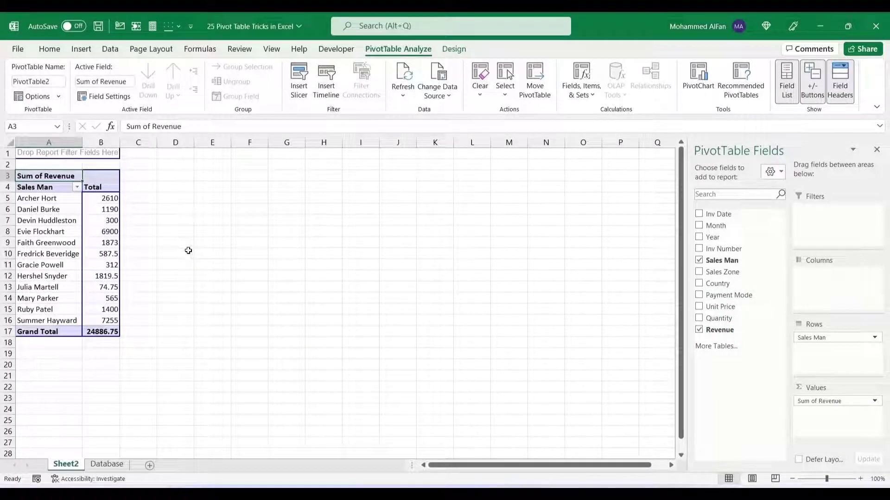
click(107, 464)
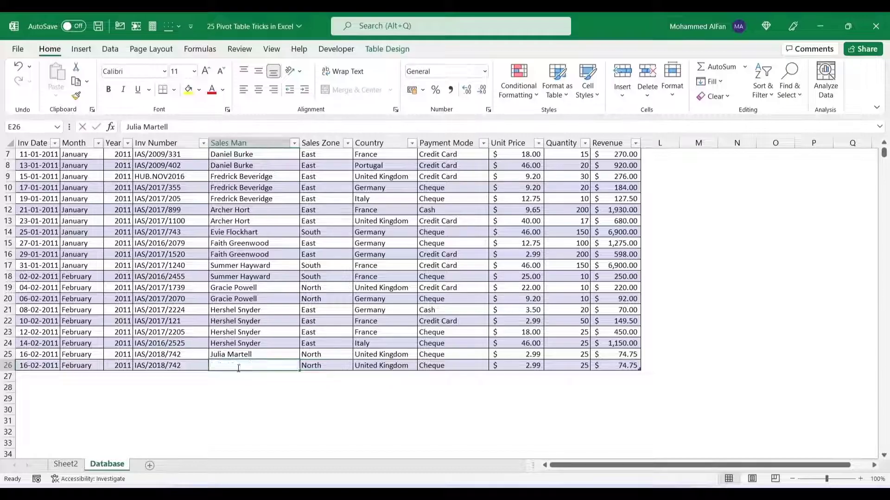
Enter 'Mohammed' as salesman in E26 and check the pivot's Grand Total updates to 24961.5.
text(Mohammed)
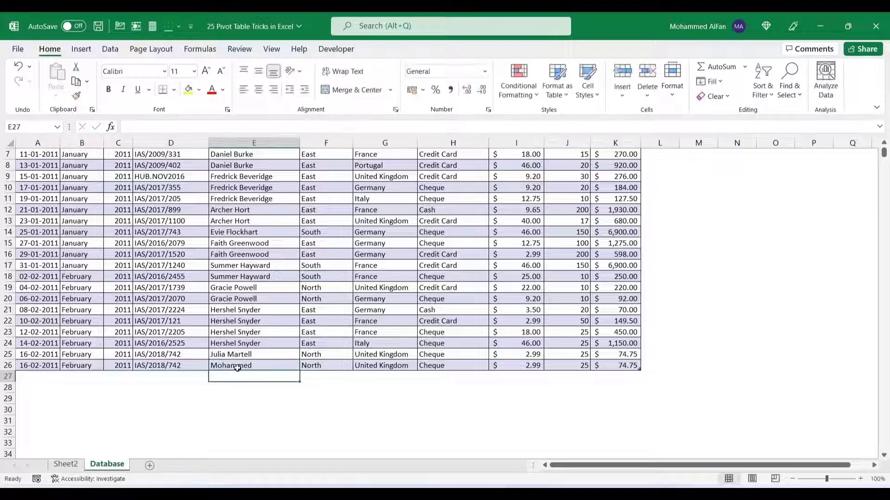
click(65, 465)
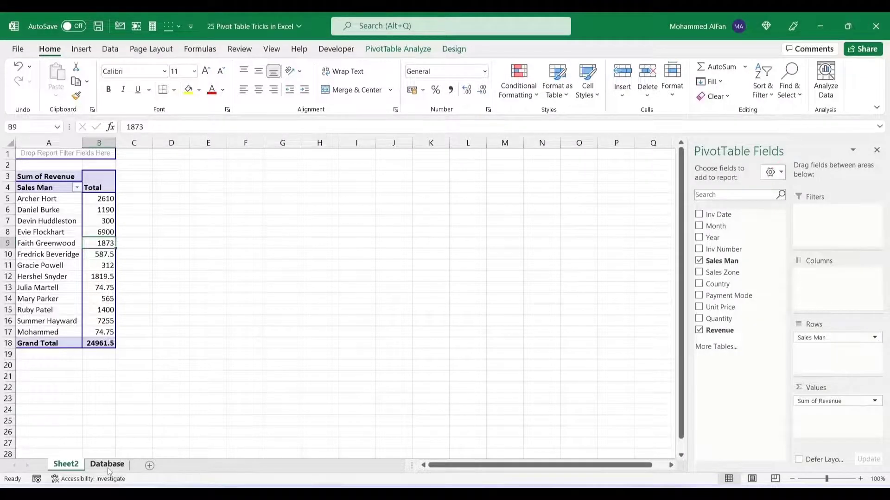
click(107, 464)
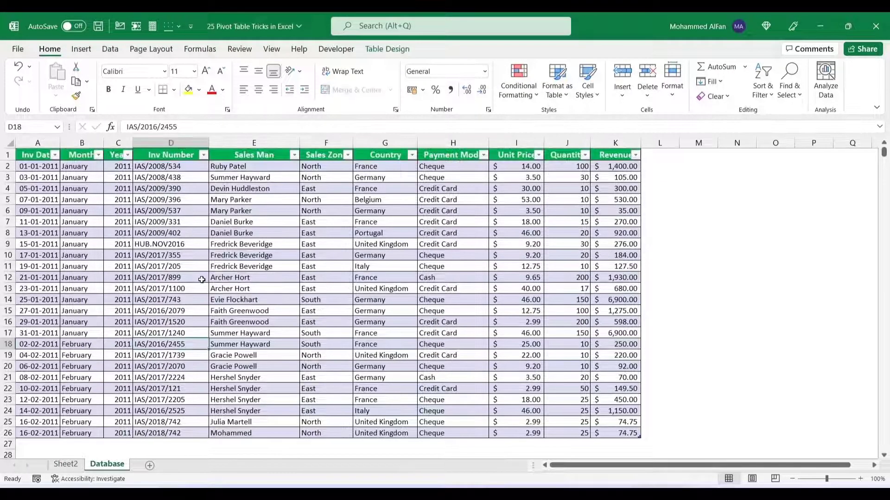
click(65, 464)
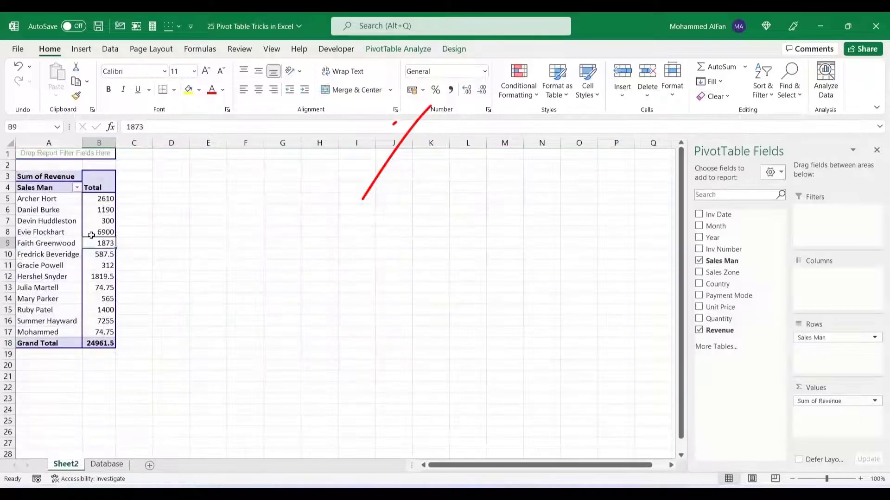
click(398, 49)
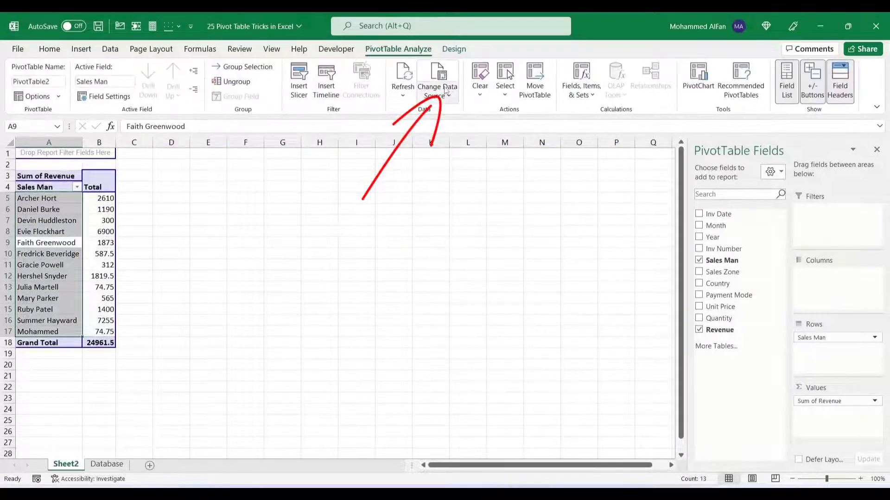
click(436, 87)
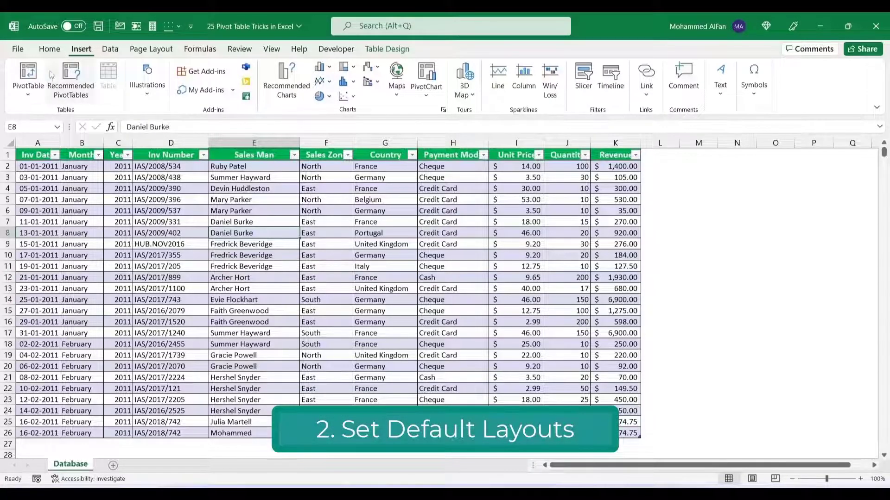
Create another empty PivotTable and untick Classic PivotTable layout in its Display options.
click(27, 79)
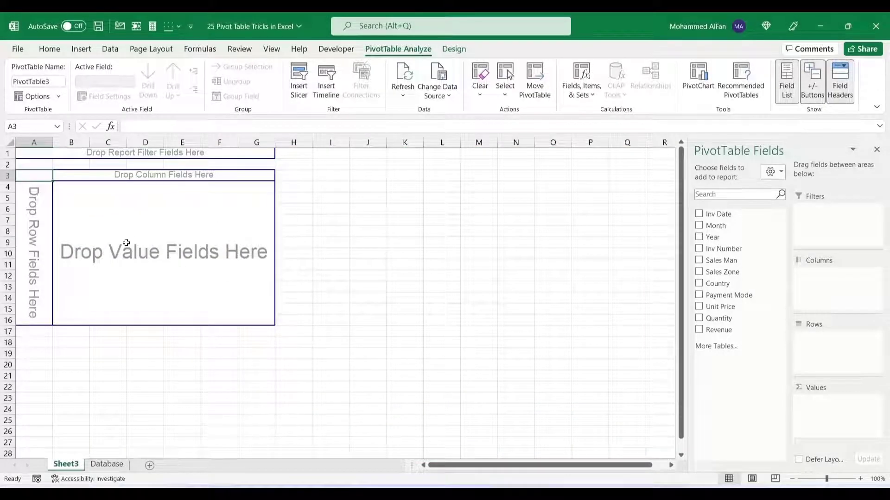
click(71, 199)
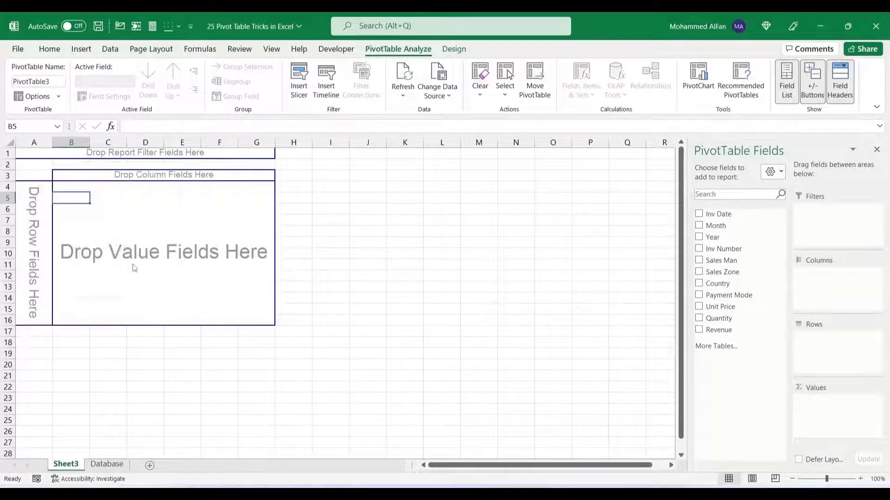
click(35, 97)
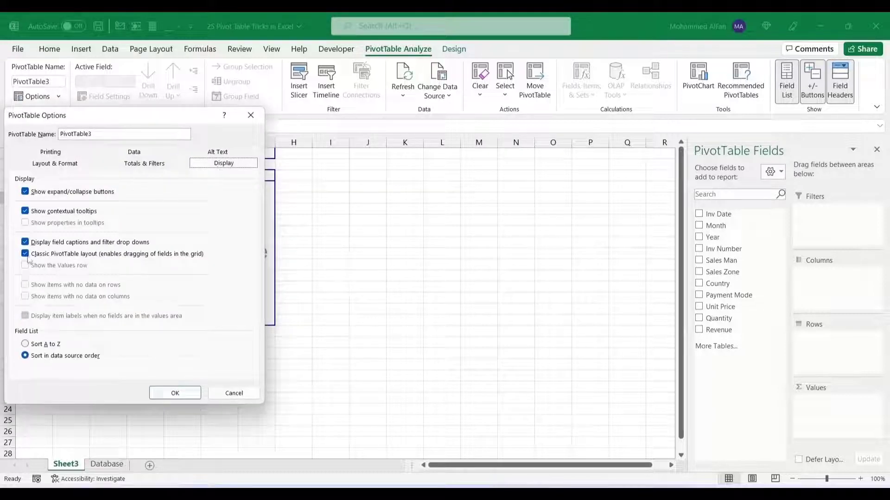
click(175, 393)
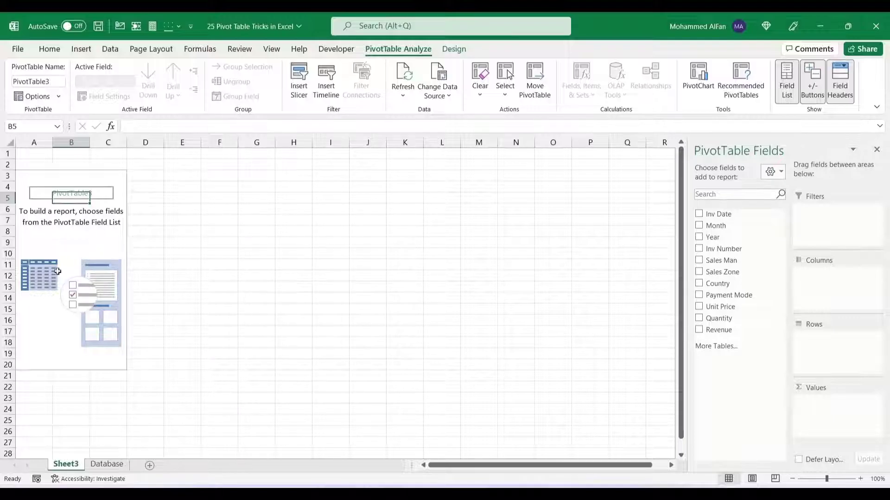
mouse_move(69, 273)
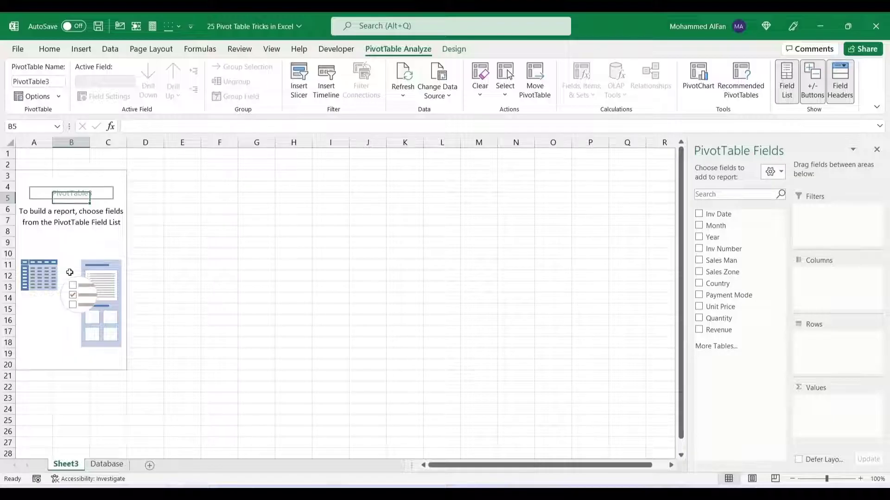
Reopen PivotTable Options from the shortcut menu and adjust a further Display setting.
right_click(72, 232)
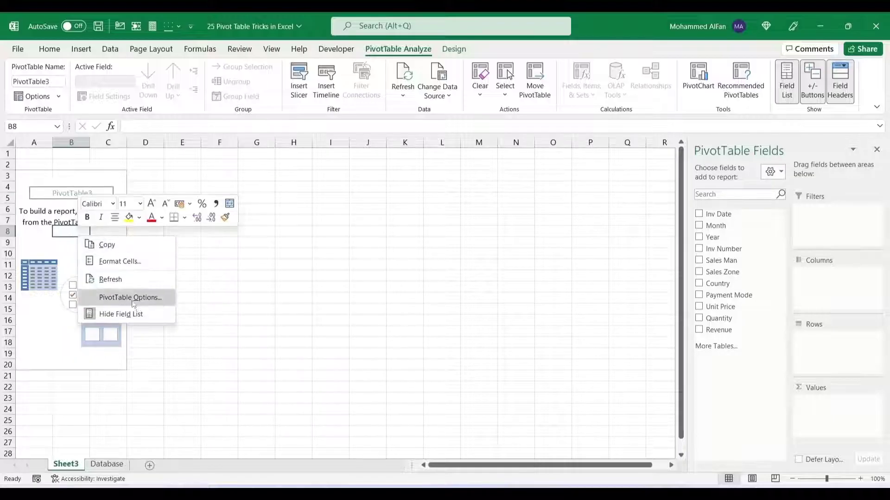
click(129, 297)
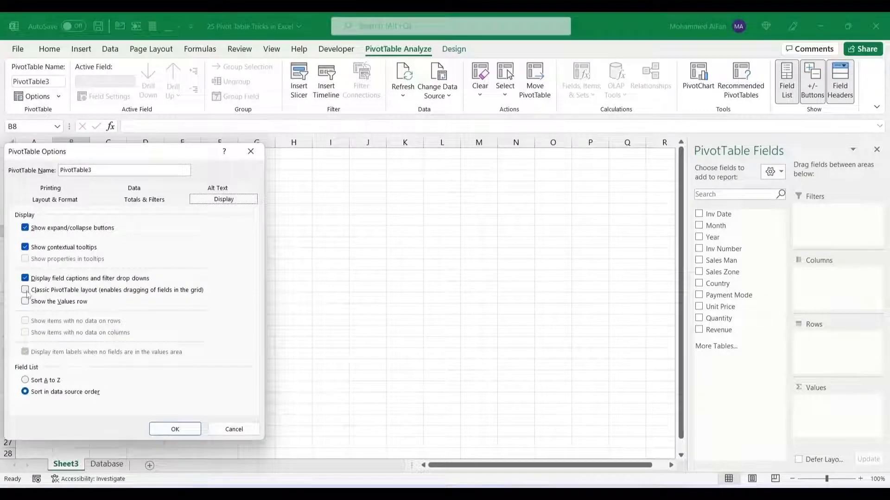
click(175, 429)
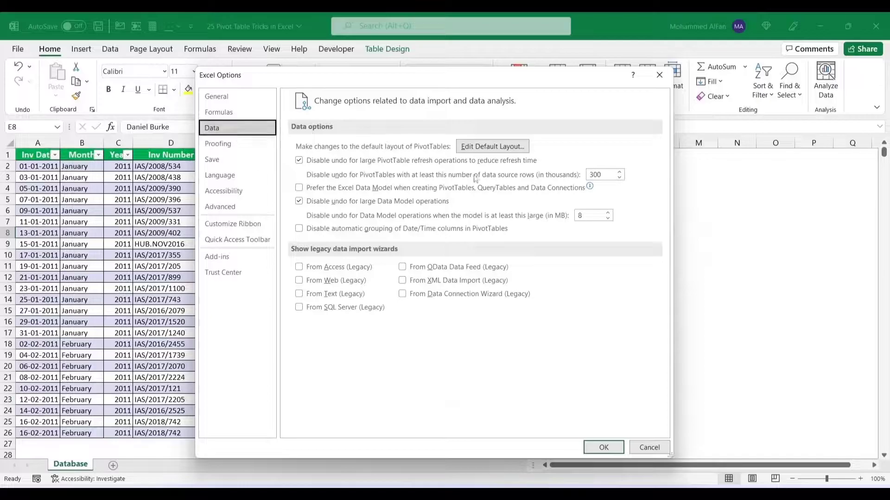
Set the default layout to Tabular Form, subtotals at top, grand totals on rows and columns, and keep it.
click(491, 147)
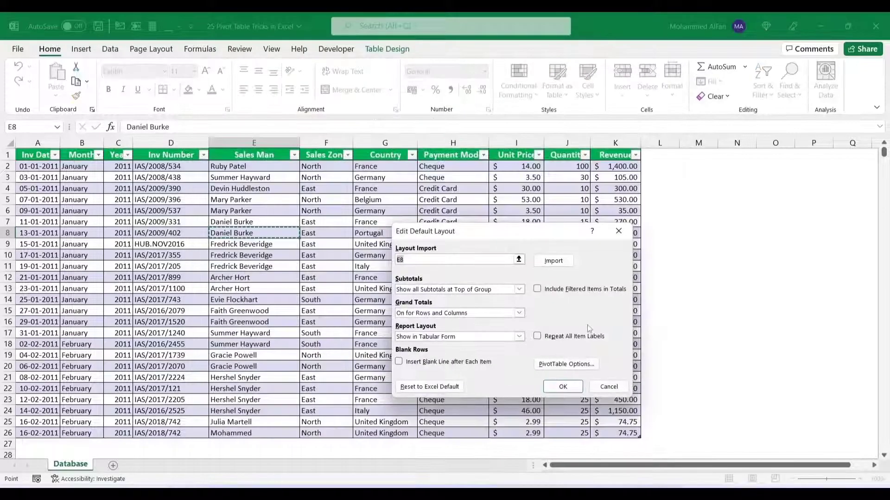
click(565, 363)
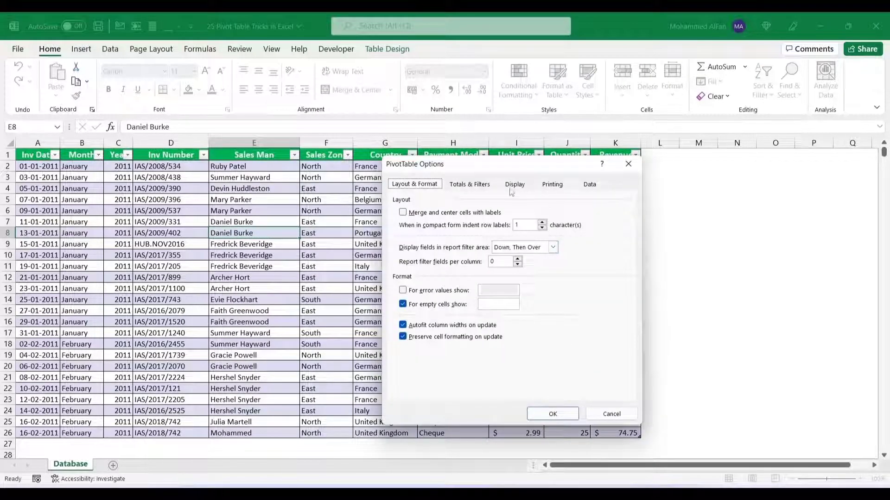
click(515, 184)
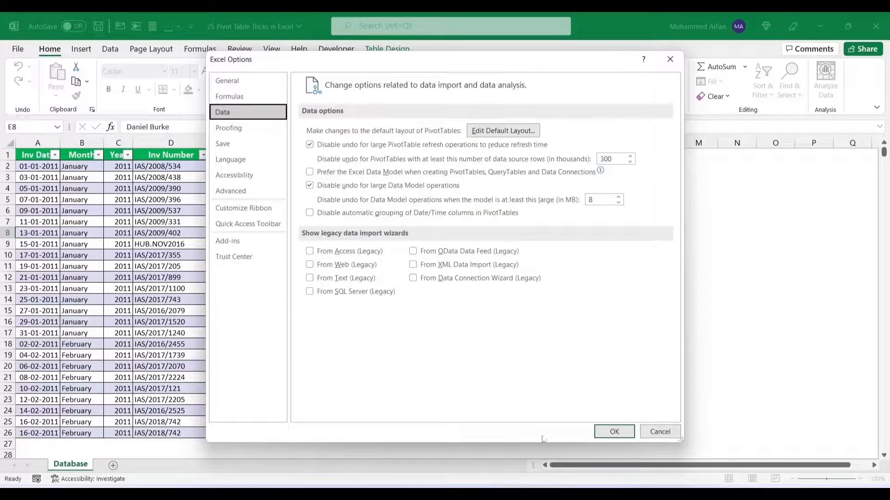
click(614, 432)
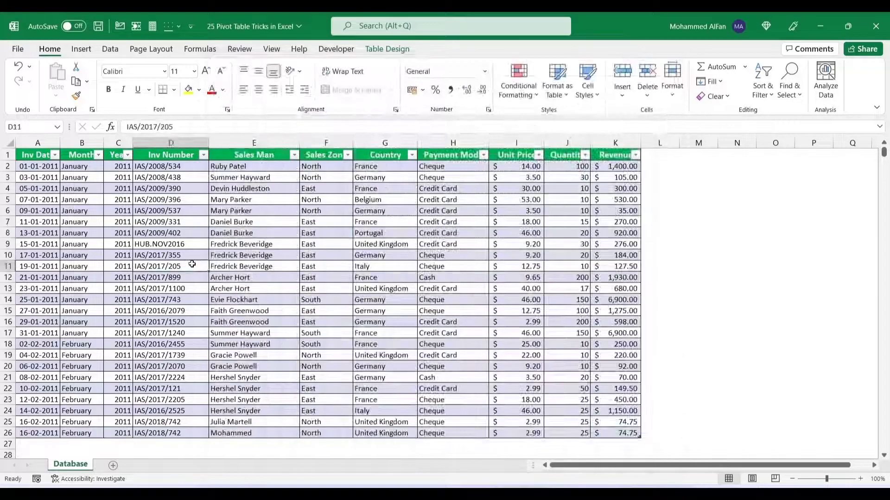
Create a new PivotTable on its own sheet and view the field list with fields above areas.
click(81, 49)
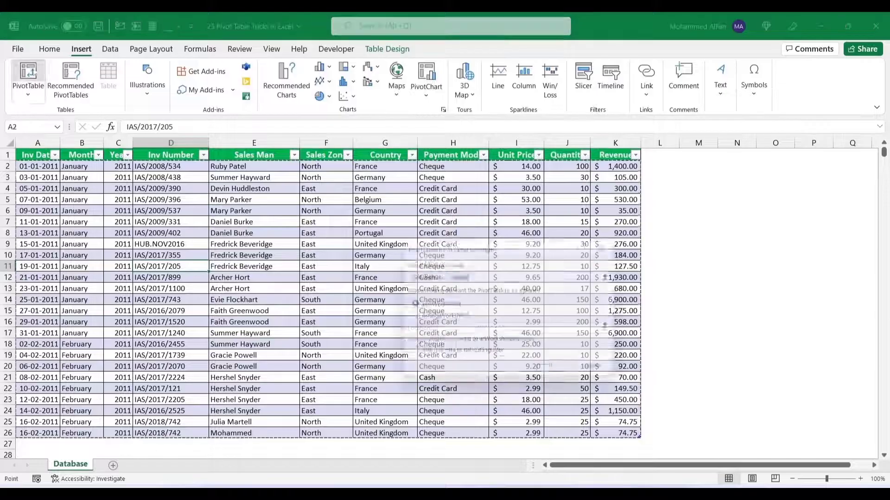
click(28, 79)
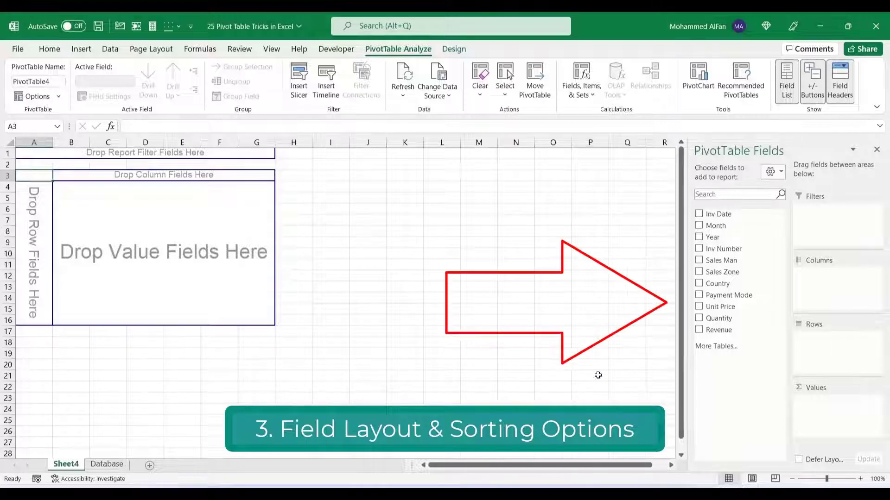
click(770, 171)
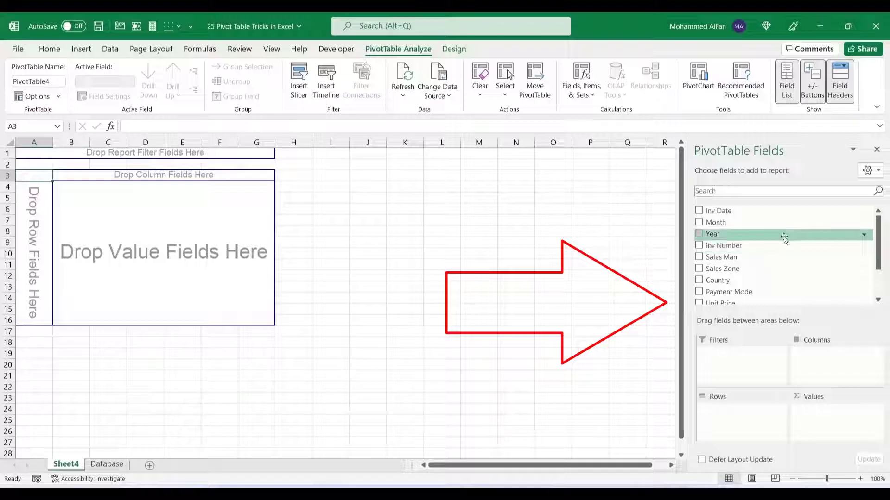
Switch the PivotTable Fields pane to Fields Section and Areas Section Side-By-Side.
scroll(down, 3)
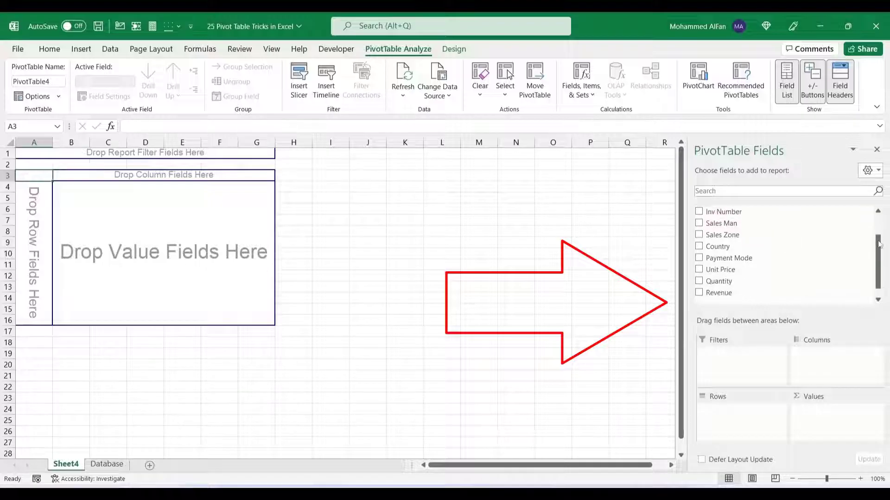
scroll(down, 3)
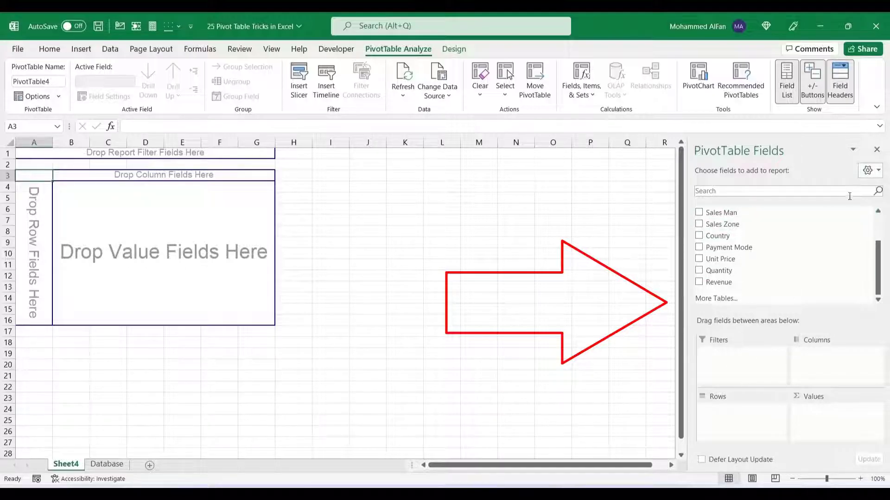
click(868, 171)
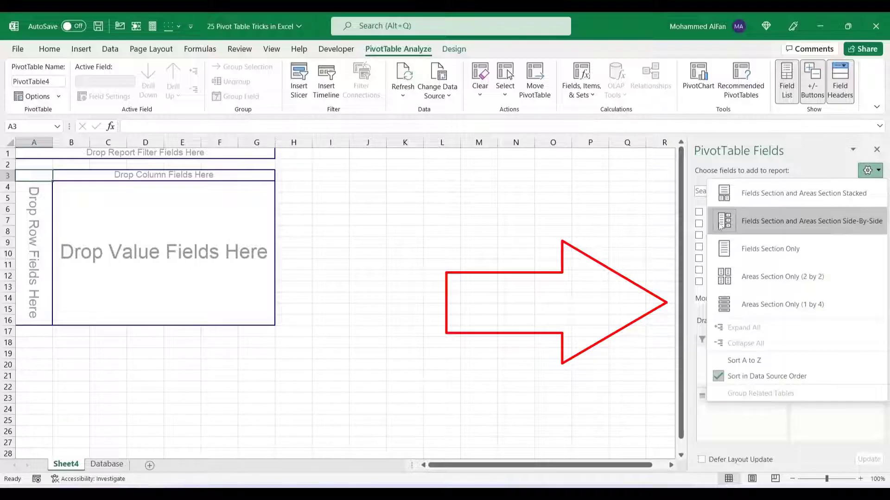
click(810, 221)
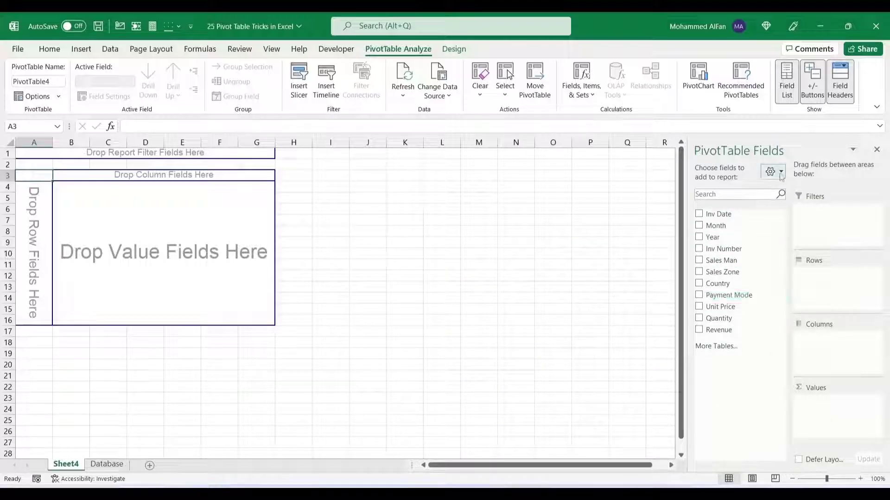
Sort the field list A to Z and add Inv Date to the pivot rows.
click(770, 172)
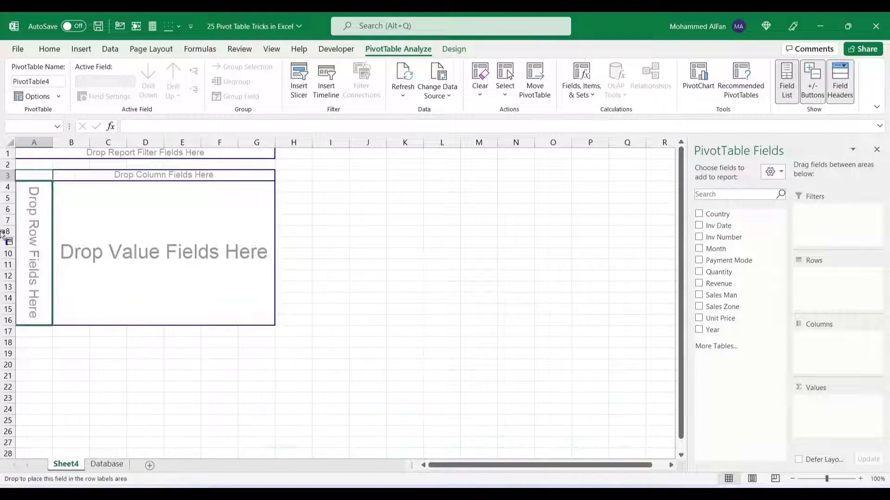
click(699, 225)
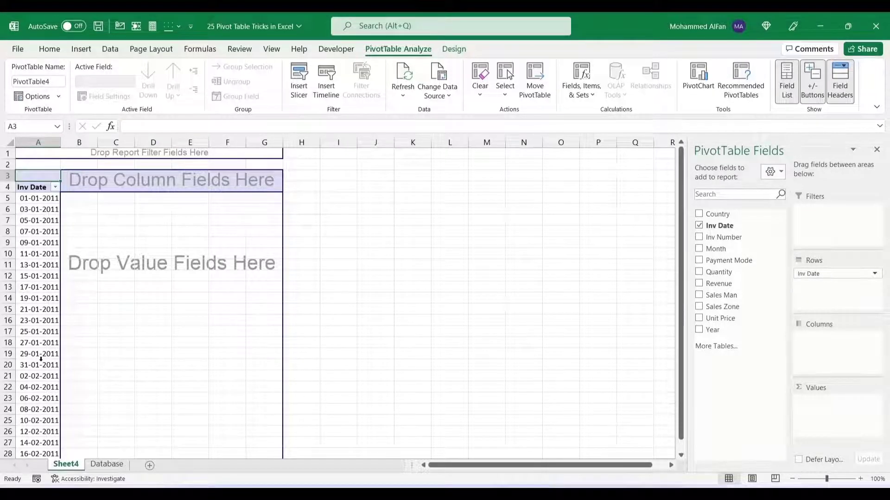
Explore grouping the invoice dates by years and quarters without keeping those levels.
click(39, 220)
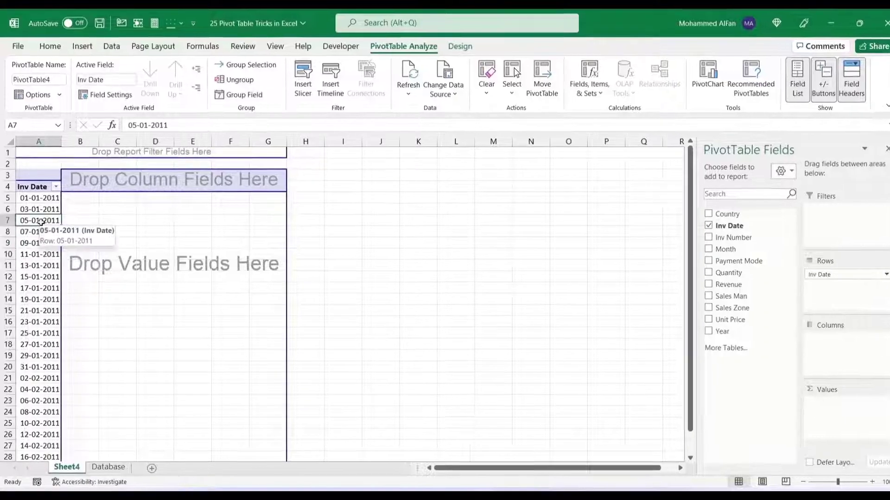
click(243, 94)
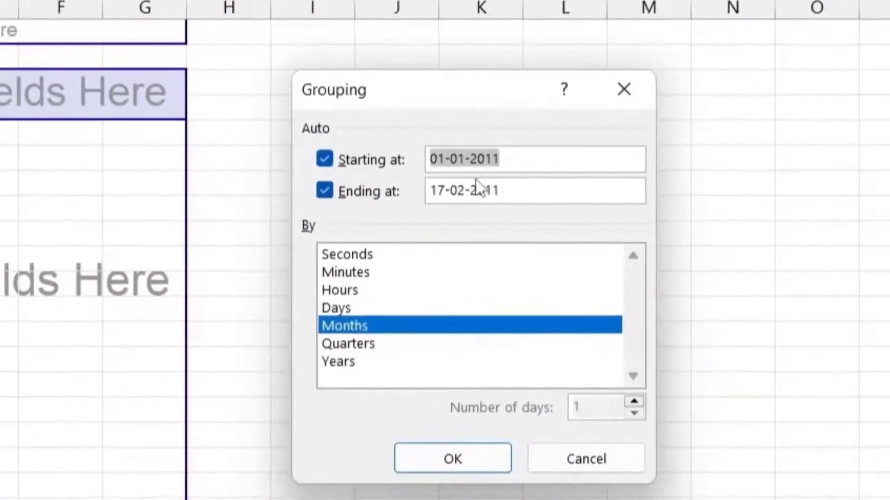
click(534, 160)
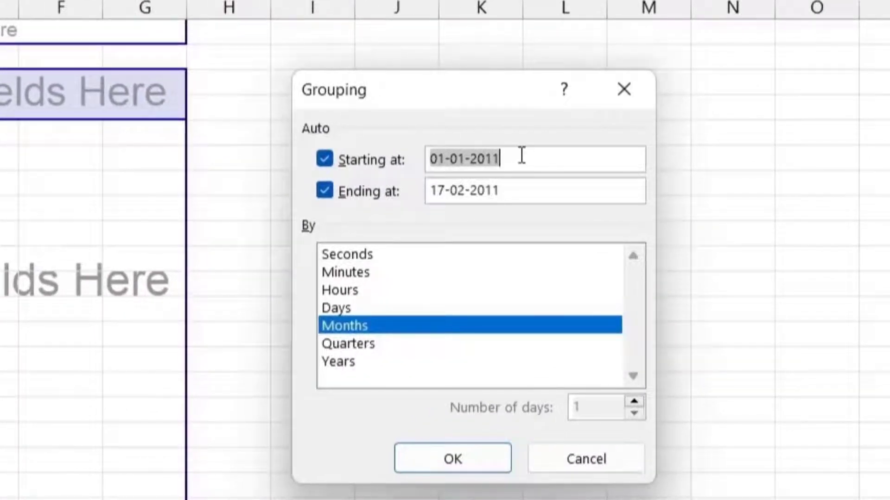
mouse_move(465, 430)
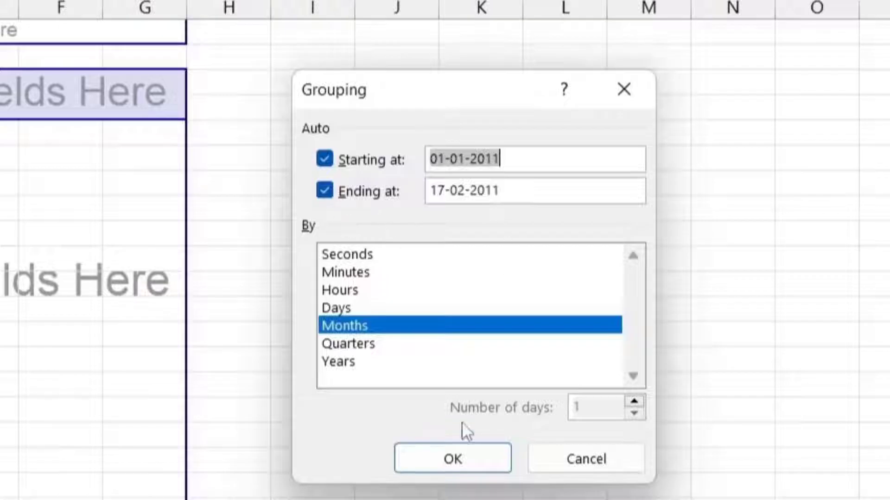
click(342, 343)
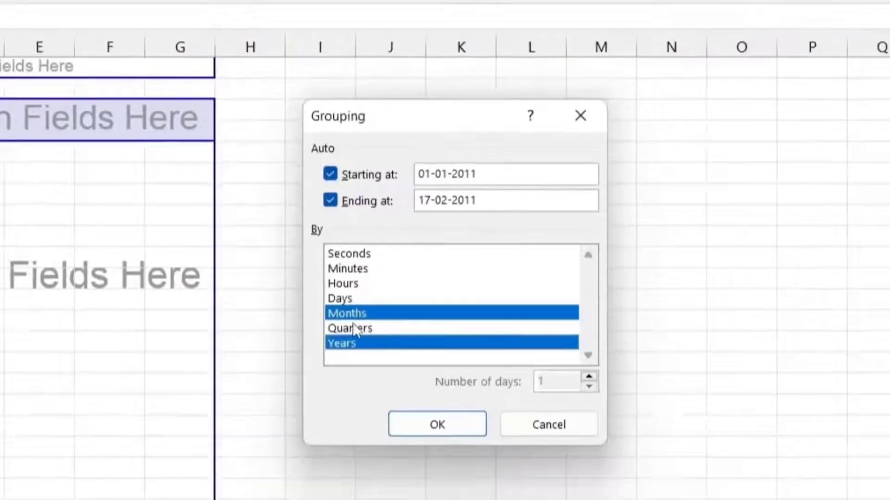
click(437, 424)
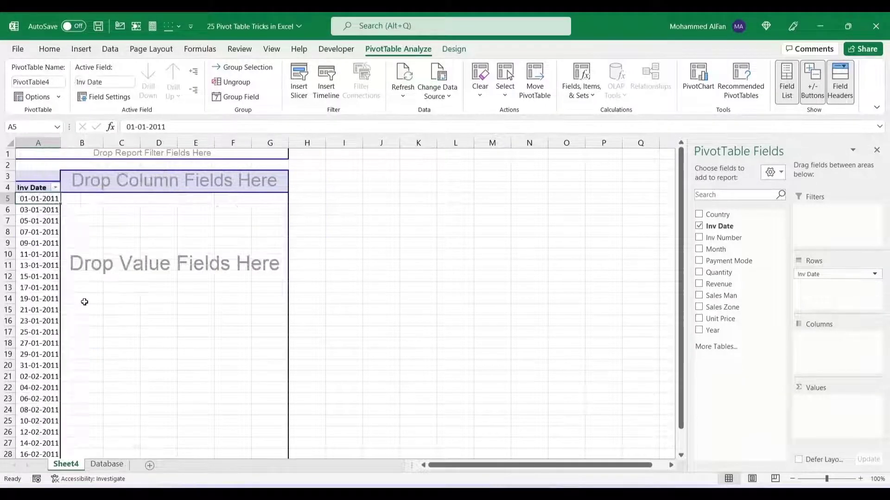
right_click(39, 220)
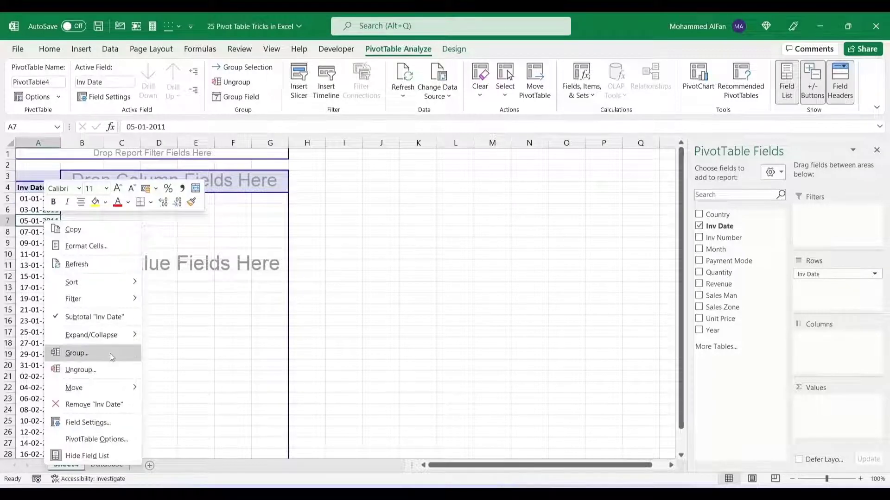
click(76, 353)
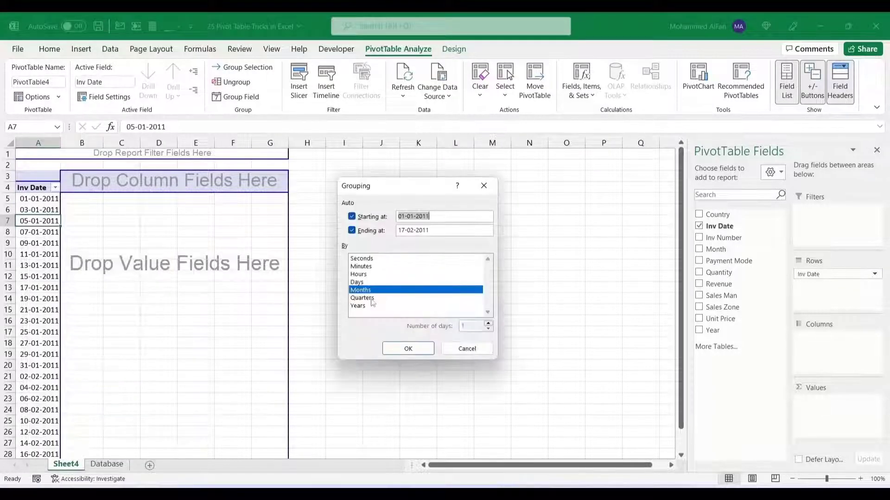
click(408, 348)
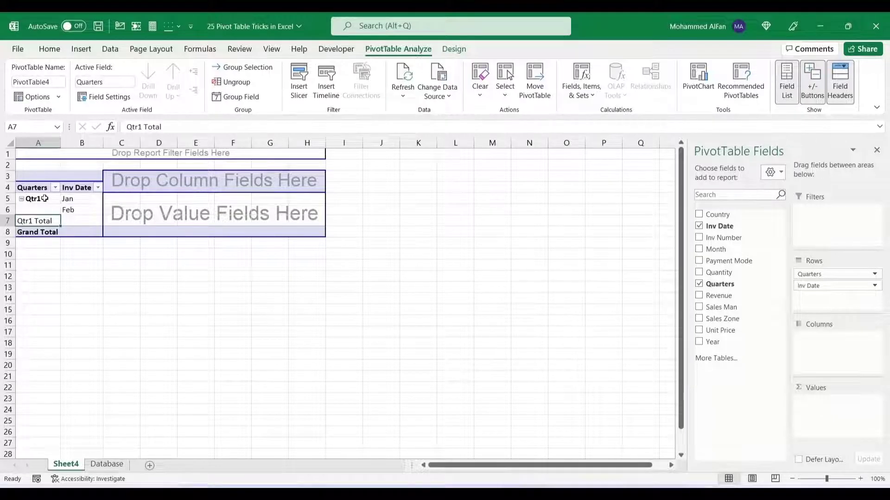
Group the dates by Days only with 10-day periods from 01-01-2011 to 17-02-2011.
right_click(31, 198)
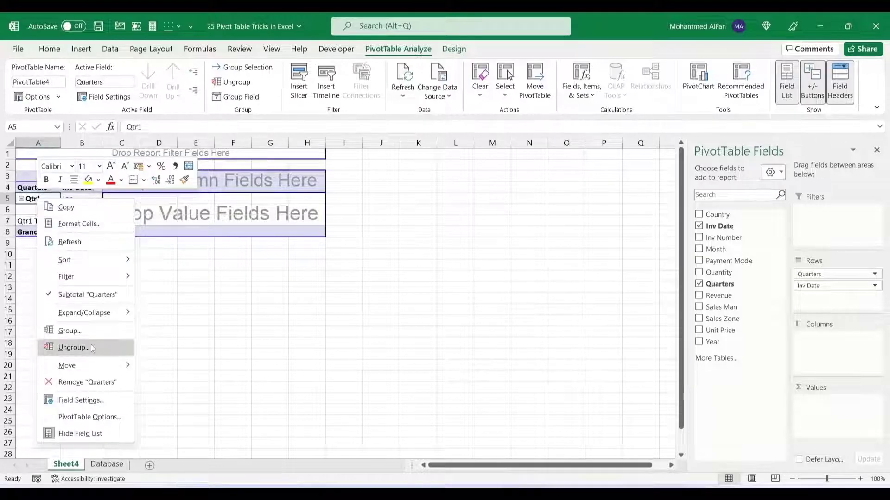
click(69, 331)
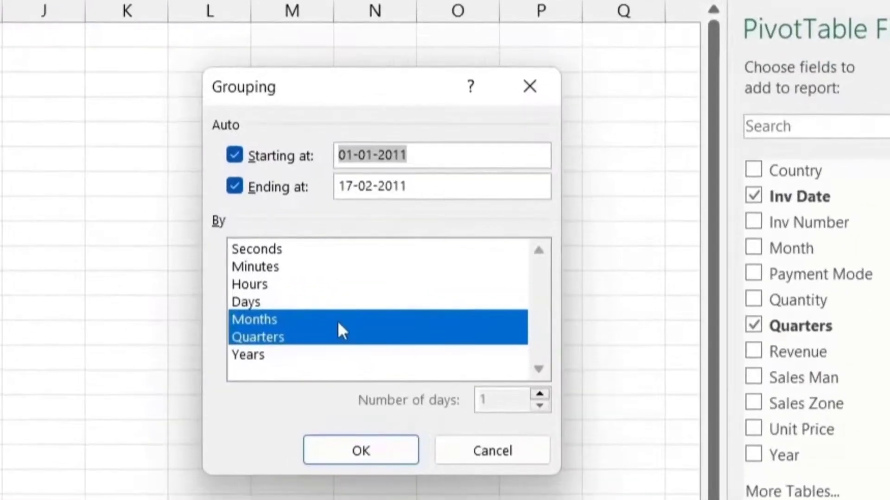
click(258, 338)
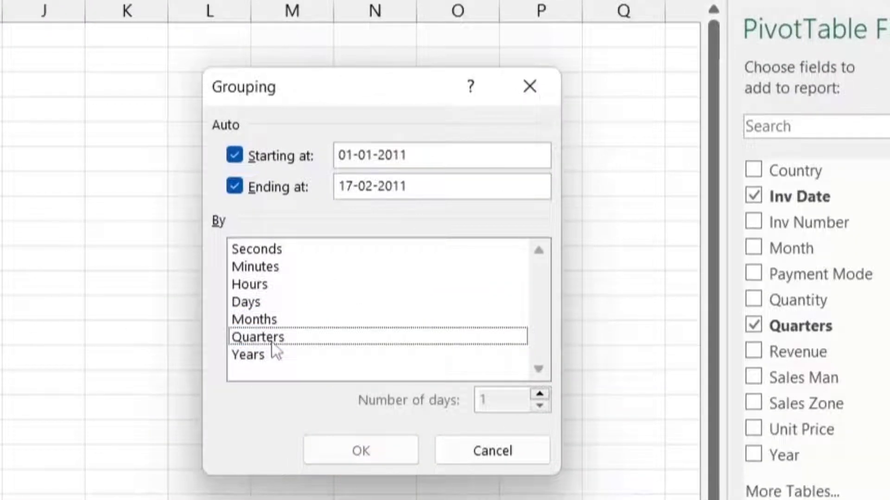
click(247, 301)
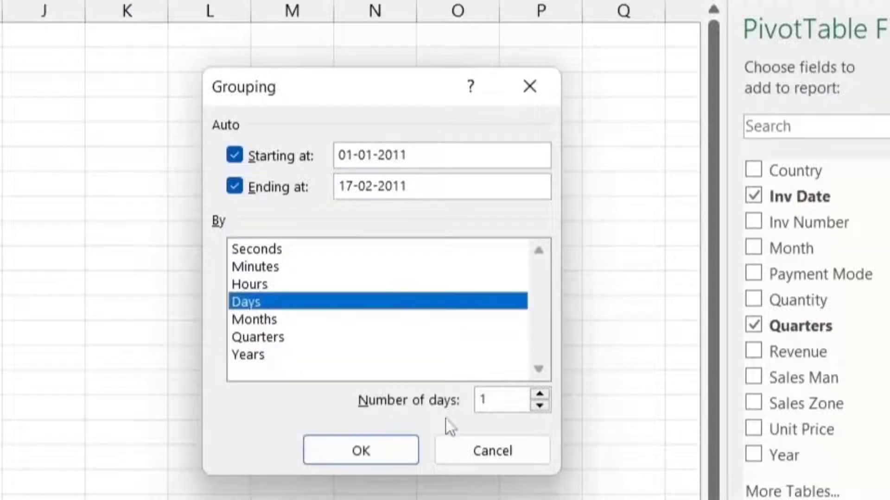
text(10)
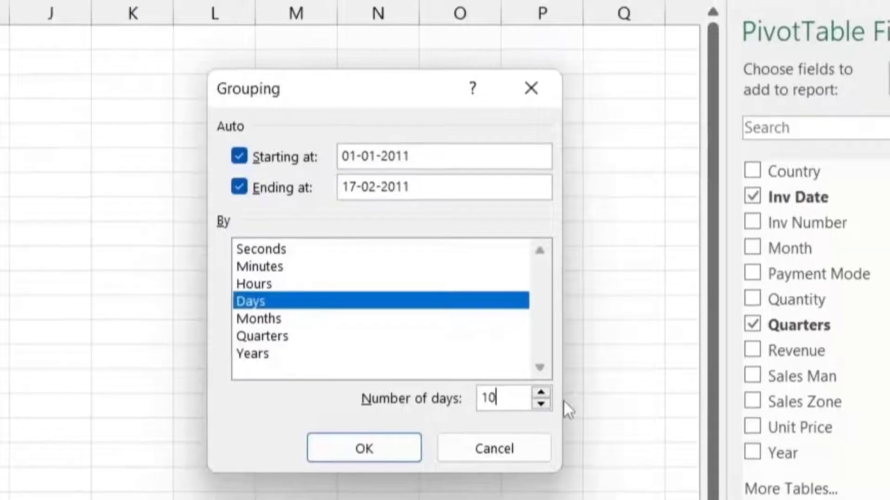
click(363, 449)
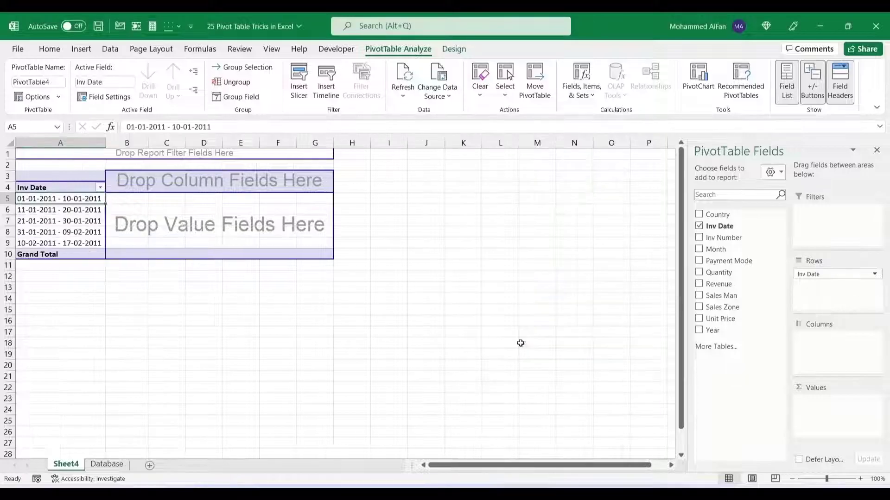
mouse_move(147, 200)
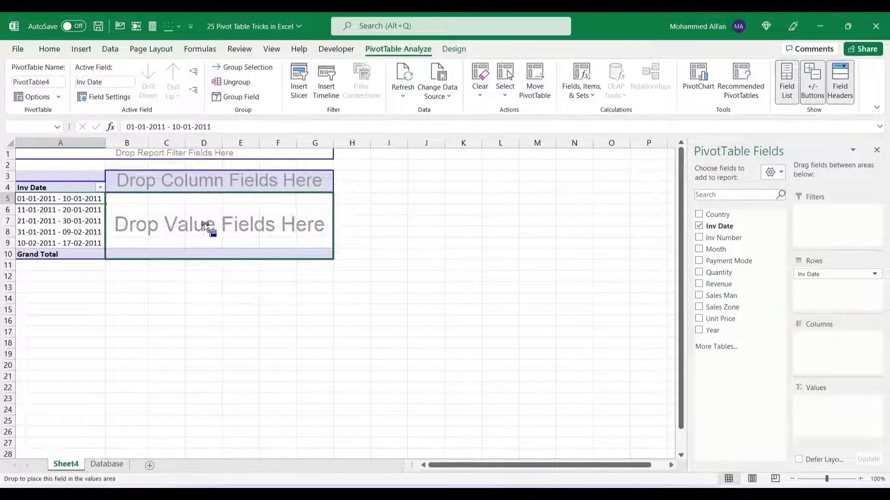
Sum Revenue, ungroup the dates, and replace Inv Date with Country in rows, totalling 24961.5.
click(699, 283)
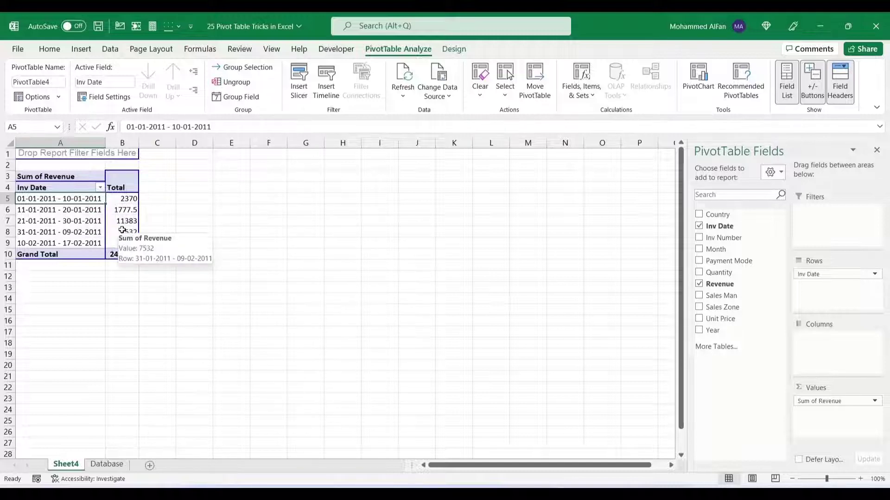
right_click(60, 198)
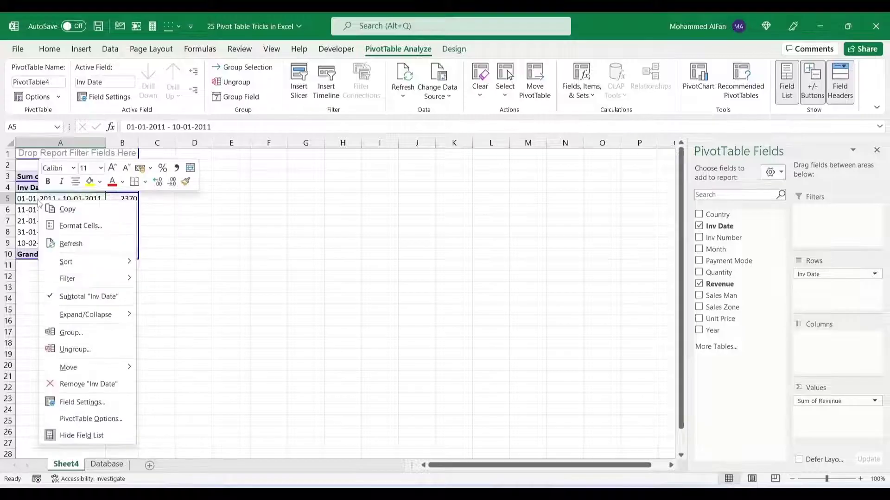
click(74, 350)
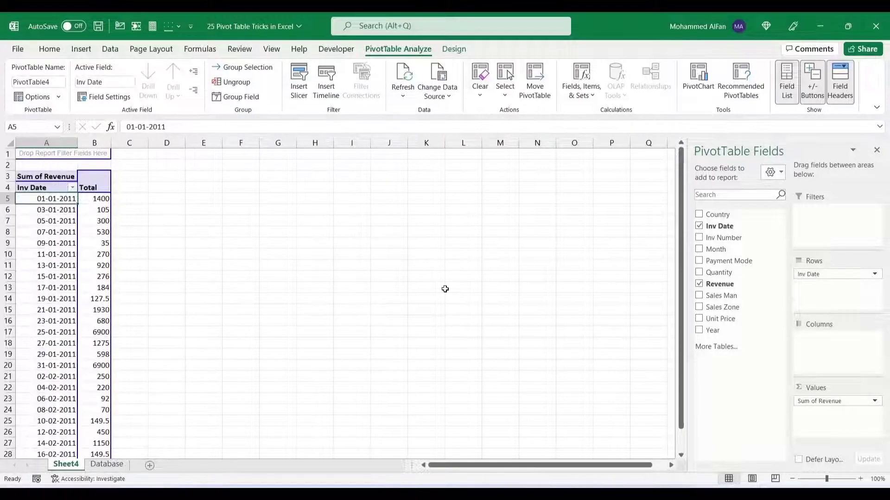
click(699, 214)
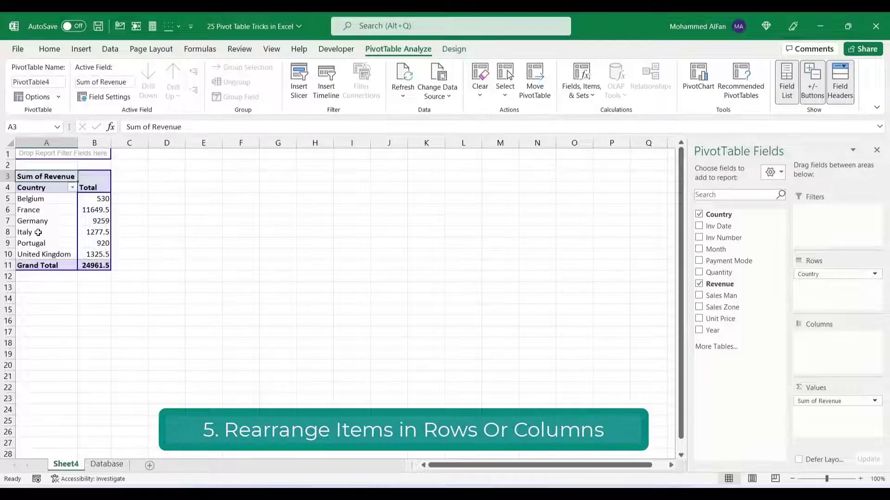
Drag the Italy row to a new position, then swap Country for Sales Zone showing East, North and South.
click(25, 232)
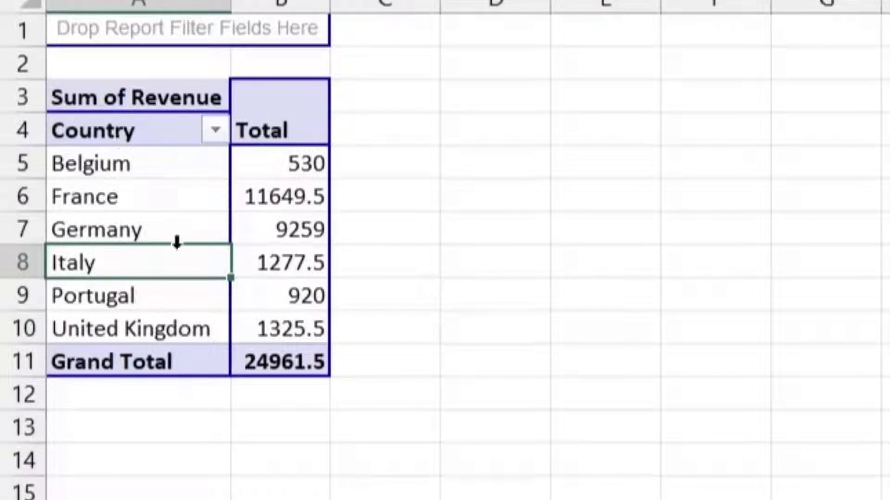
mouse_move(145, 238)
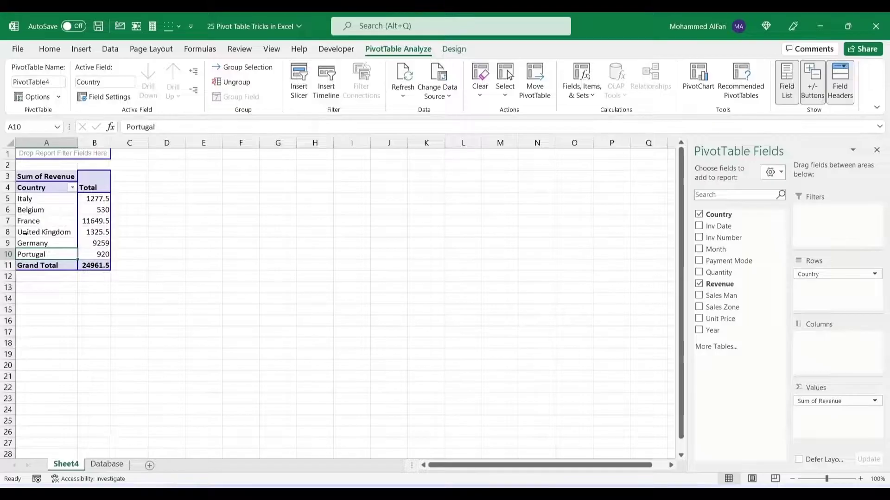
click(699, 307)
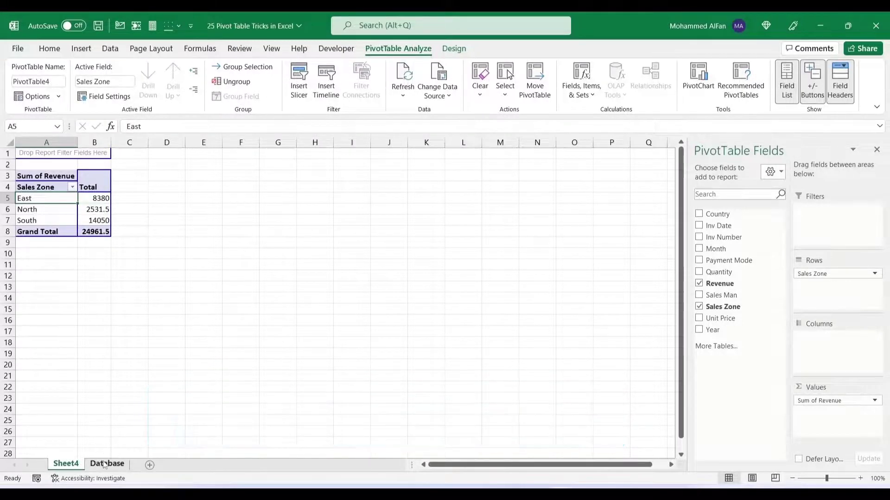
Drill into North's 2531.5 revenue to list its source records, then return to the Sheet4 pivot.
click(106, 464)
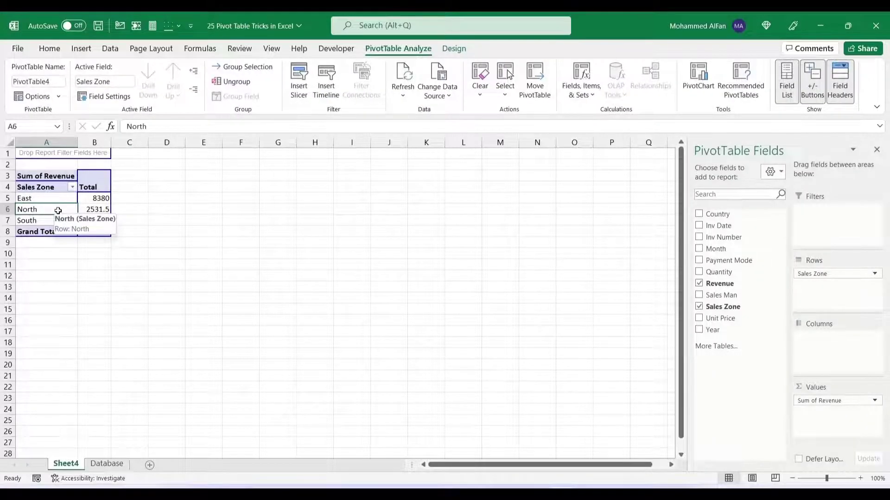
click(94, 208)
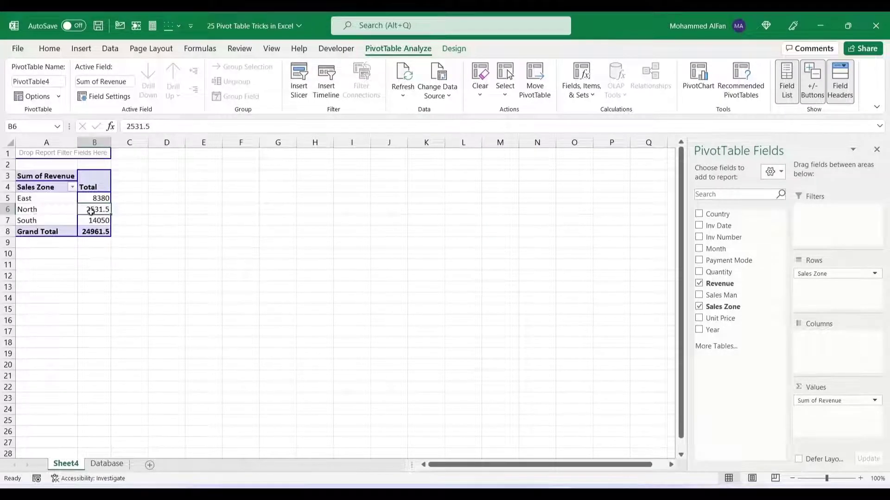
mouse_move(95, 210)
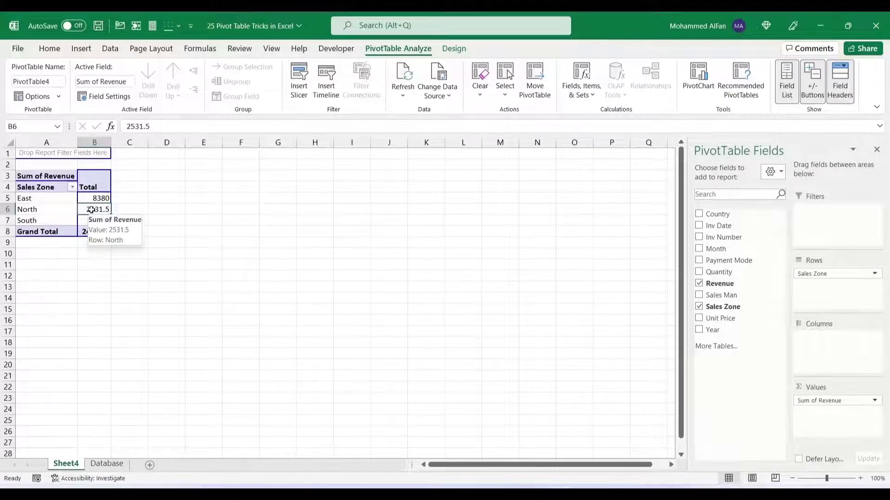
double_click(94, 208)
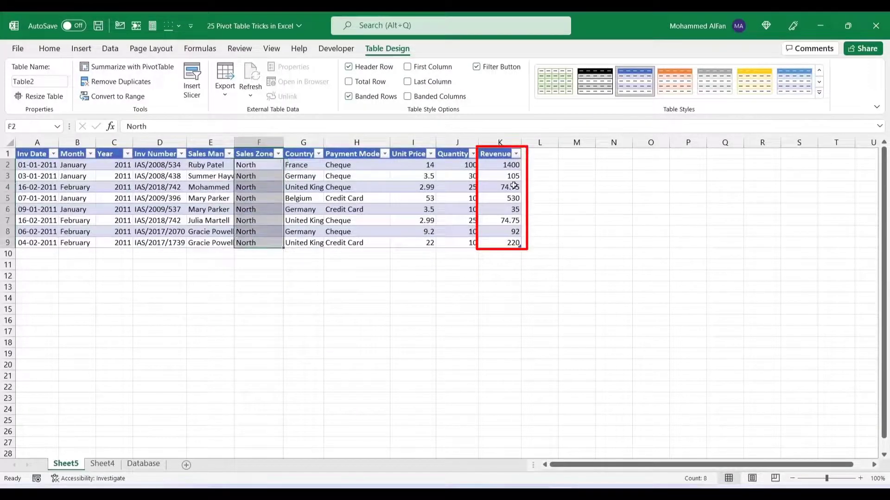
drag(500, 165, 499, 241)
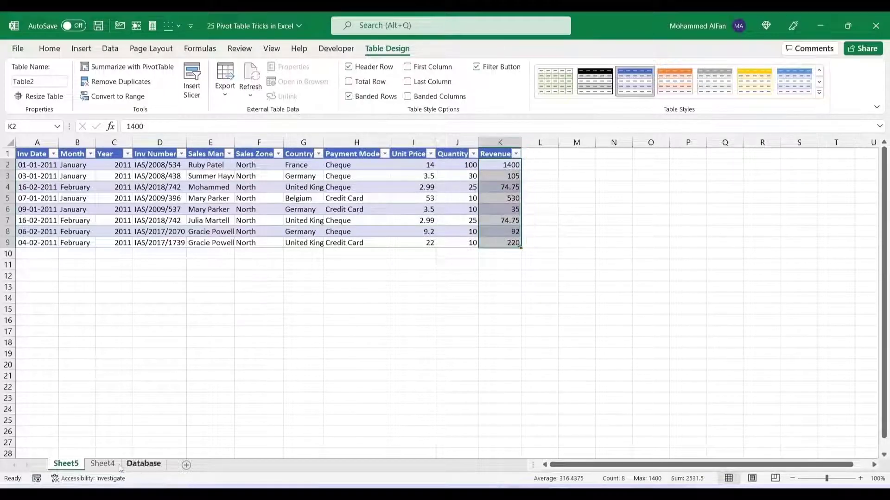
click(102, 463)
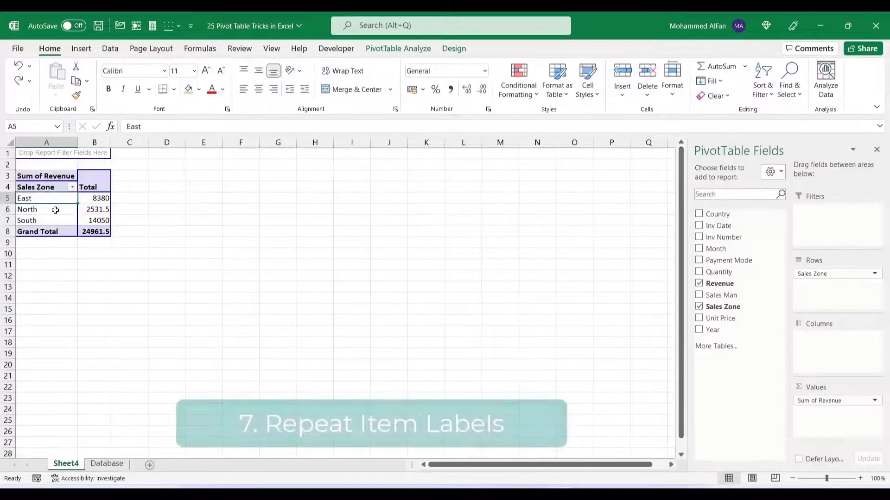
mouse_move(561, 211)
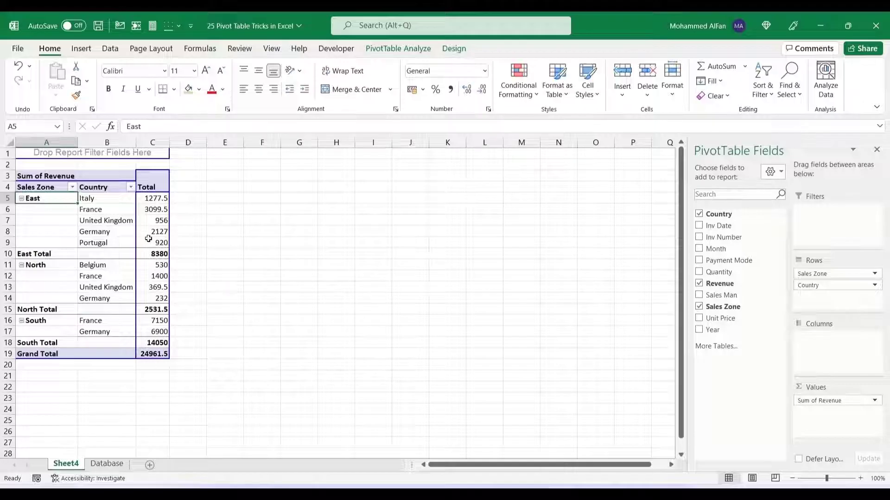
Via Design > Report Layout, repeat all item labels so zone names fill every row.
click(47, 209)
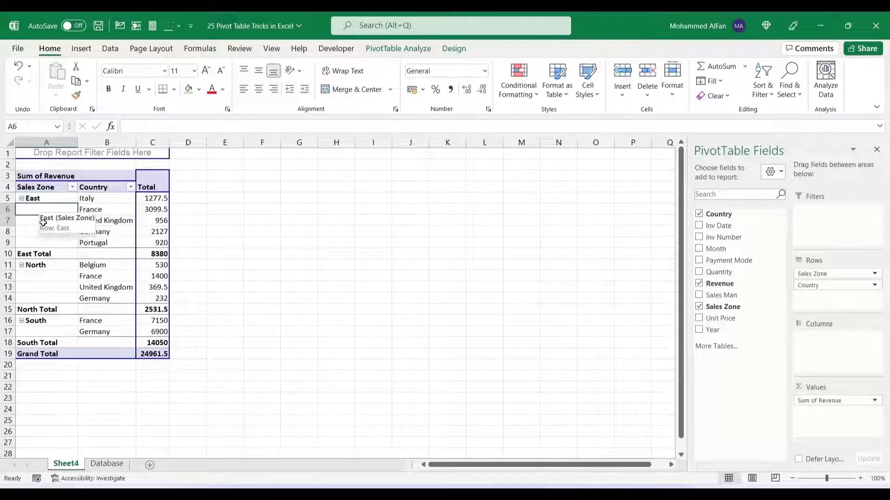
click(46, 332)
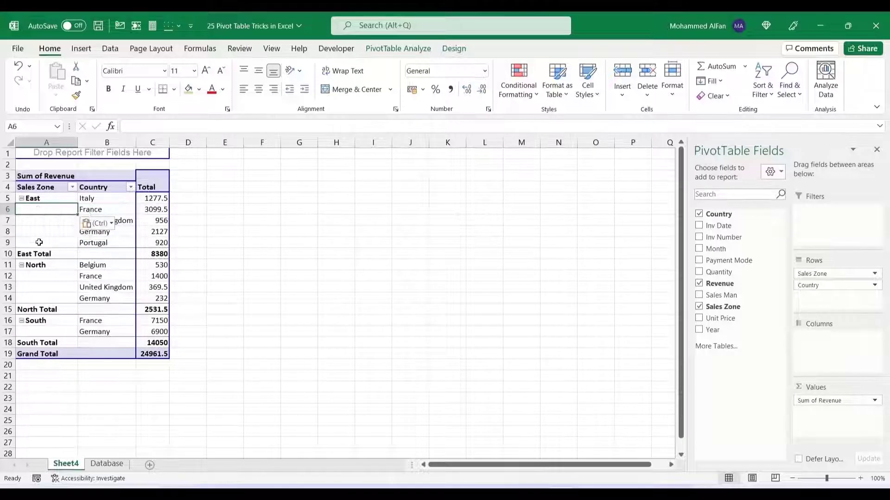
click(453, 48)
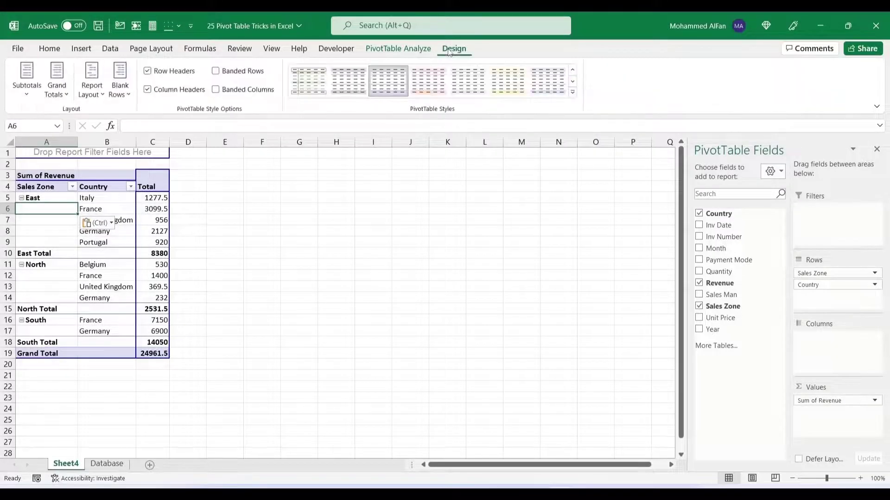
click(92, 78)
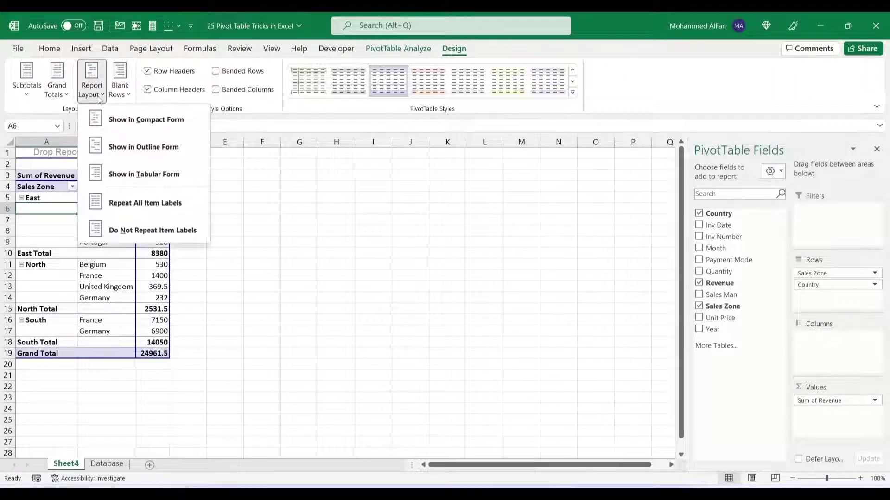
mouse_move(145, 203)
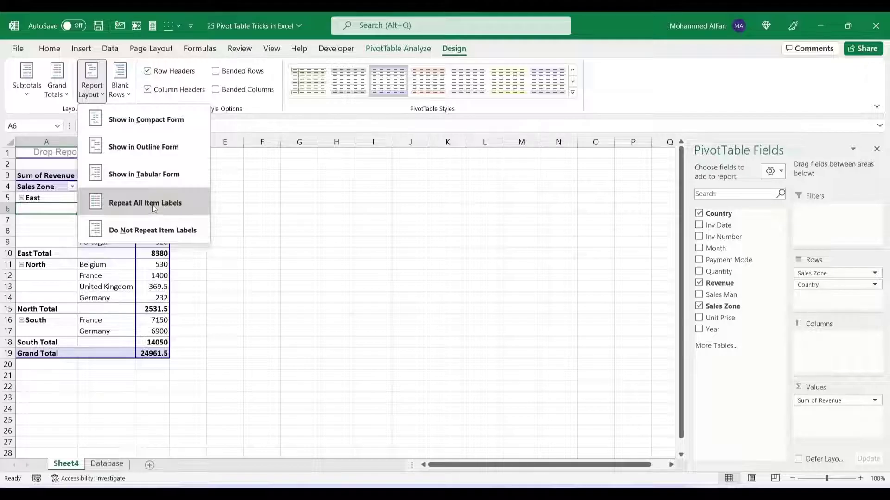
click(144, 203)
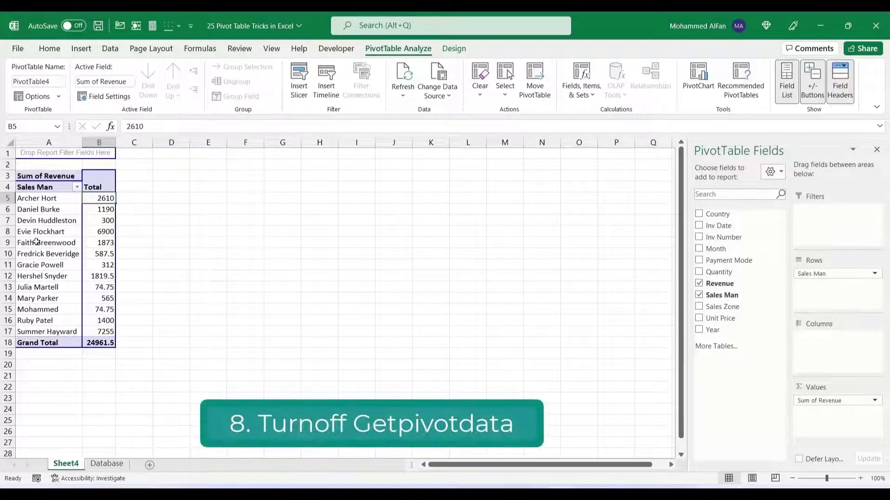
mouse_move(99, 209)
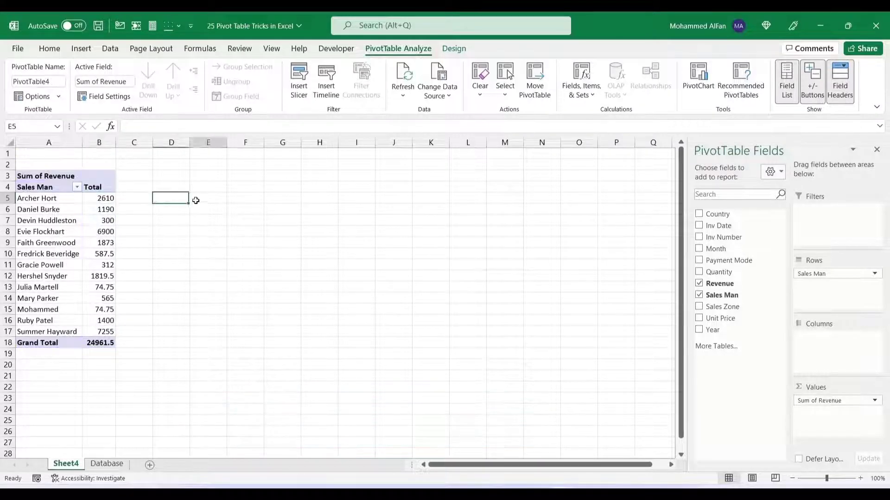
text(=)
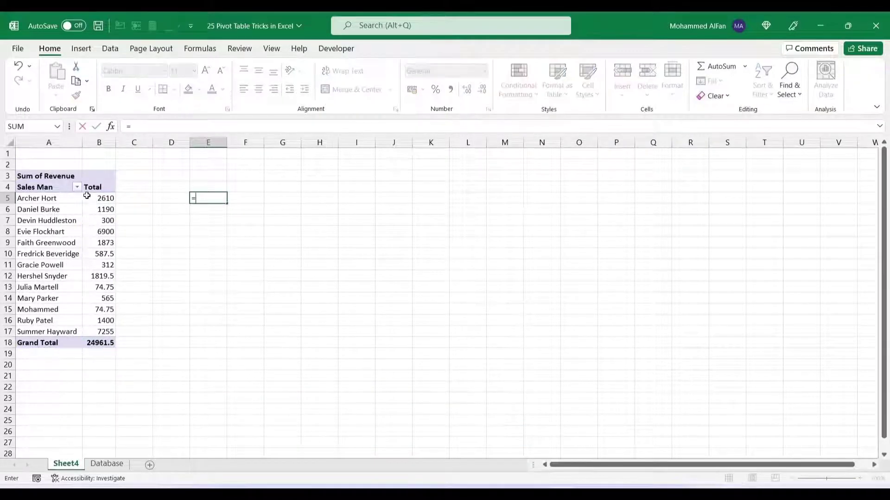
click(99, 199)
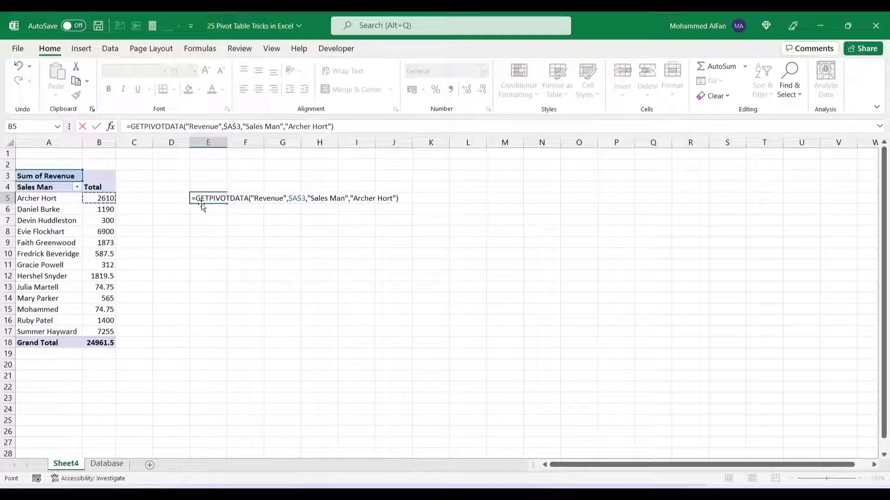
mouse_move(200, 217)
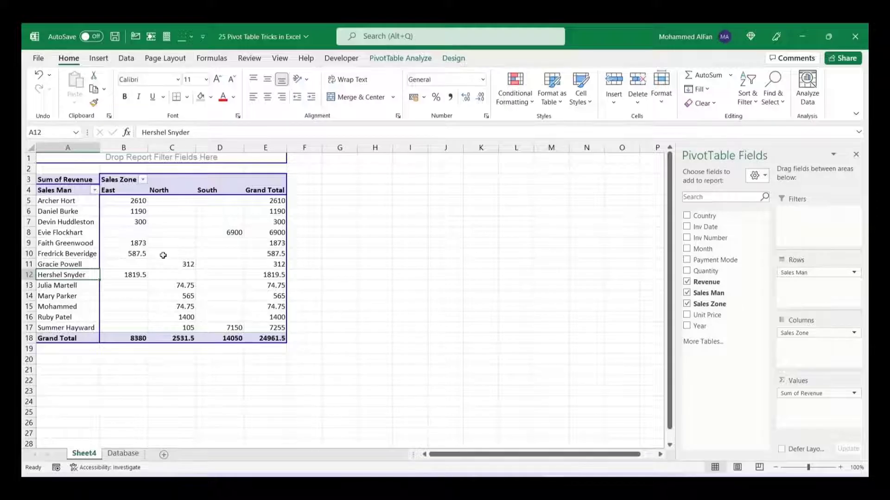
In PivotTable Options, set empty cells to show NIL and apply it.
right_click(171, 254)
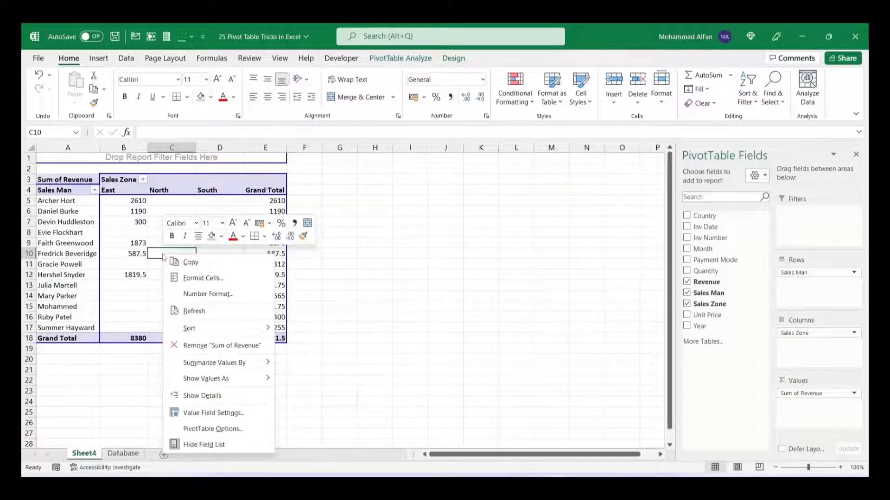
click(213, 428)
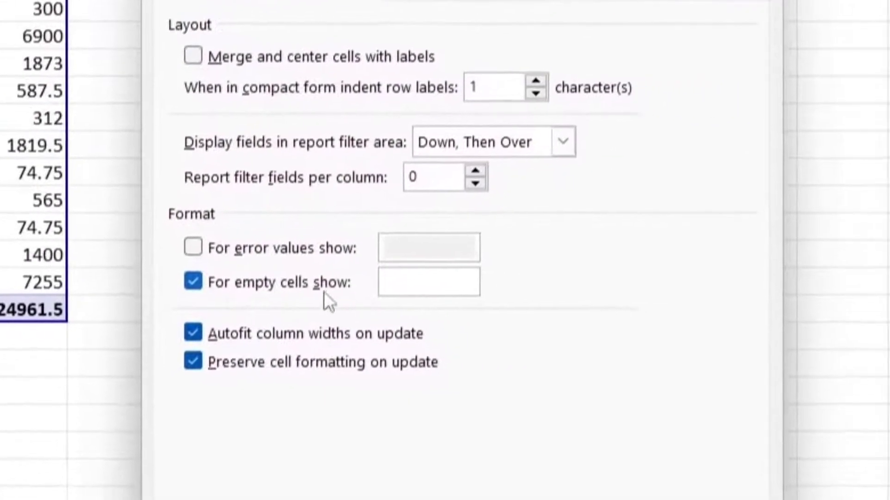
click(427, 281)
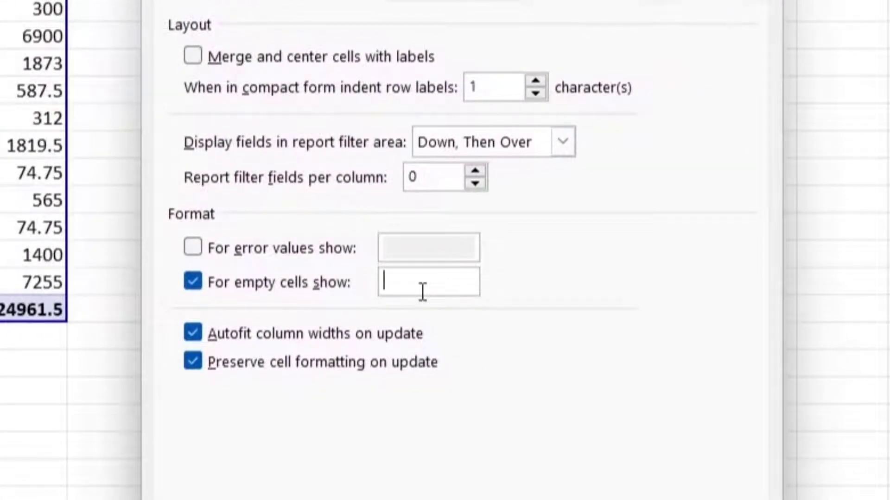
text(NIL)
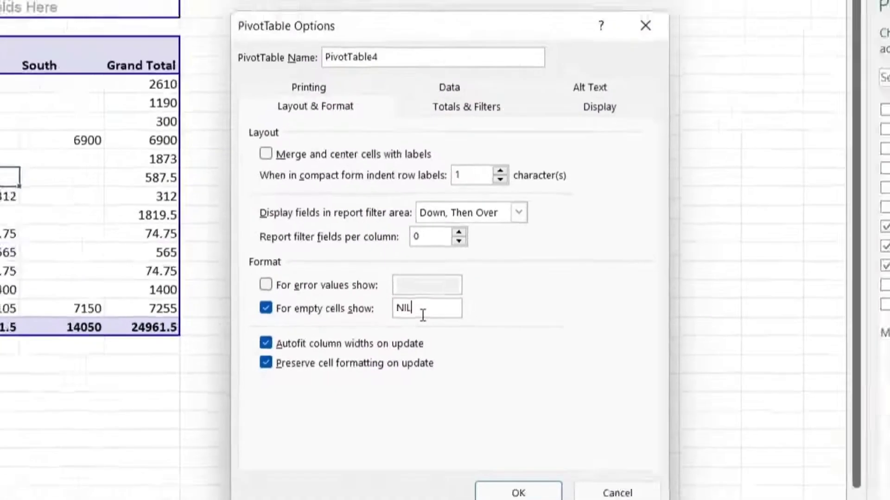
click(517, 492)
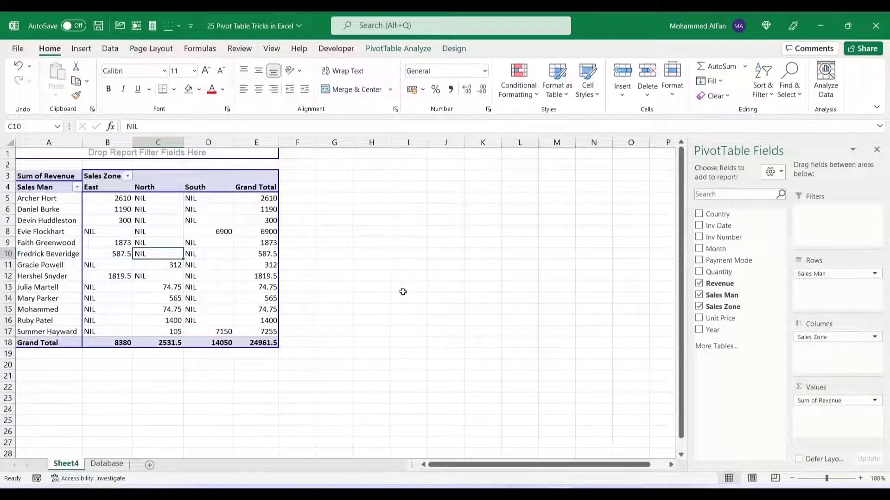
mouse_move(558, 294)
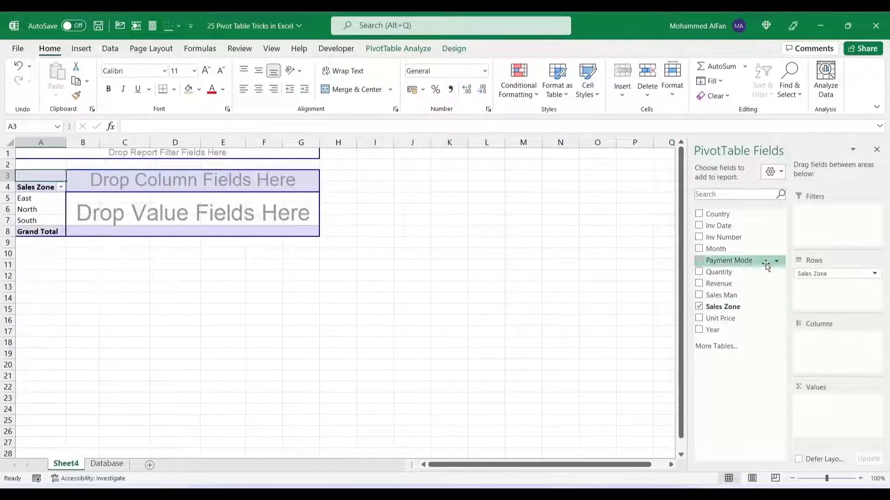
Put Payment Mode in columns and Sum of Revenue in values, filter Country to Italy, then back to (All).
click(699, 260)
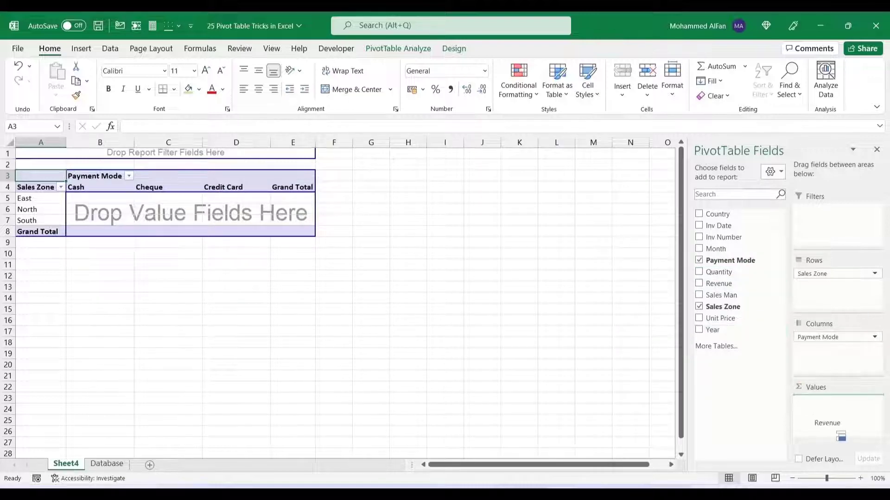
click(699, 283)
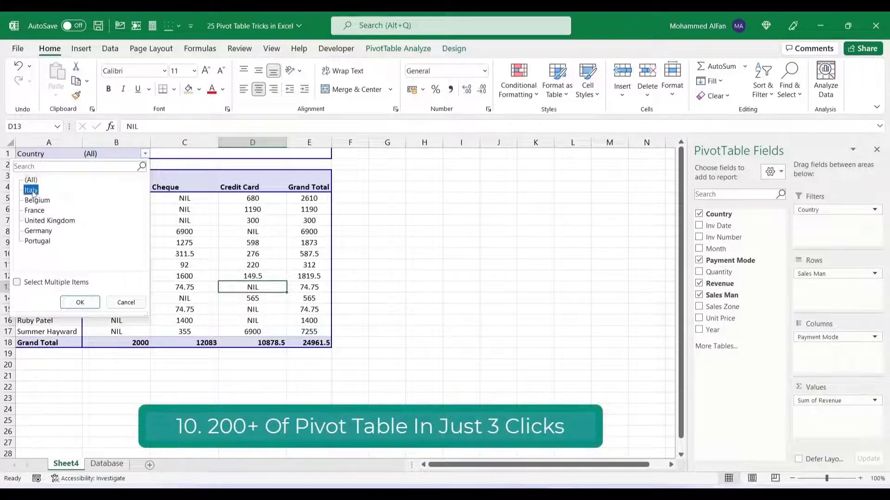
click(79, 302)
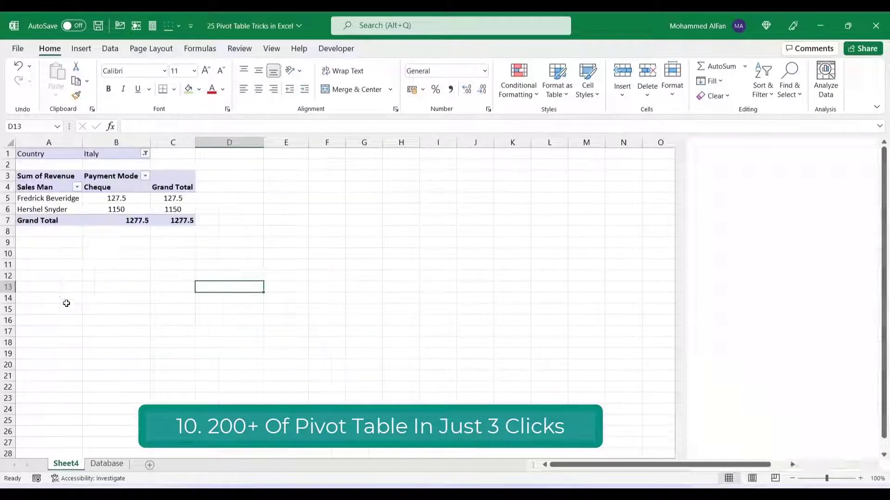
click(146, 153)
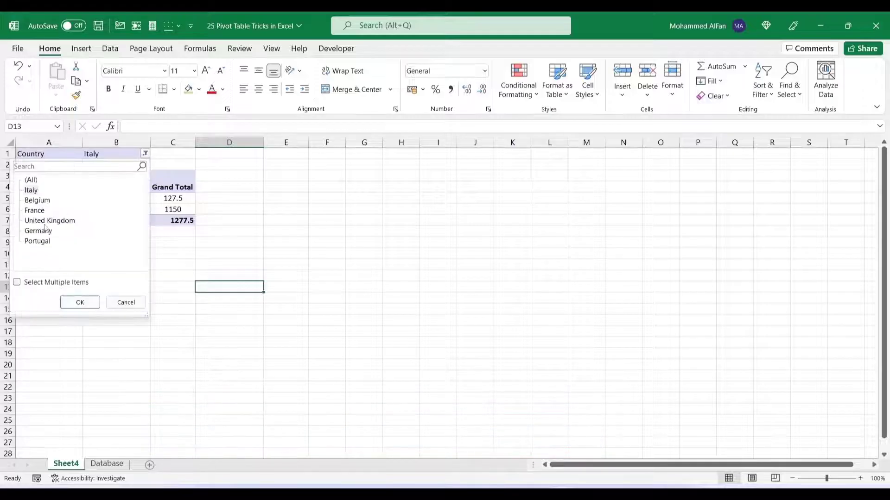
click(17, 281)
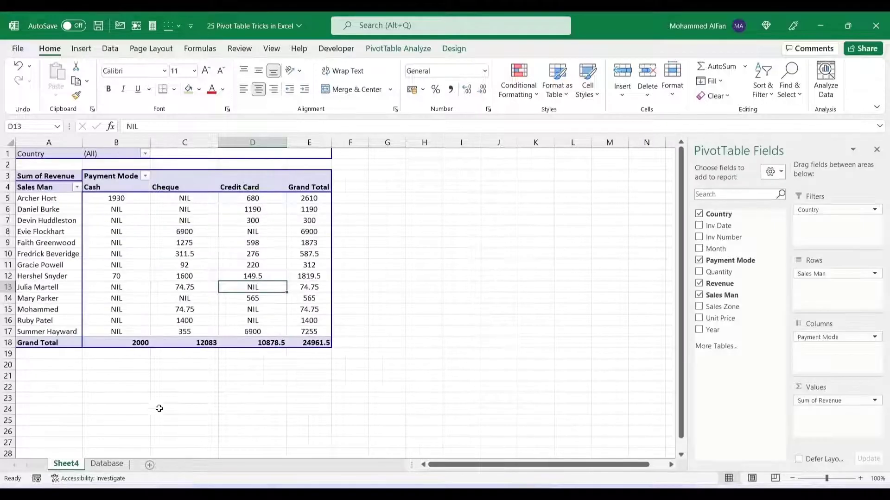
mouse_move(139, 249)
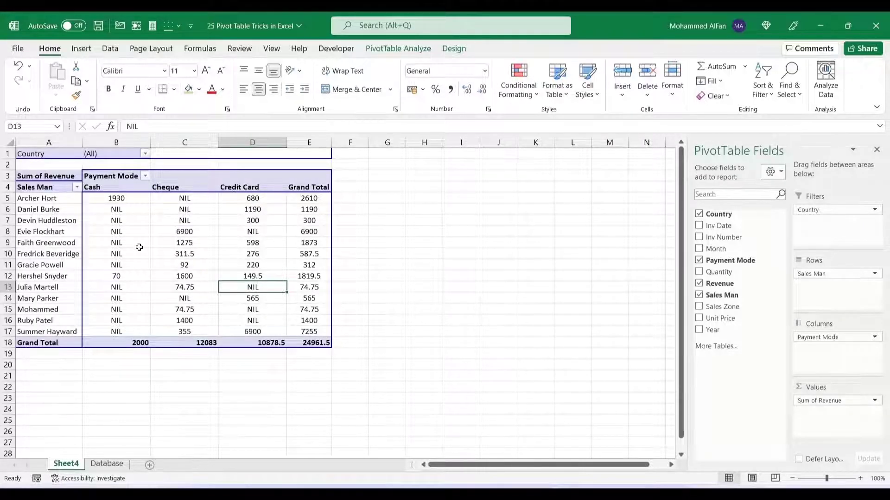
click(398, 48)
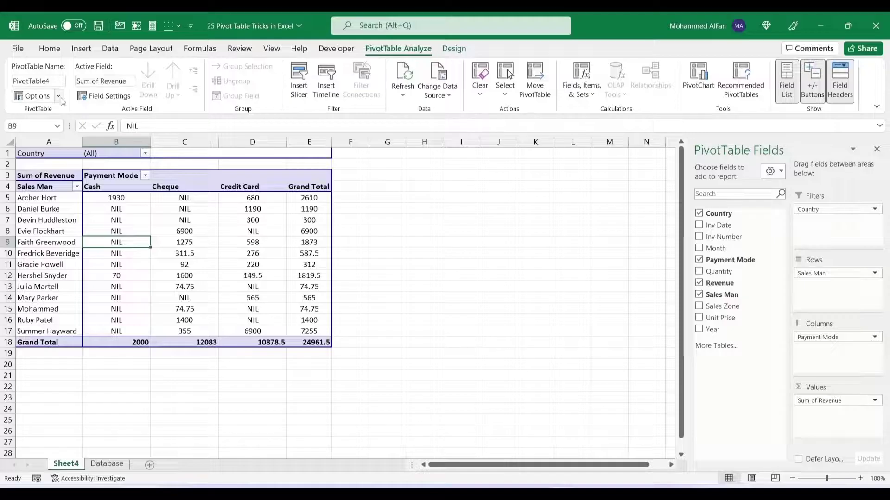
Use Show Report Filter Pages on Country to generate a sheet per country, browsing France, Portugal and Italy.
click(36, 96)
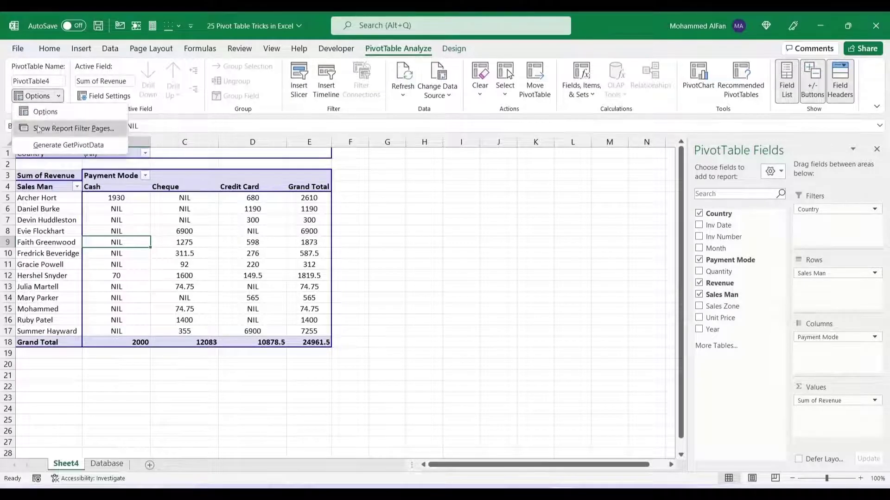
click(71, 128)
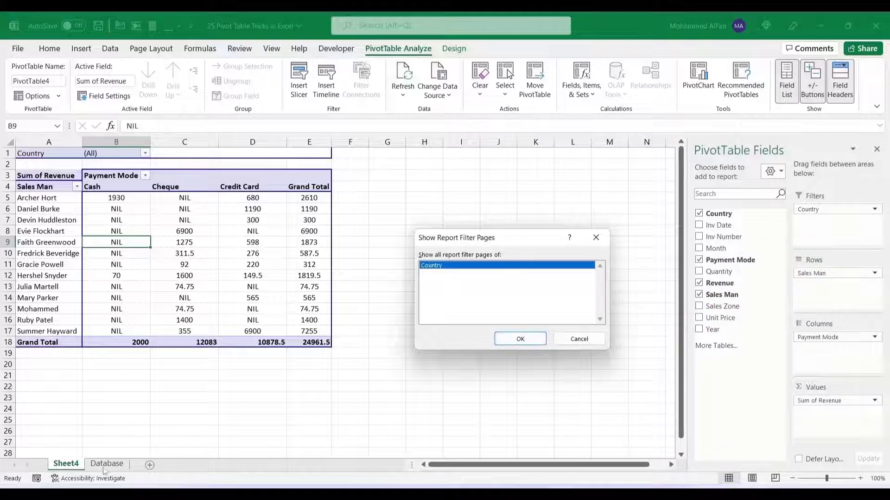
click(519, 339)
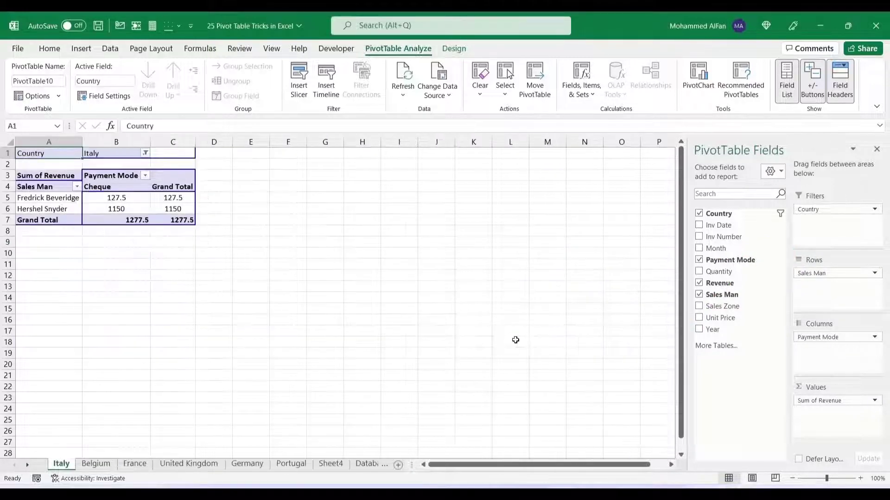
click(134, 463)
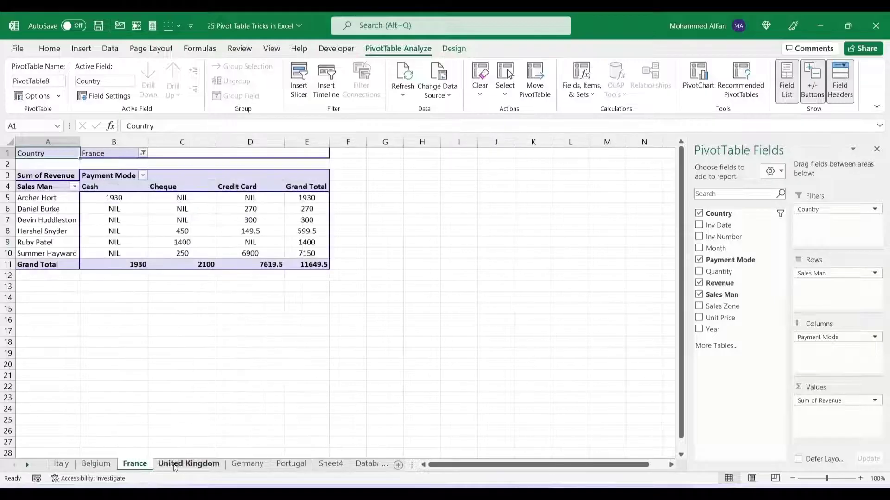
click(290, 463)
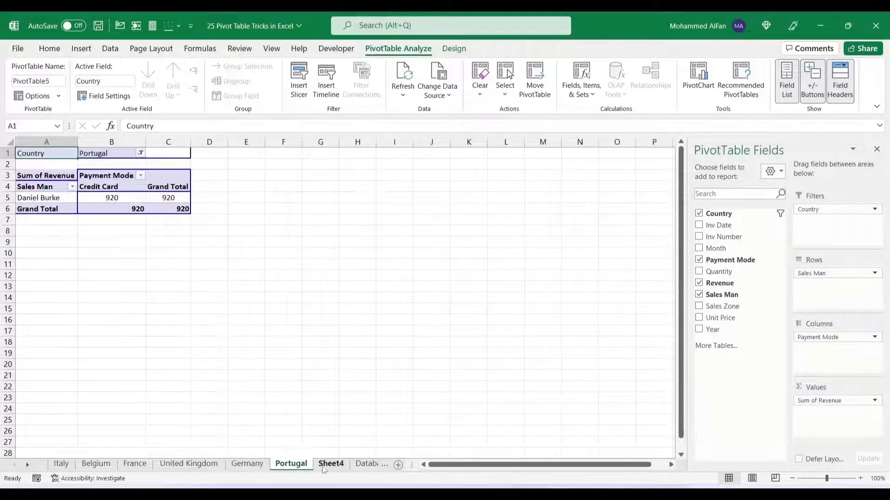
click(61, 463)
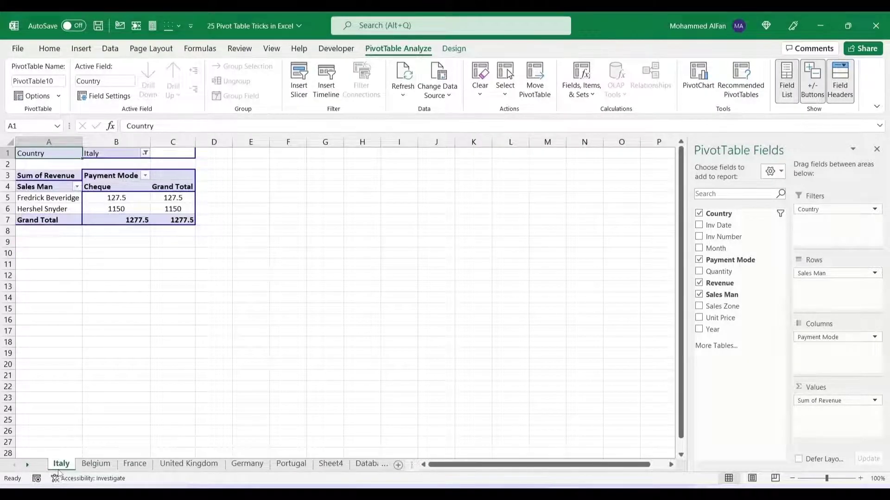
Delete the per-country sheets and return to Sheet4's salesperson revenue pivot totalling 24961.5.
click(188, 463)
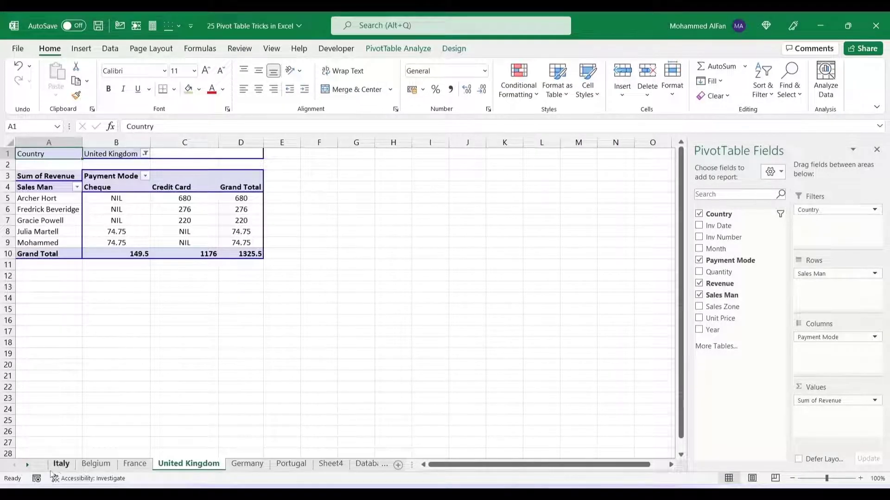
click(66, 463)
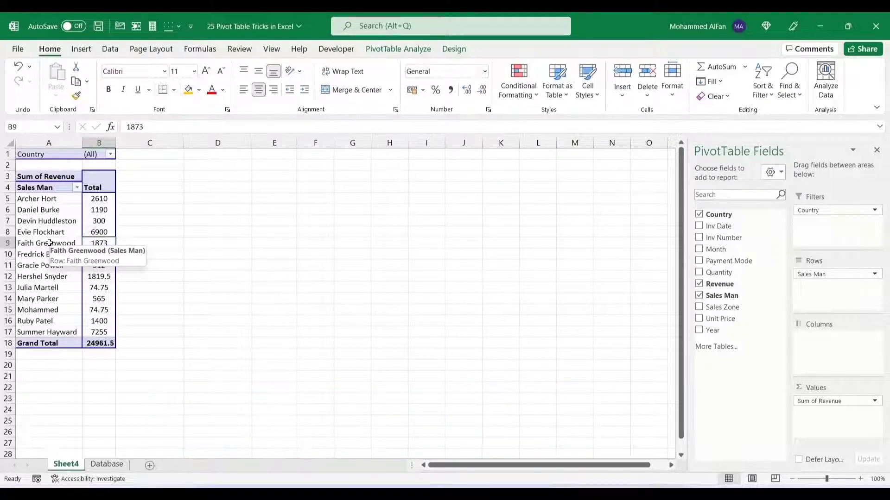
click(77, 188)
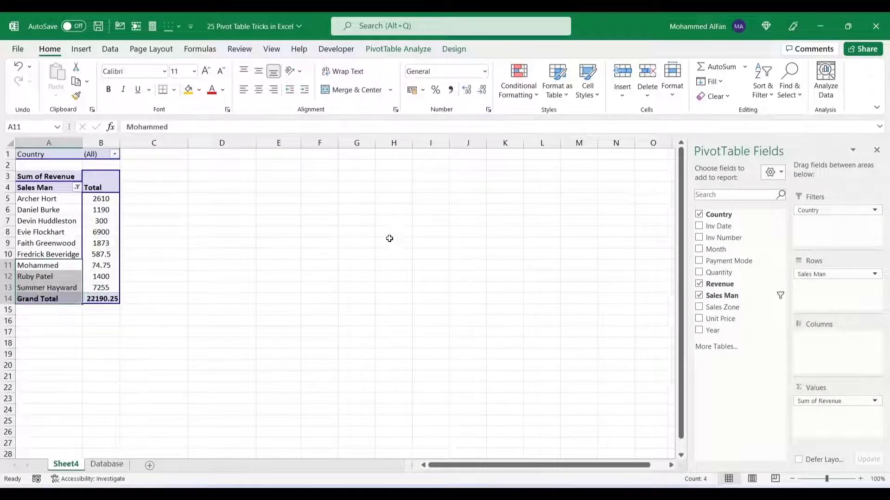
click(40, 231)
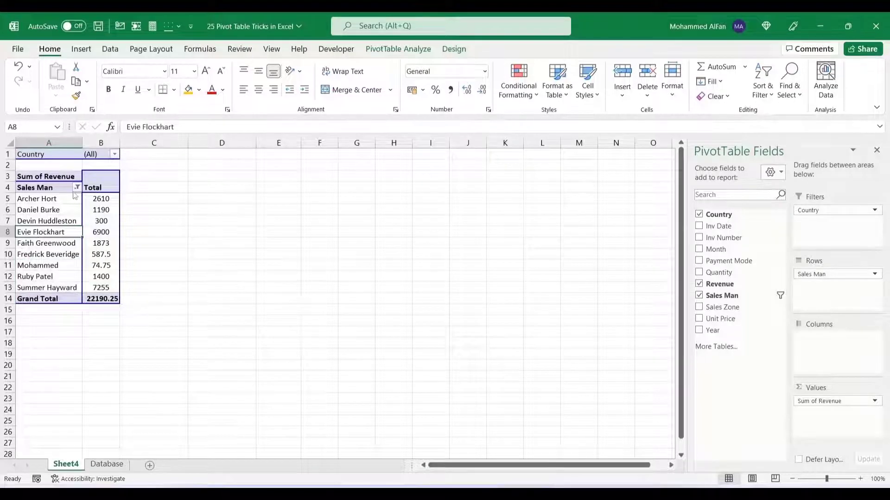
click(76, 187)
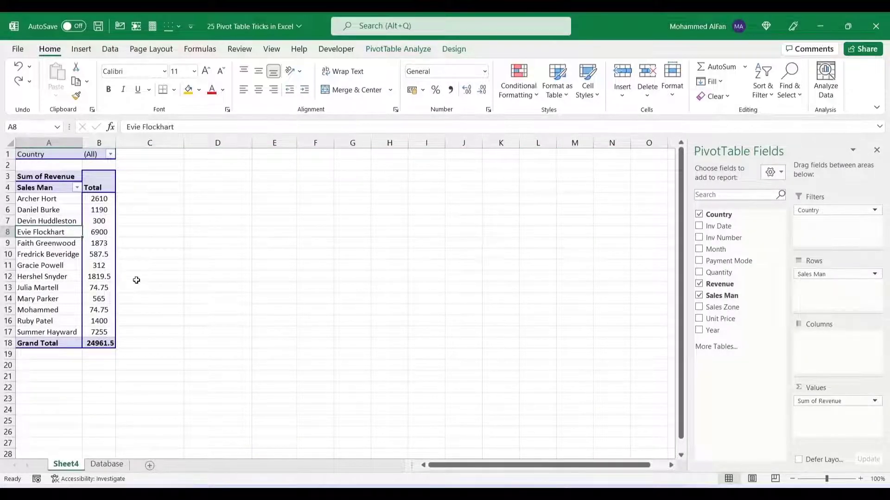
Create a calculated field Commission = Revenue*10% and add it beside Sum of Revenue.
click(397, 49)
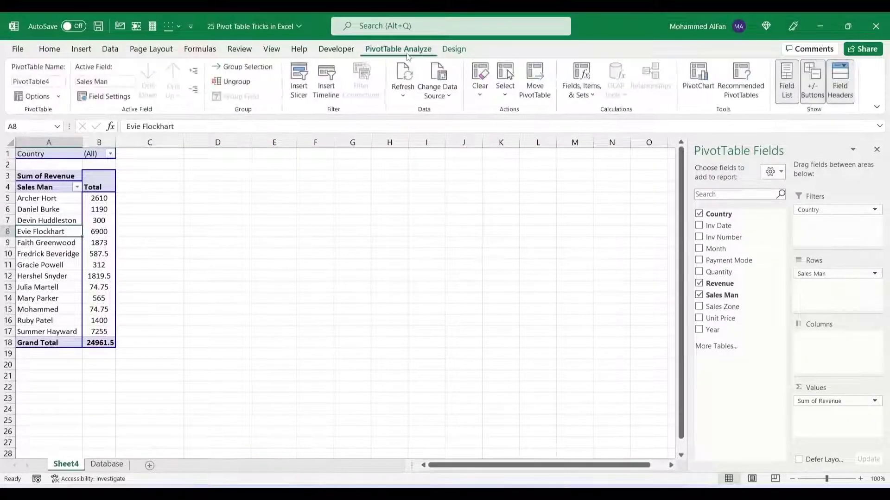
mouse_move(581, 80)
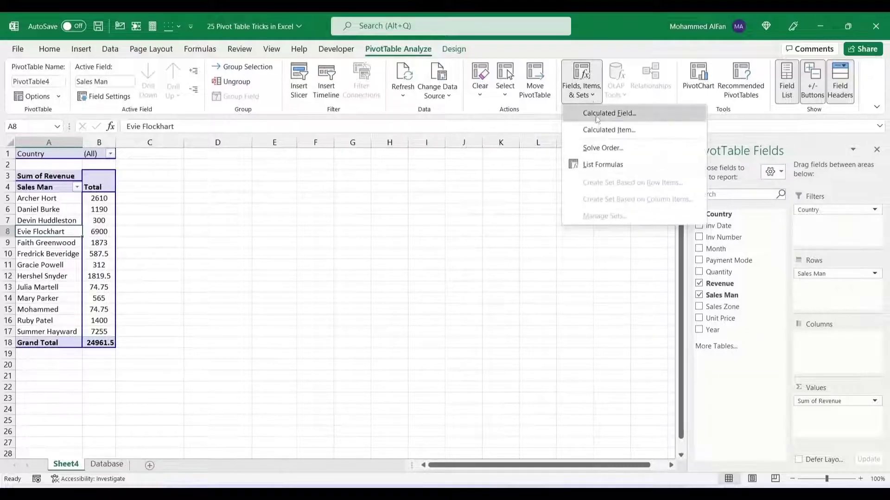
click(609, 114)
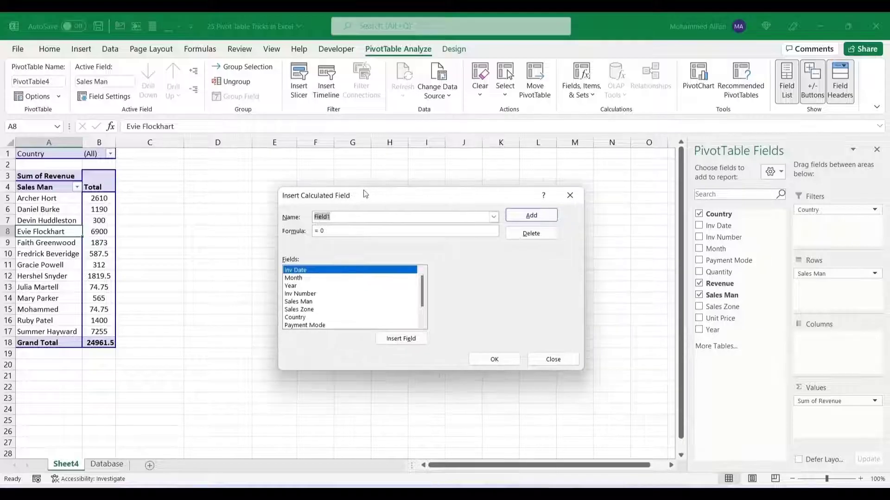
text(C)
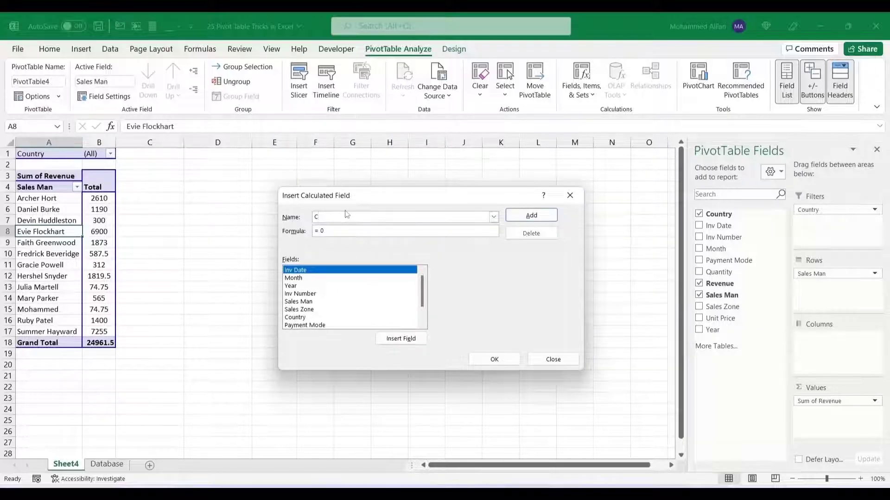
text(Commission)
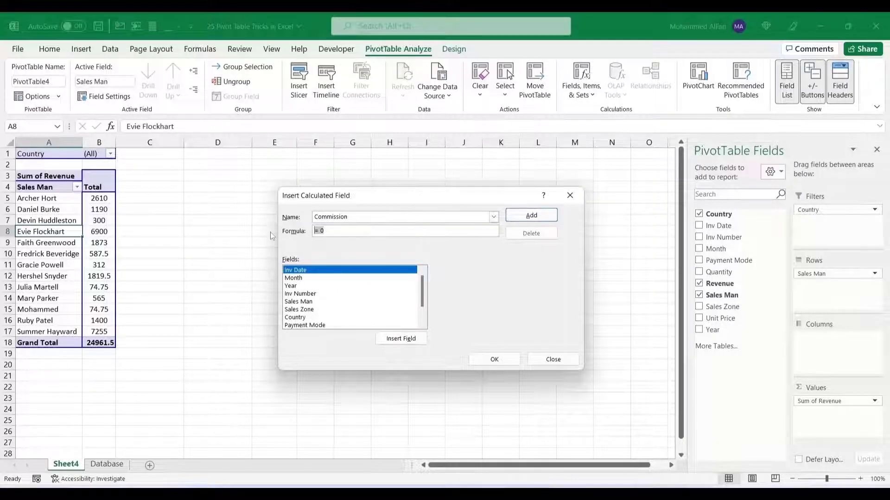
key(Backspace)
text(=)
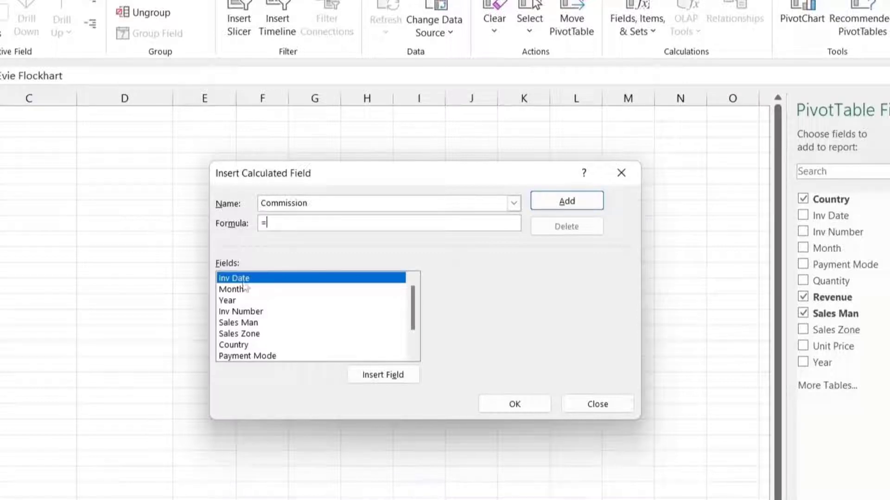
mouse_move(289, 337)
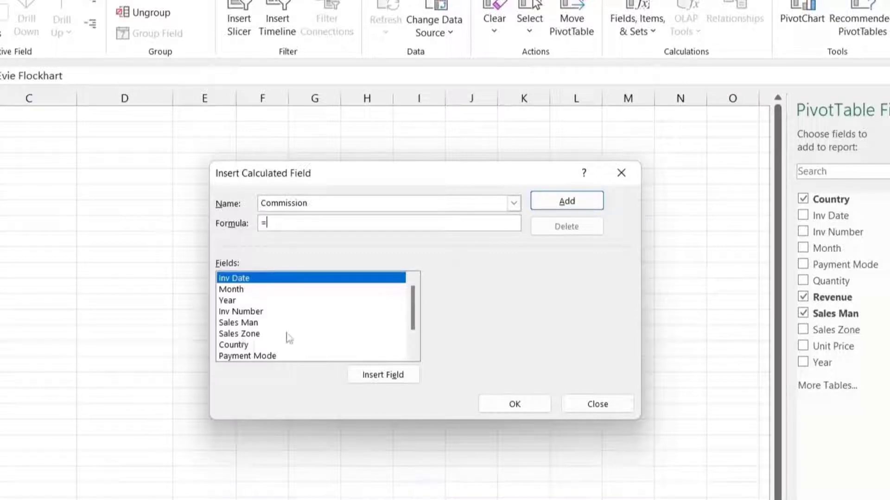
click(235, 356)
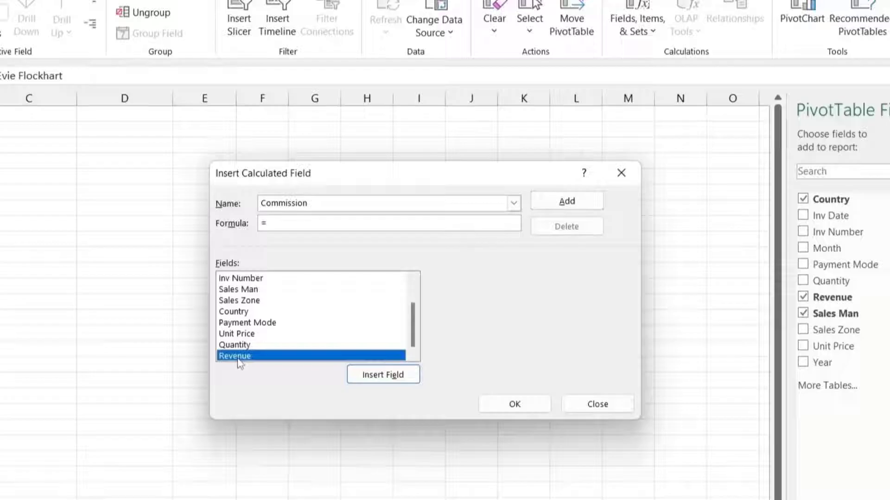
click(383, 375)
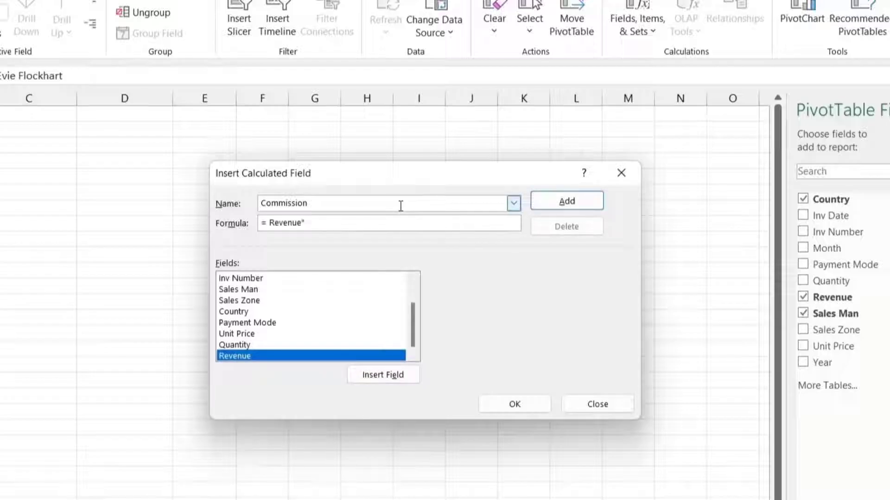
text(10)
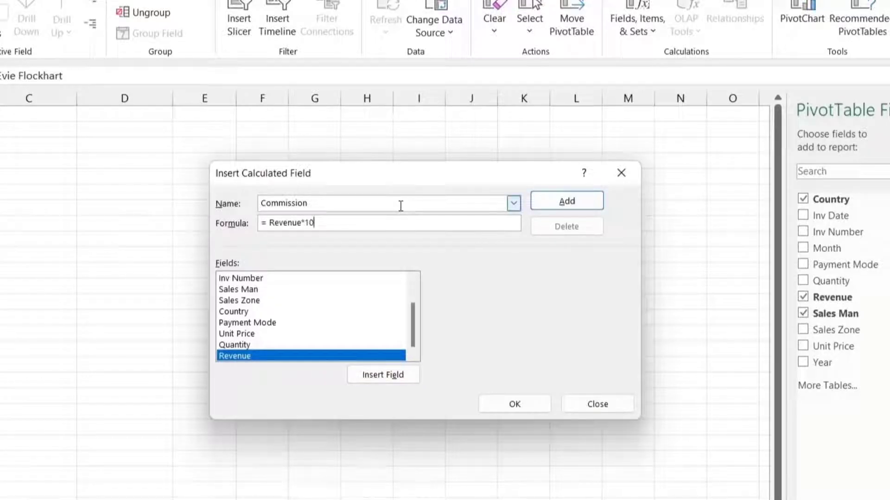
text(%)
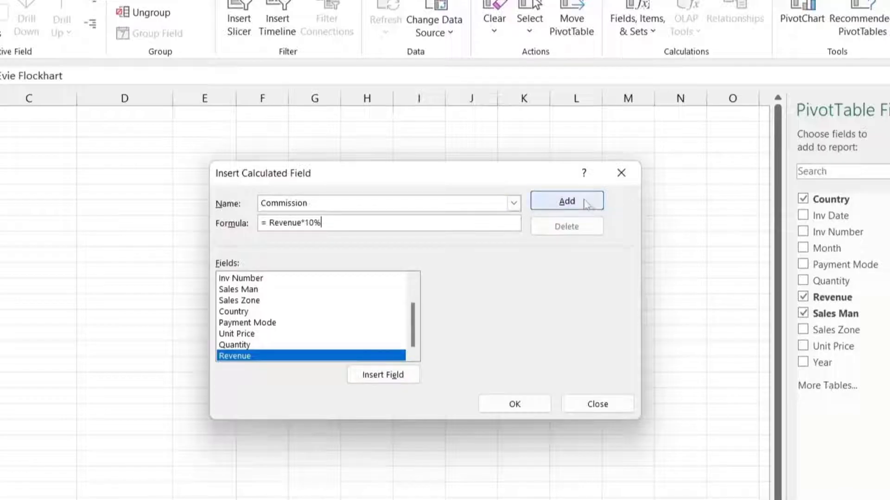
click(565, 200)
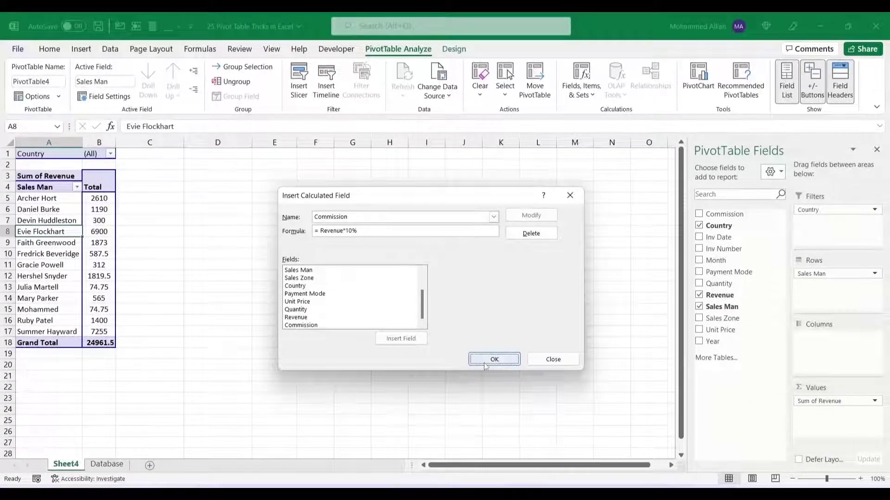
click(493, 360)
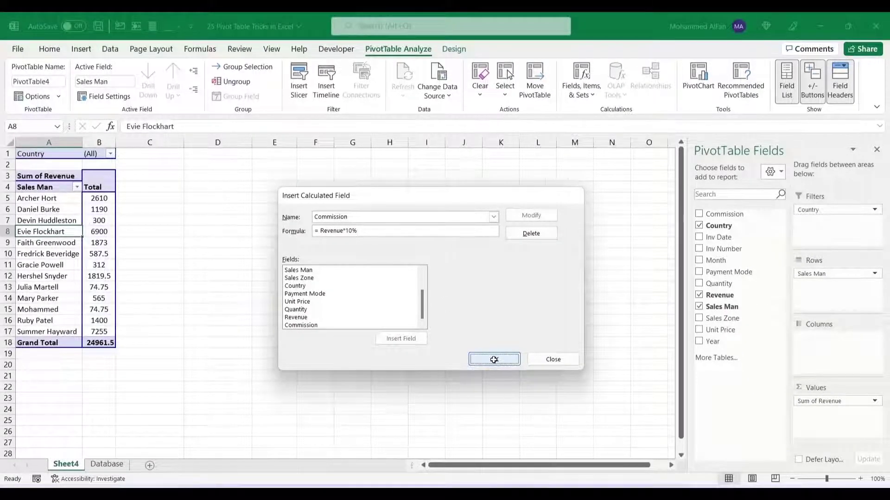
click(493, 360)
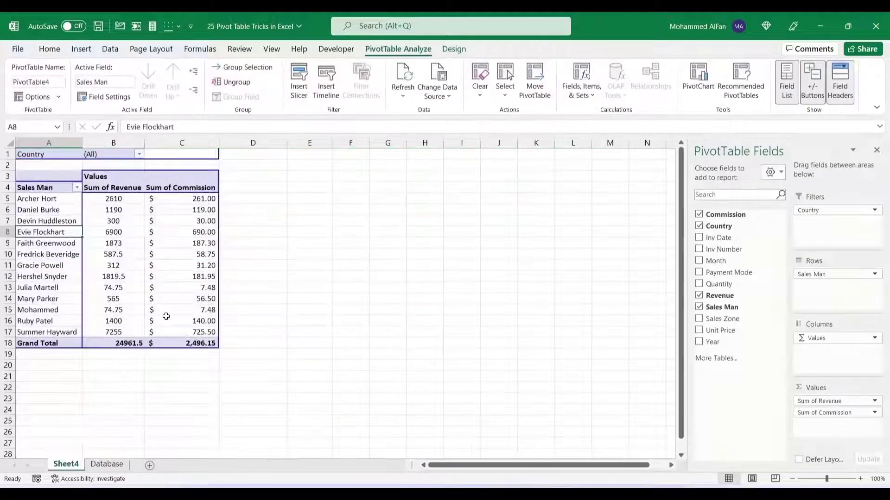
Inspect a commission value and reopen the Calculated Field dialog to remove Commission.
click(182, 287)
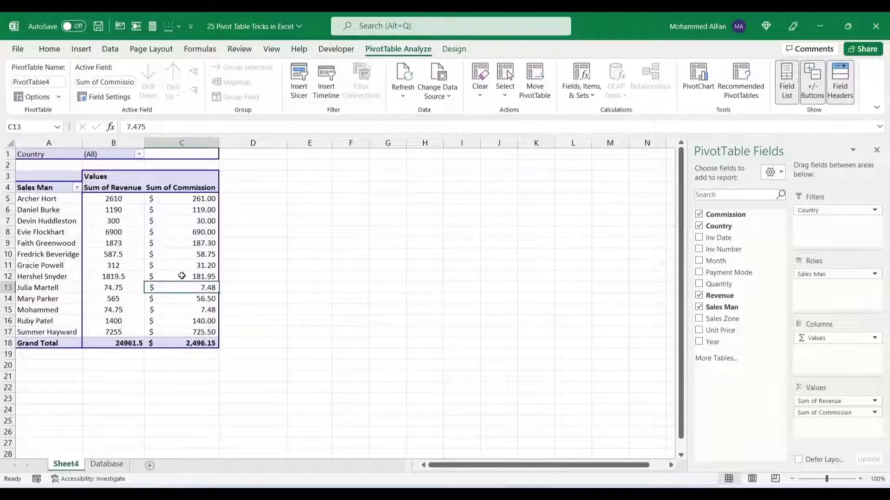
click(580, 82)
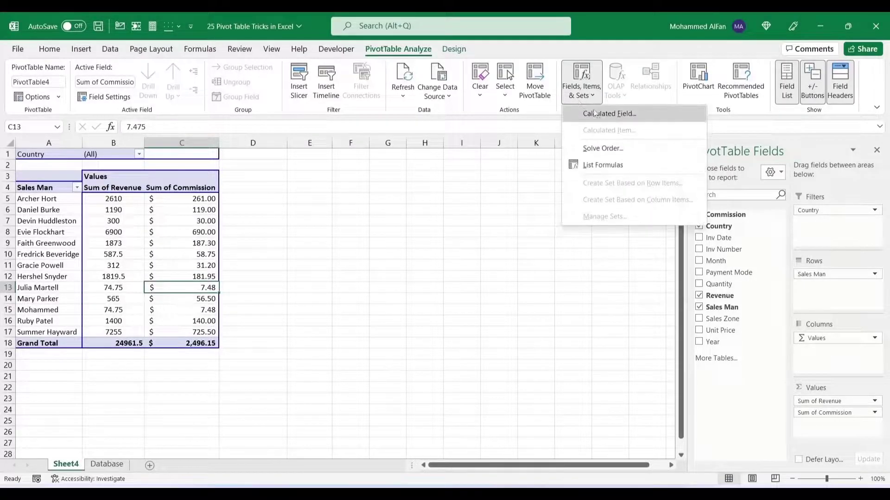
click(609, 113)
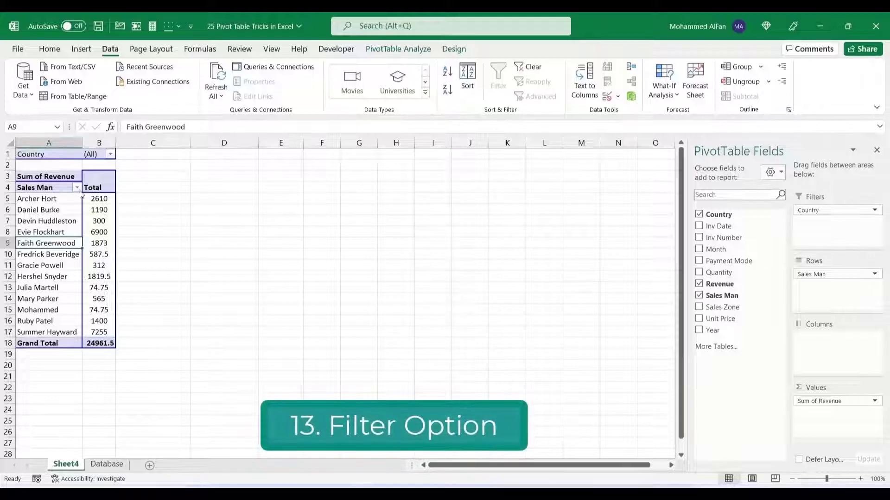
From the cell beside the pivot header, apply Data > Filter to the header row, then remove it.
click(99, 188)
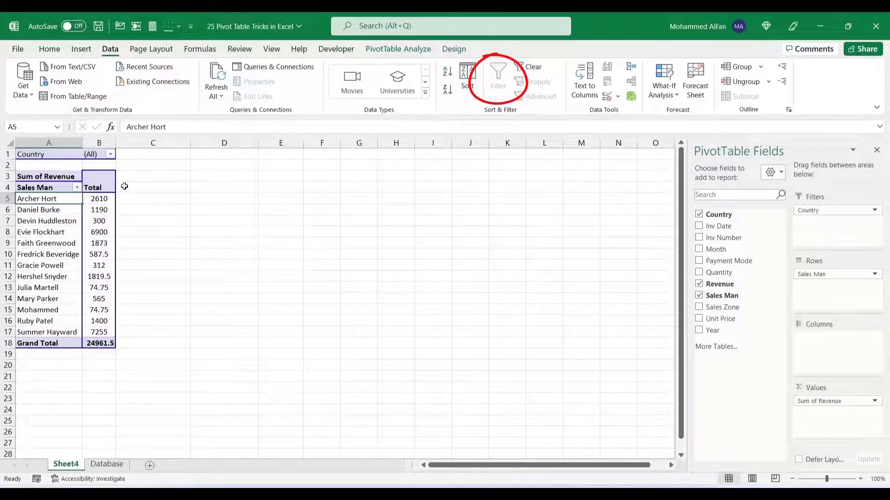
click(153, 187)
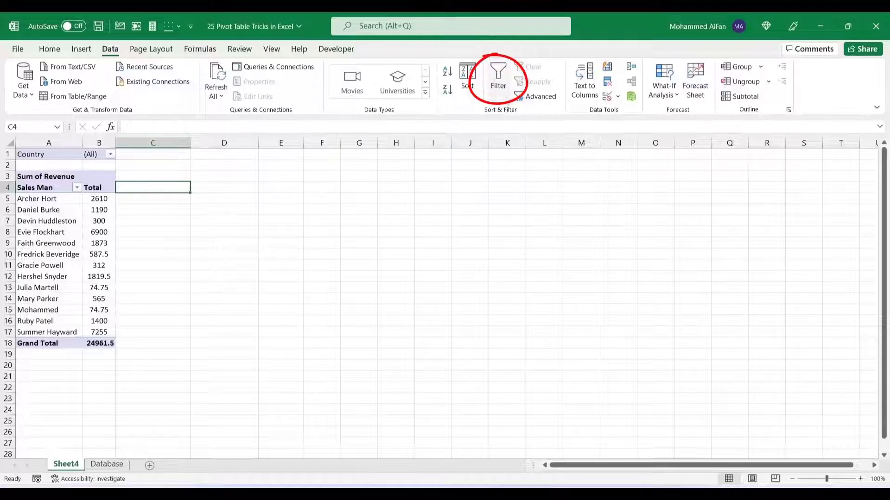
click(498, 77)
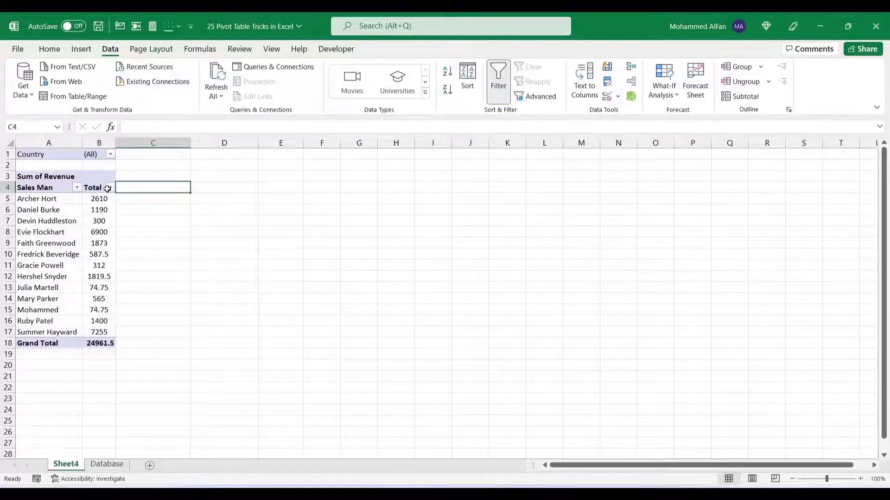
click(109, 187)
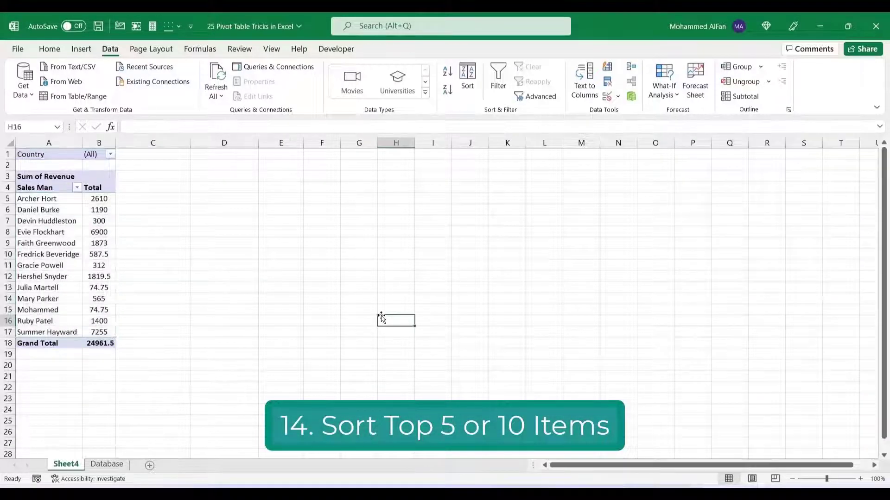
Set a Sales Man value filter for the Top 5 items by Sum of Revenue.
click(77, 187)
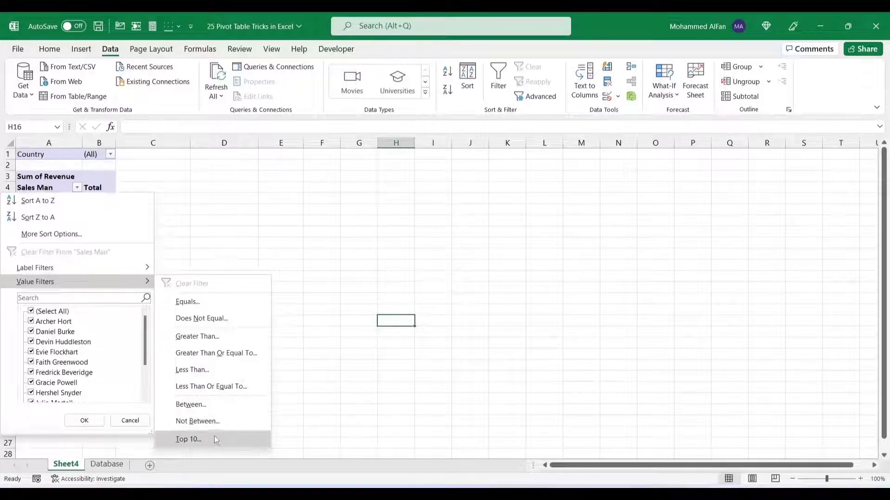
click(188, 439)
text(5)
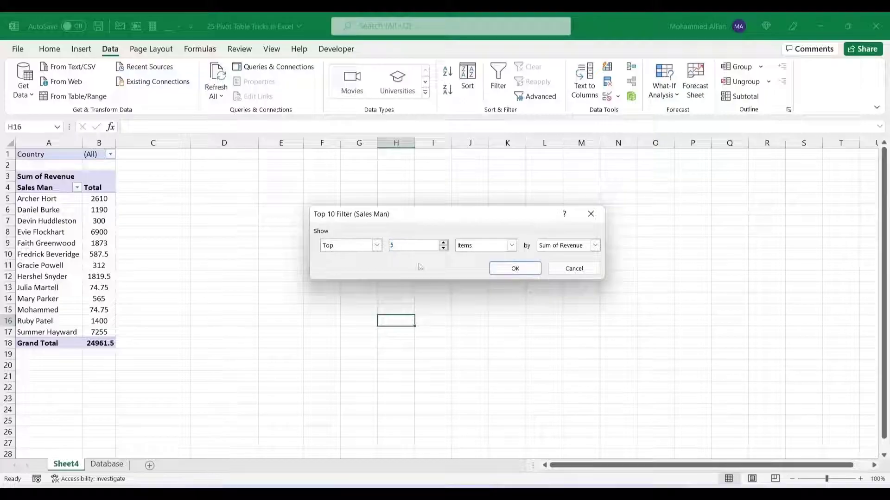
click(514, 269)
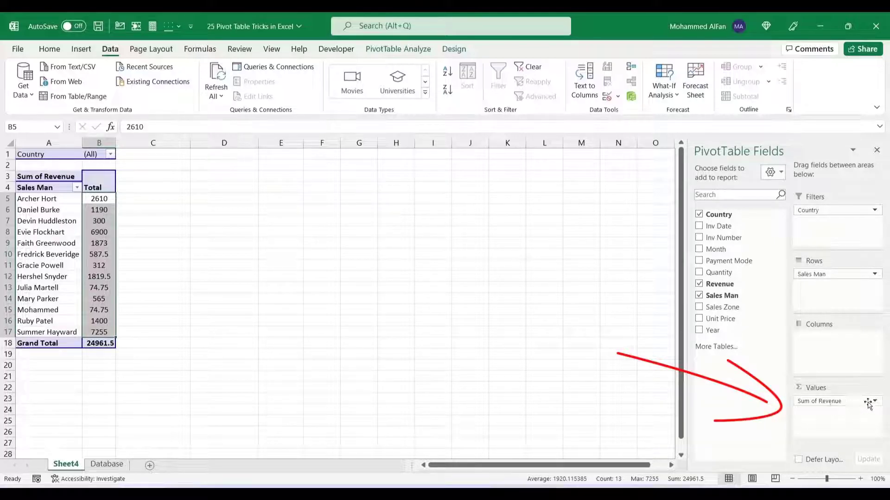
Summarize the Revenue values field as Count instead of Sum.
click(873, 402)
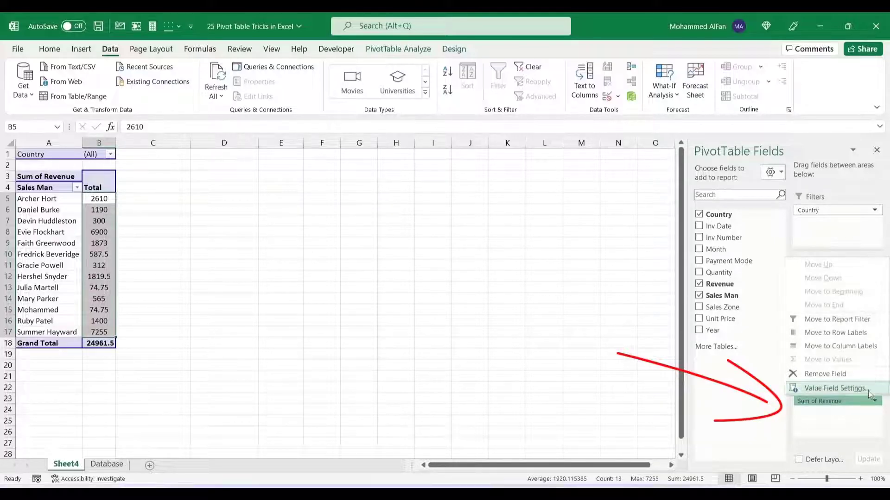
click(851, 389)
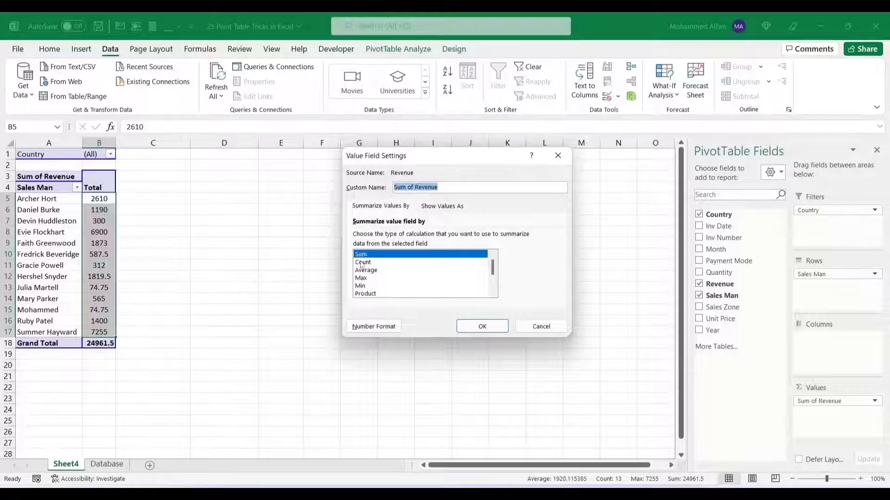
click(362, 262)
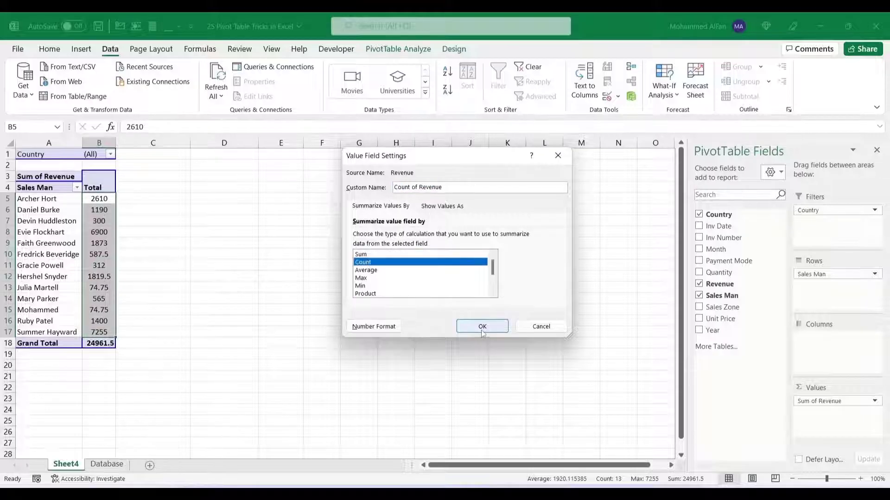
click(482, 326)
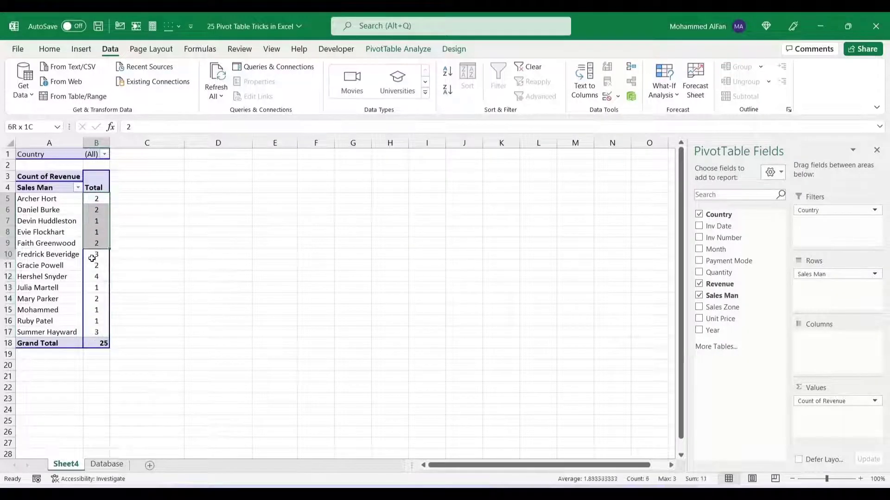
click(101, 342)
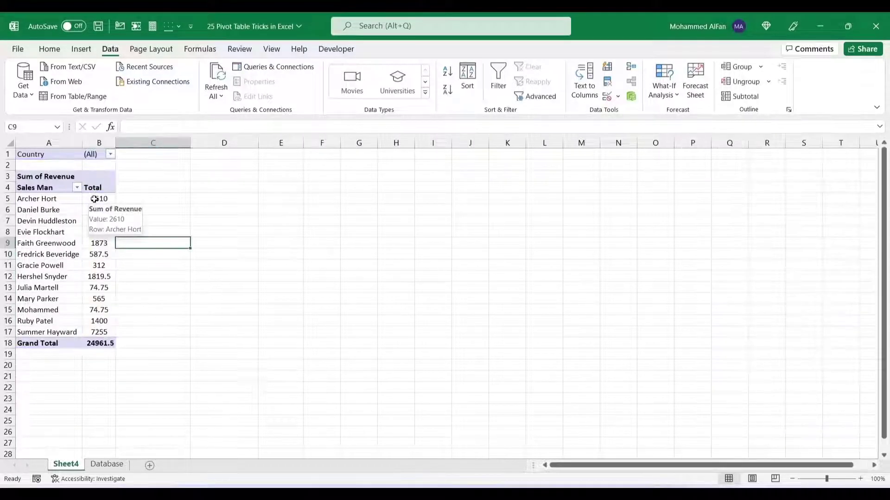
click(99, 198)
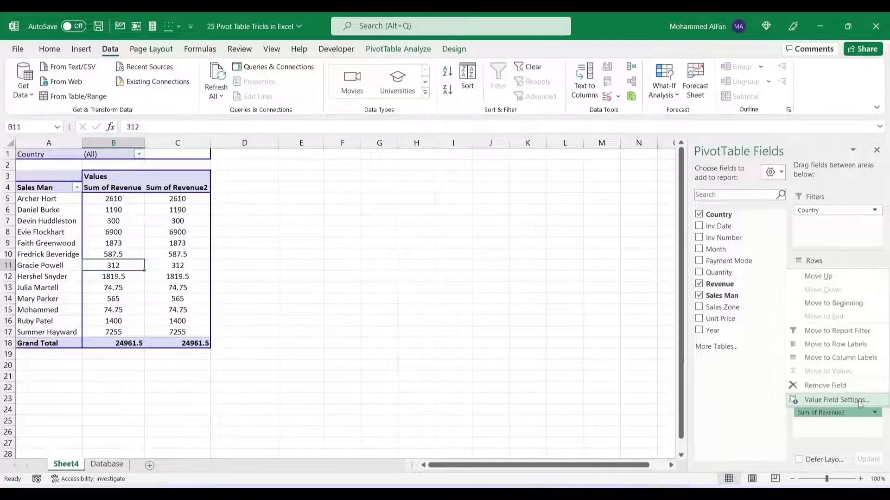
Adjust the custom name of the second Revenue column in Value Field Settings.
click(835, 400)
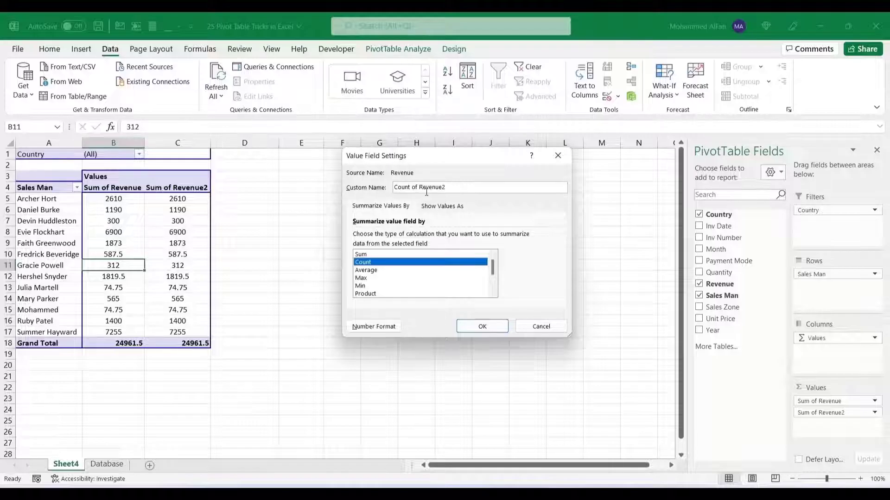
key(Backspace)
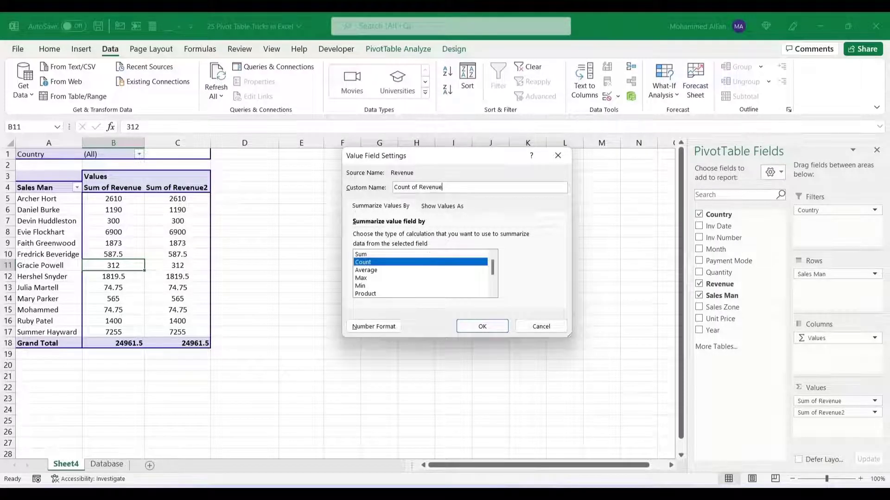
click(482, 325)
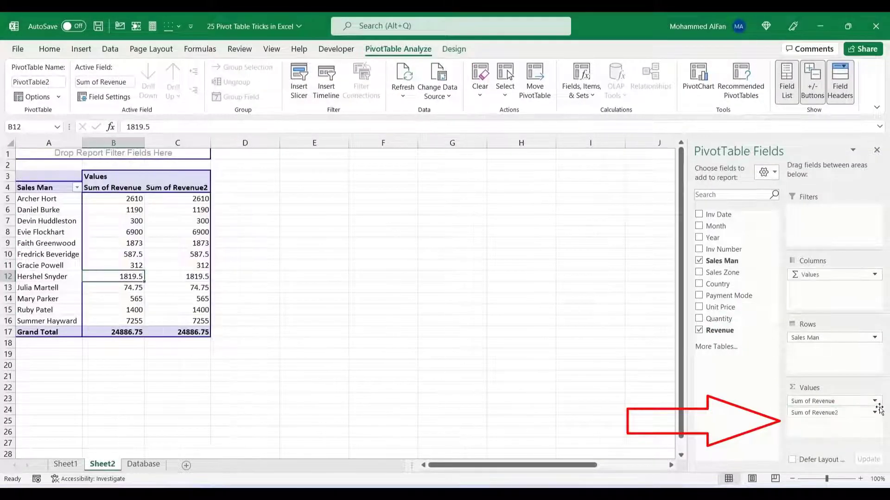
Show Sum of Revenue2 as % of Grand Total and select the resulting percentage cells.
click(814, 413)
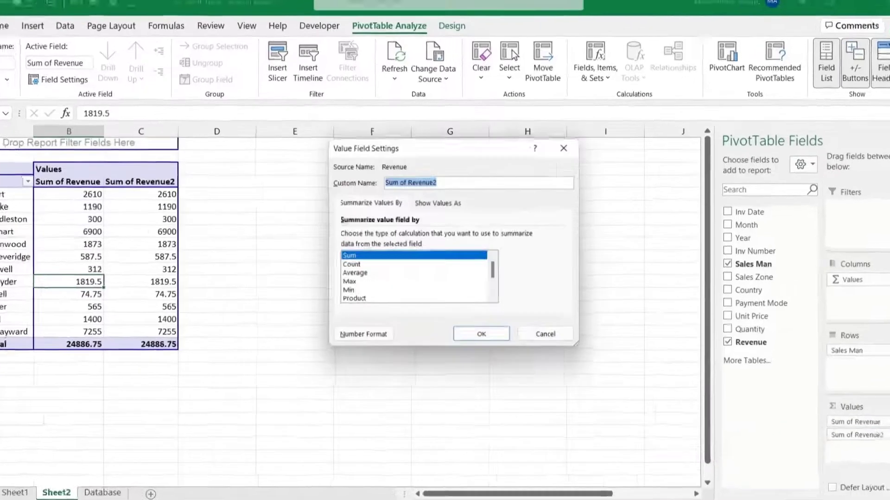
click(438, 203)
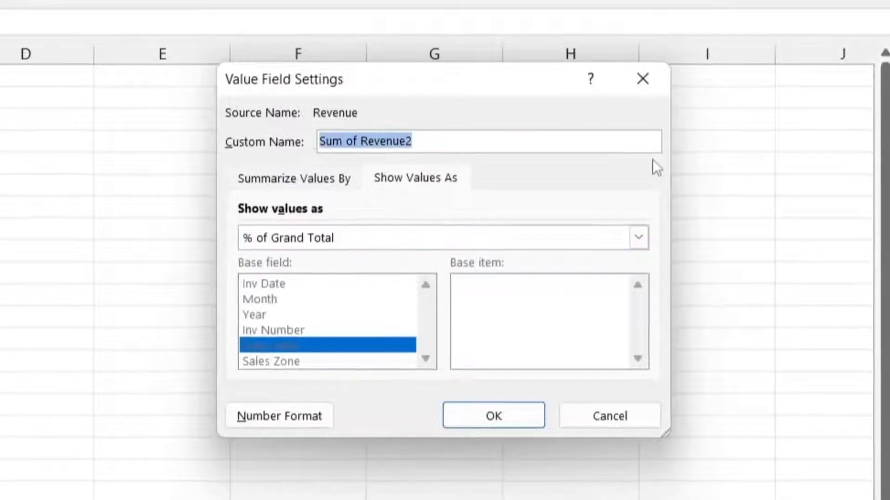
click(492, 416)
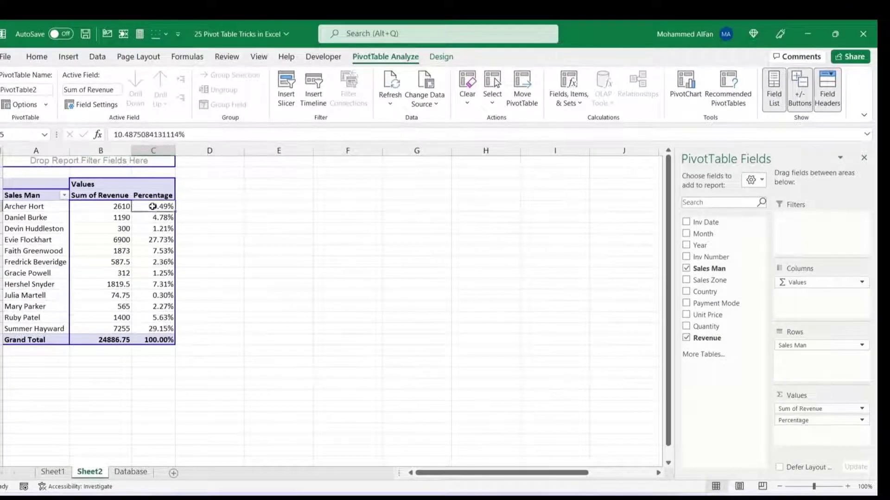
drag(153, 206, 153, 328)
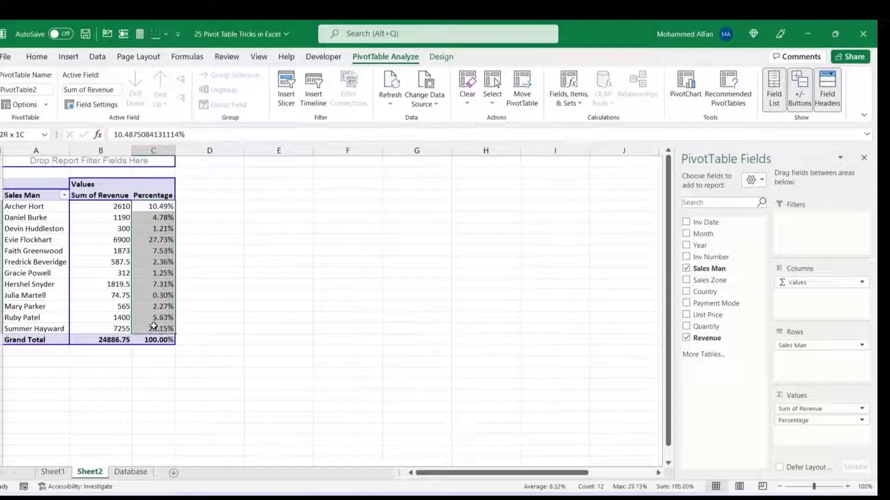
click(36, 56)
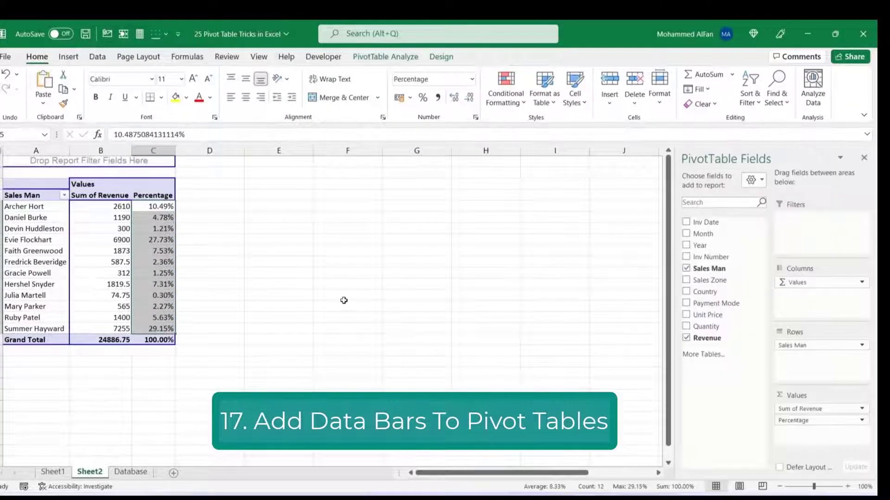
Bring up the Conditional Formatting choices for the selected revenue values.
click(505, 89)
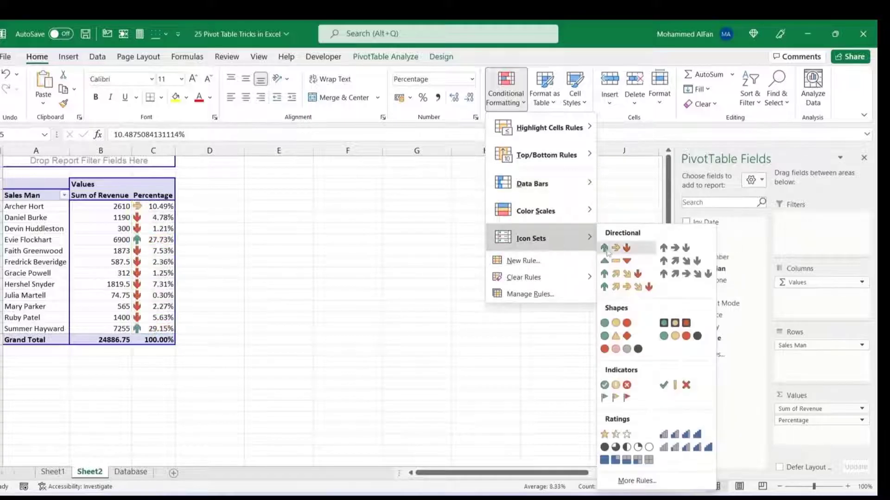
mouse_move(605, 323)
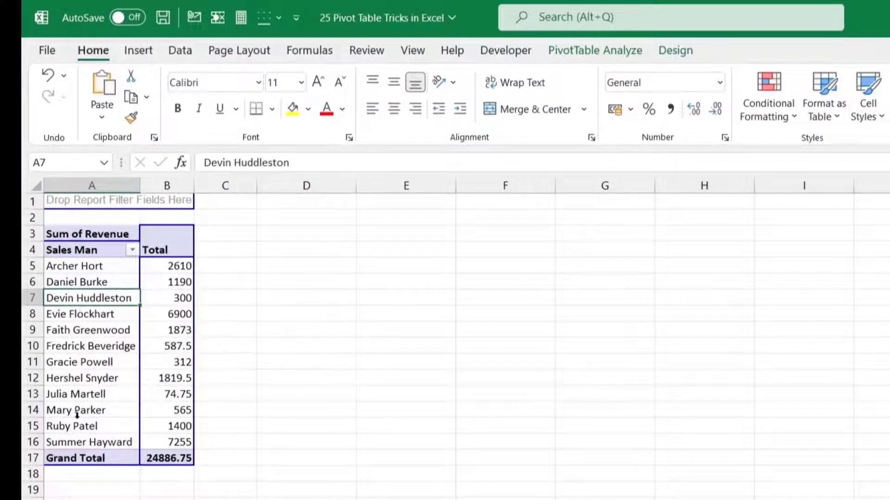
mouse_move(72, 426)
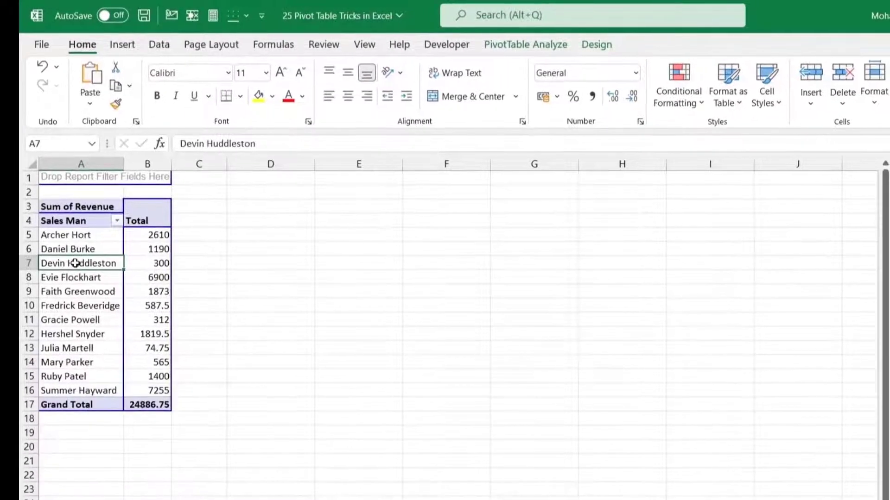
click(78, 291)
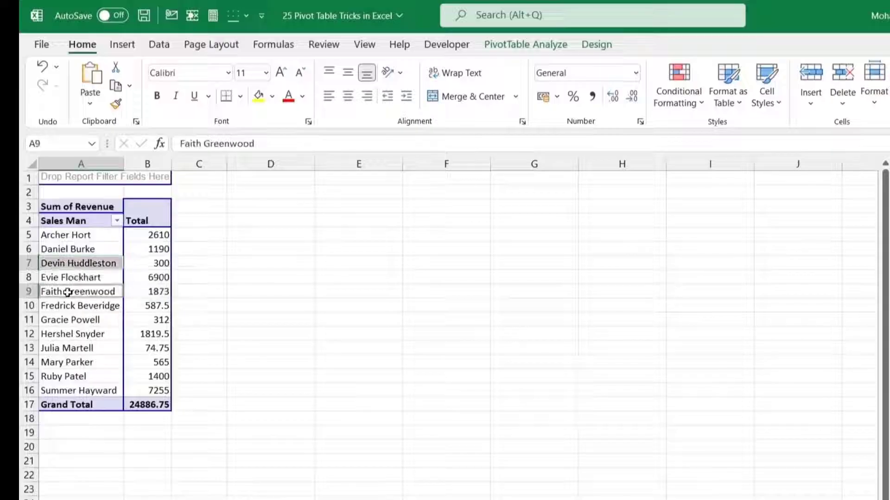
click(66, 362)
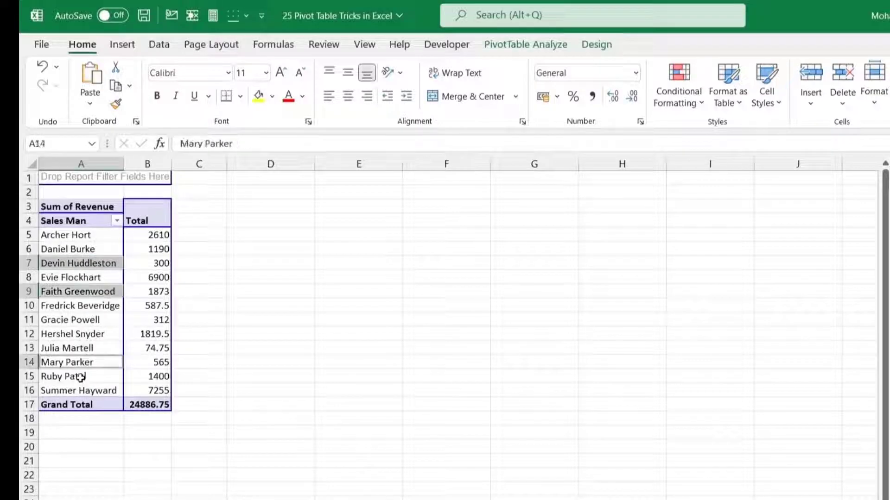
right_click(64, 376)
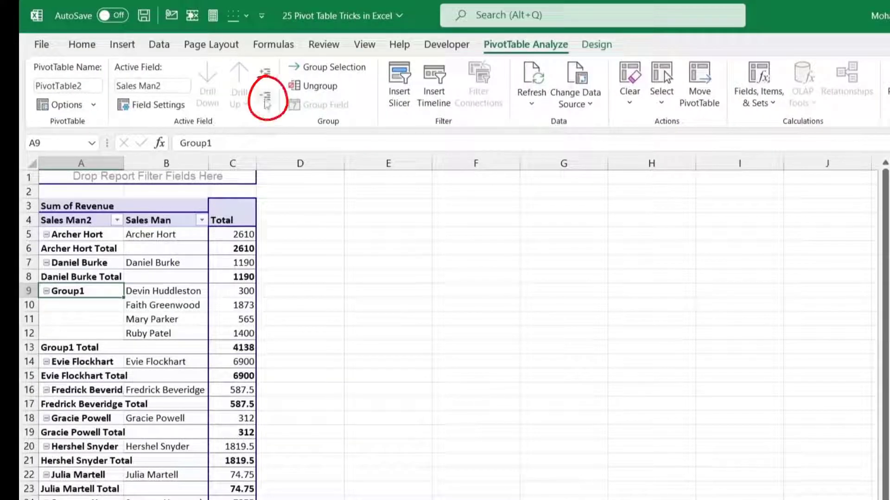
click(266, 97)
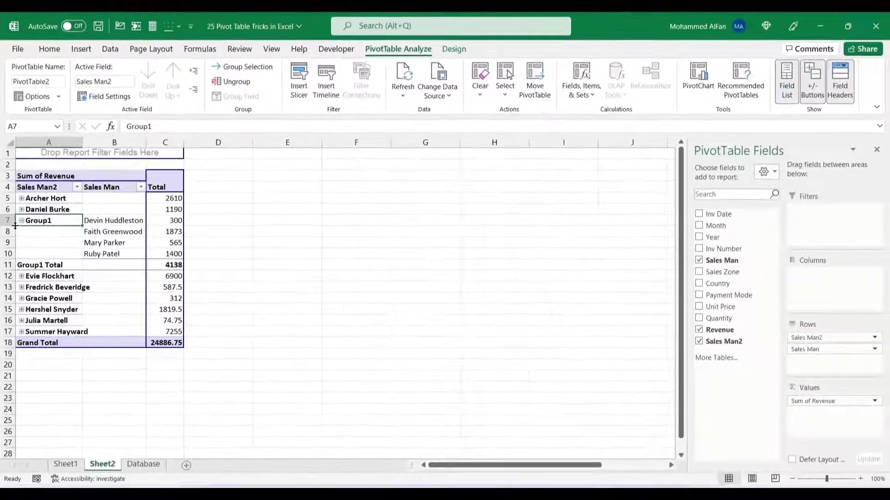
click(21, 220)
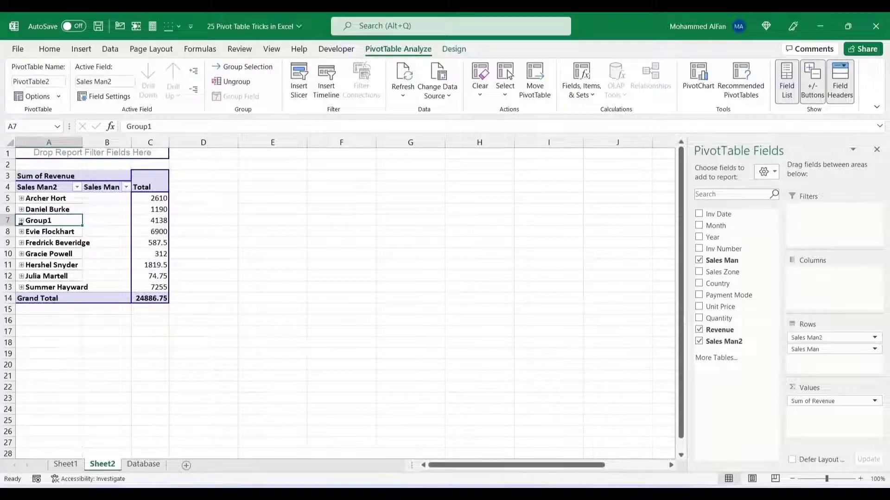
click(235, 81)
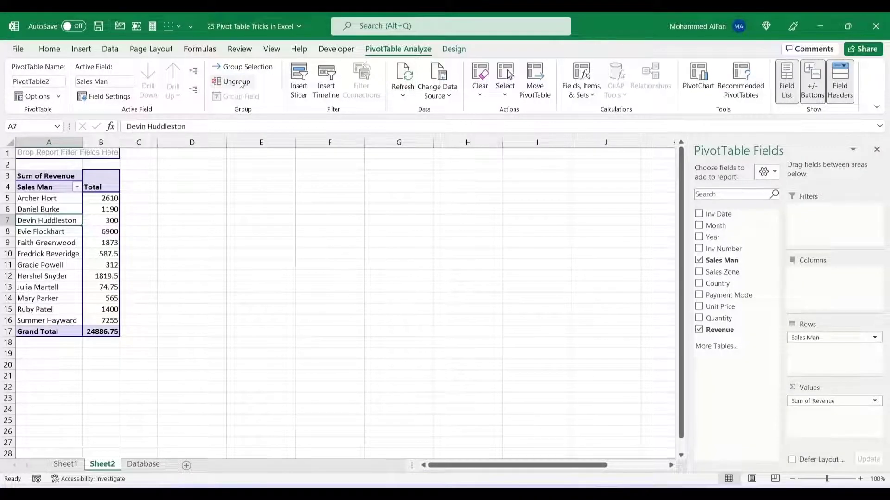
Insert a second PivotTable from the sales data at an empty cell beside the first.
click(698, 283)
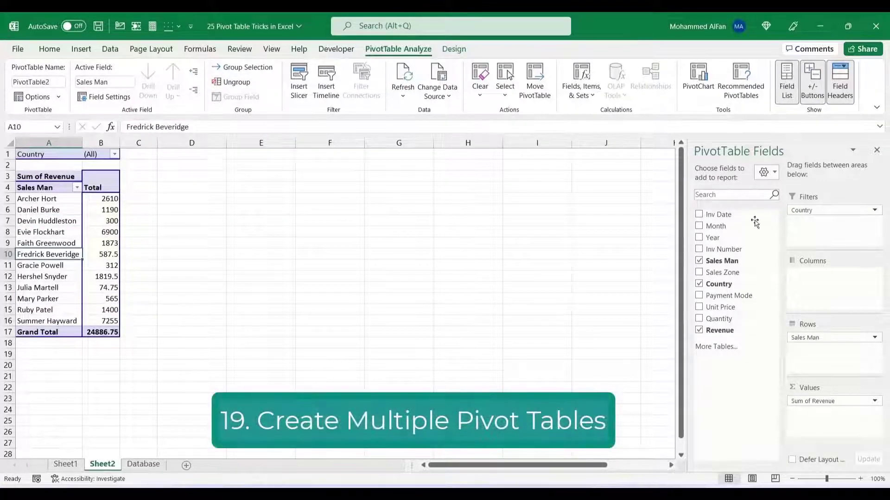
click(166, 241)
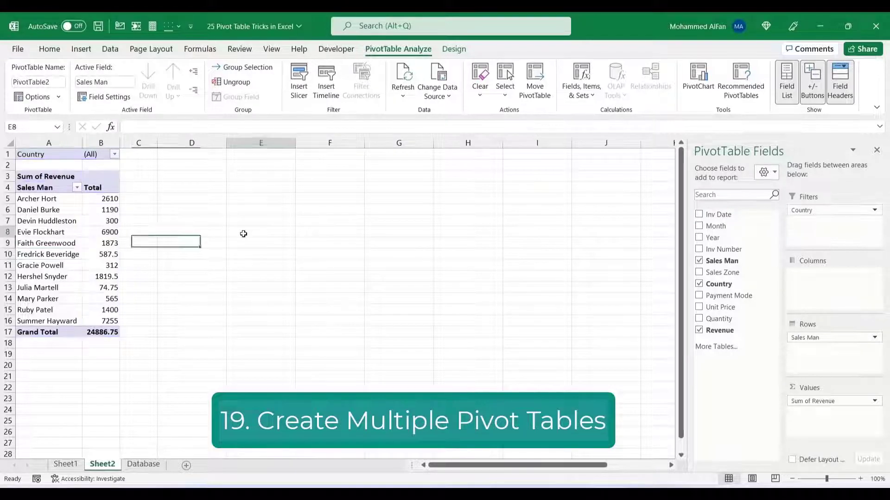
click(48, 232)
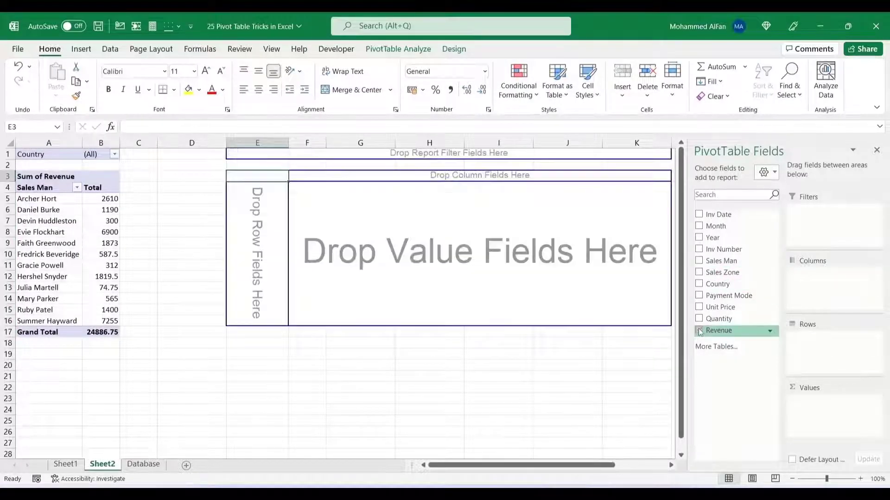
mouse_move(732, 272)
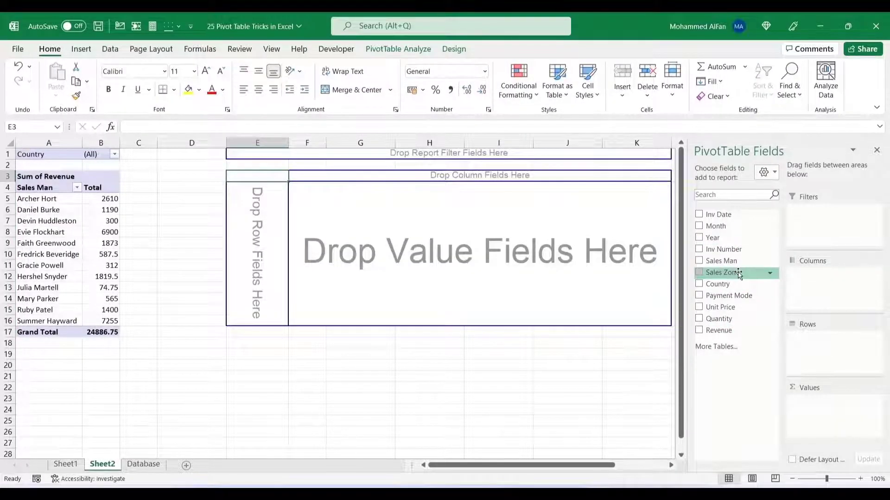
Lay out the new pivot: Country in Filters, Sales Zone in Columns, Revenue summed in Values.
click(699, 284)
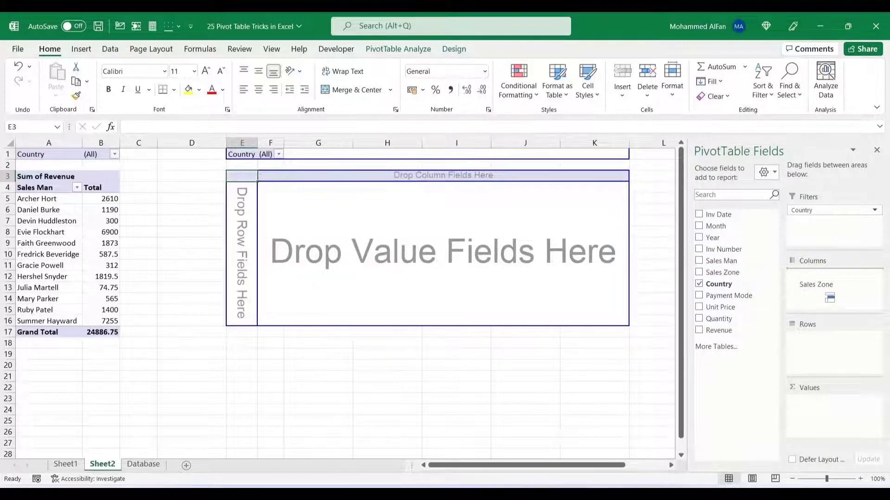
click(700, 294)
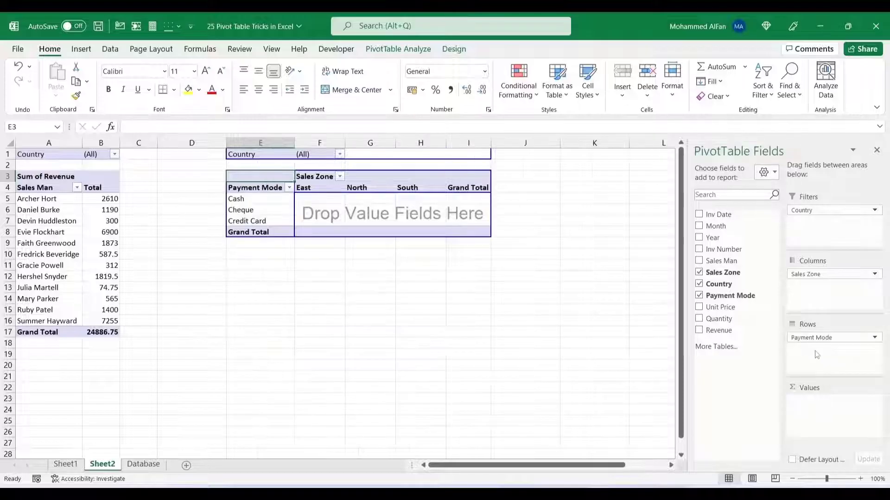
click(700, 329)
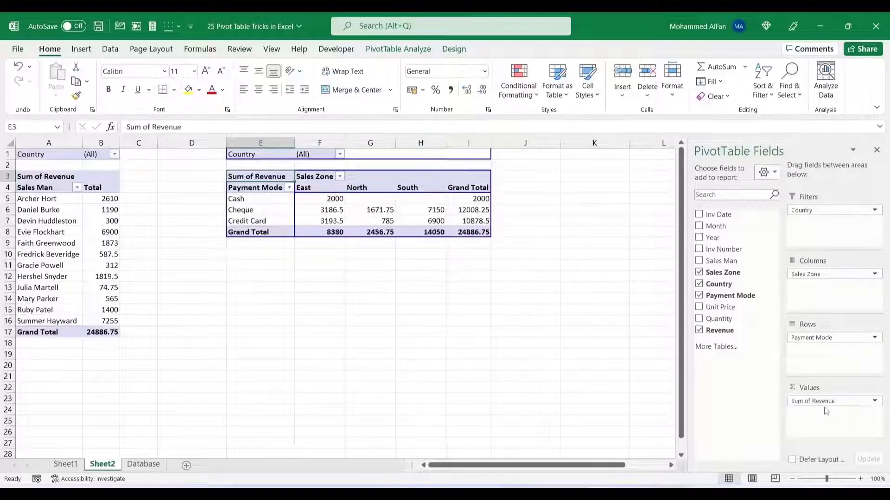
click(319, 221)
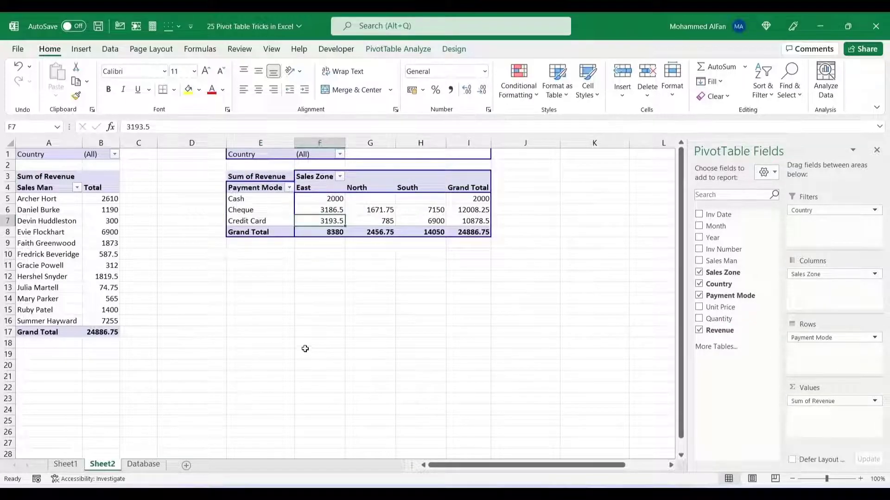
click(261, 210)
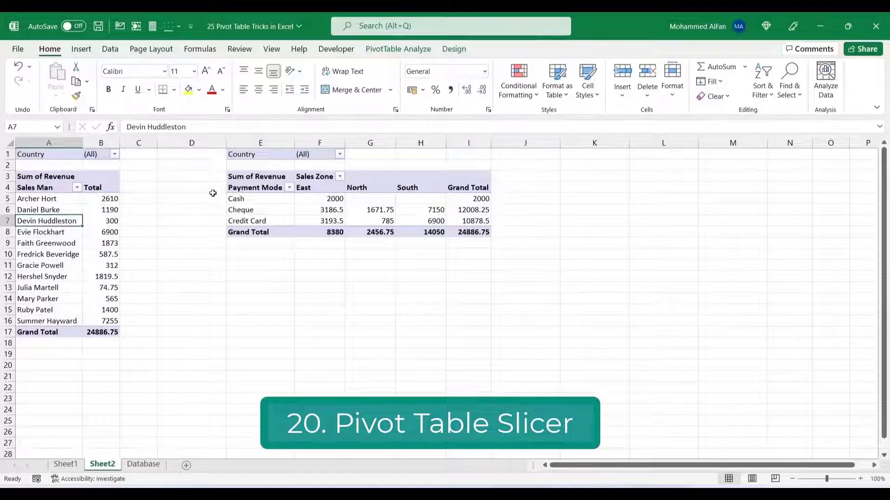
click(114, 154)
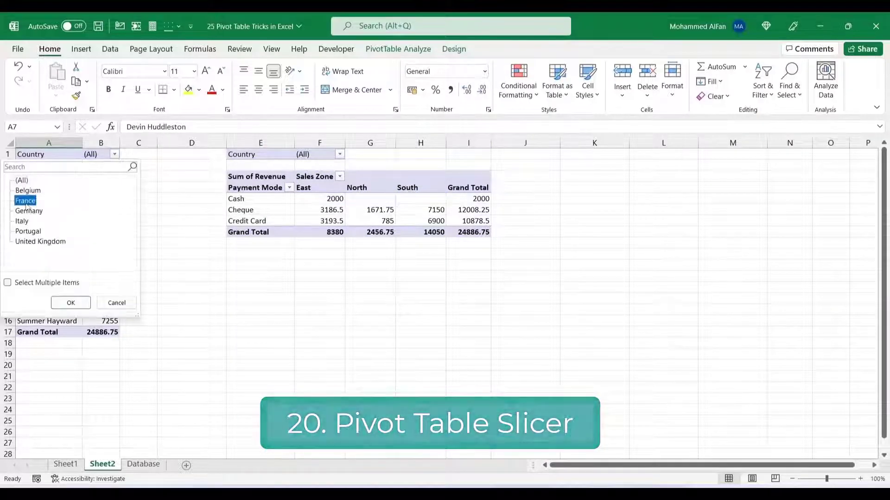
click(70, 302)
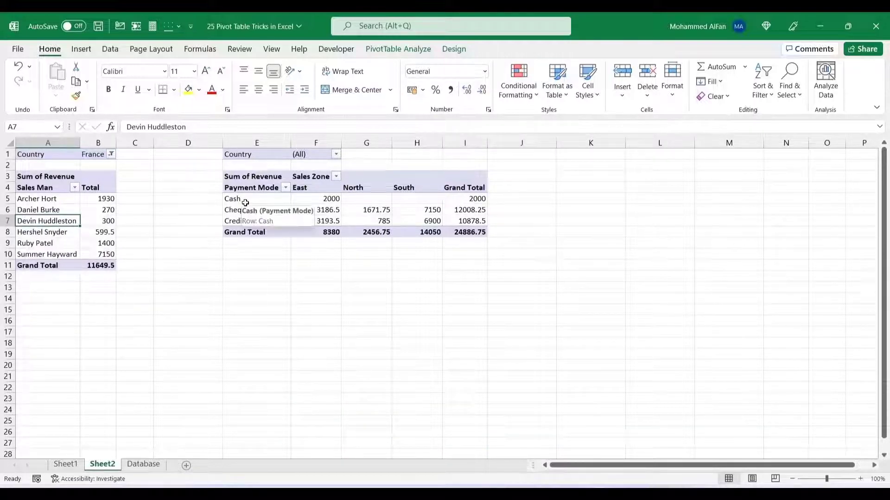
mouse_move(262, 221)
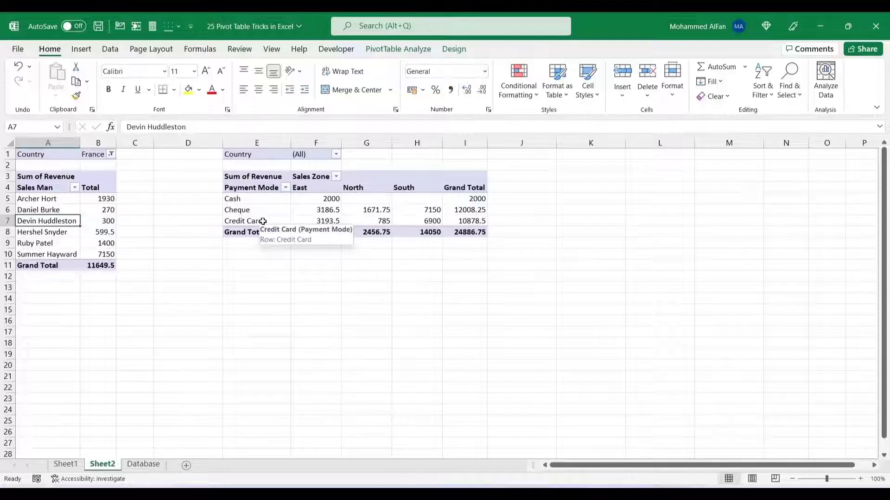
click(110, 155)
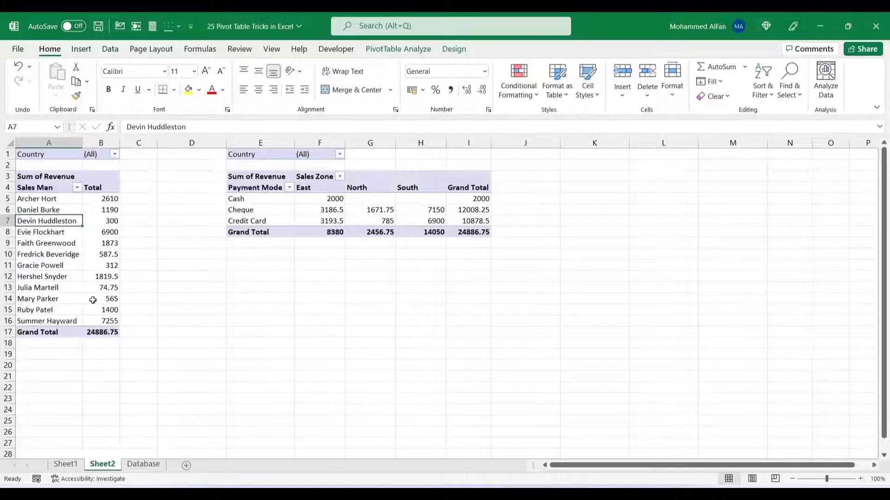
click(49, 232)
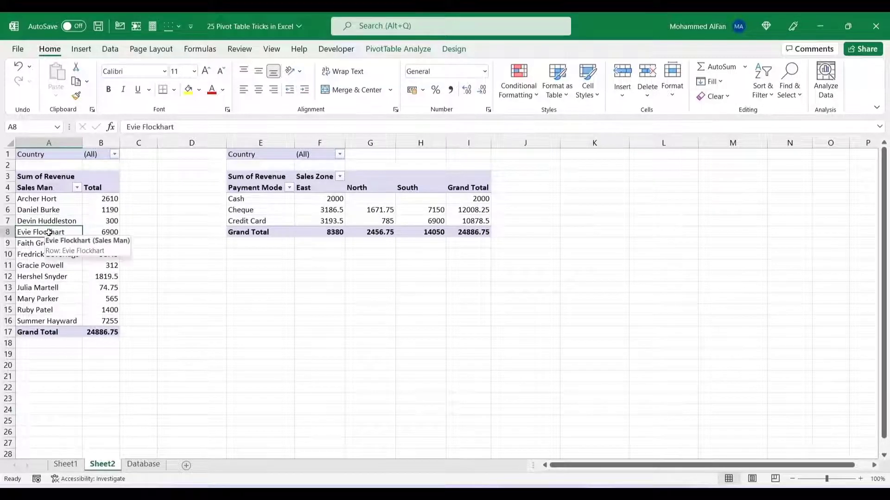
Insert a Country slicer for the salesperson pivot table.
click(398, 49)
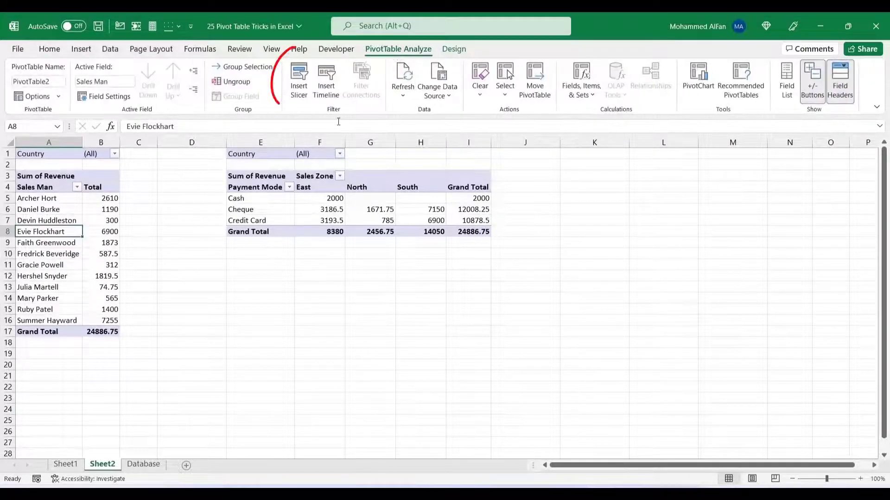
click(298, 79)
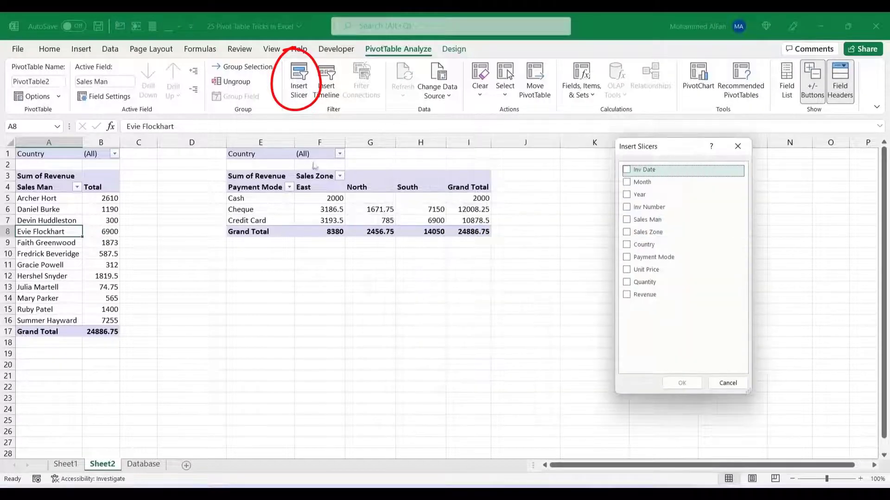
click(627, 243)
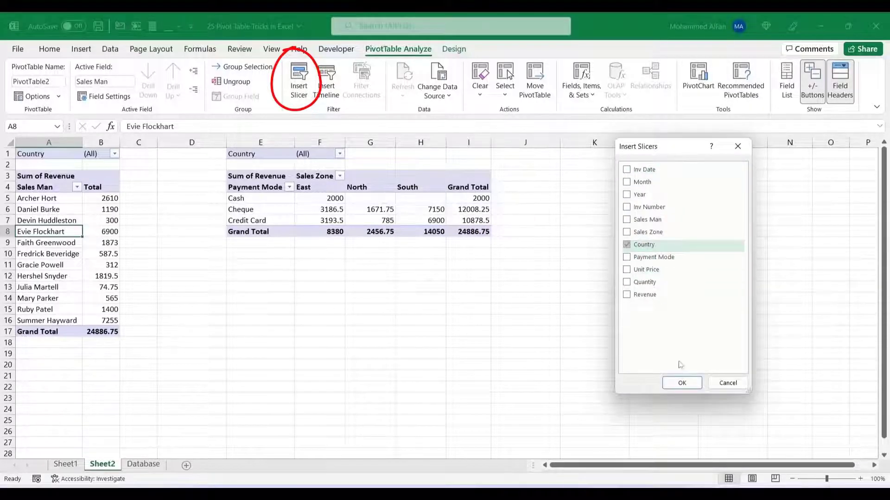
click(681, 383)
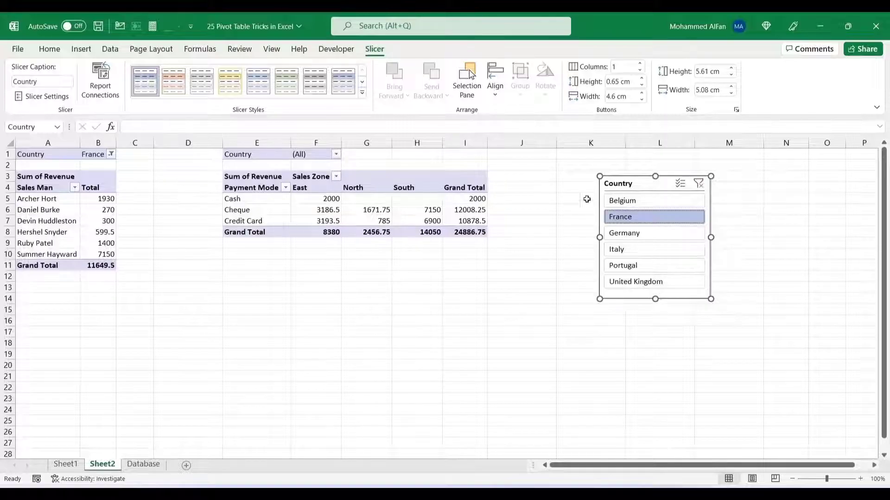
Clear the slicer's country filter so all countries show again.
click(698, 183)
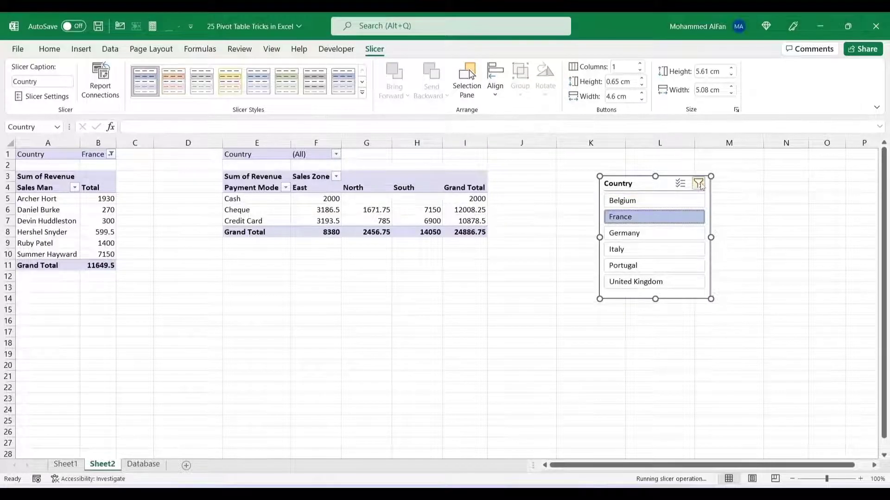
click(699, 184)
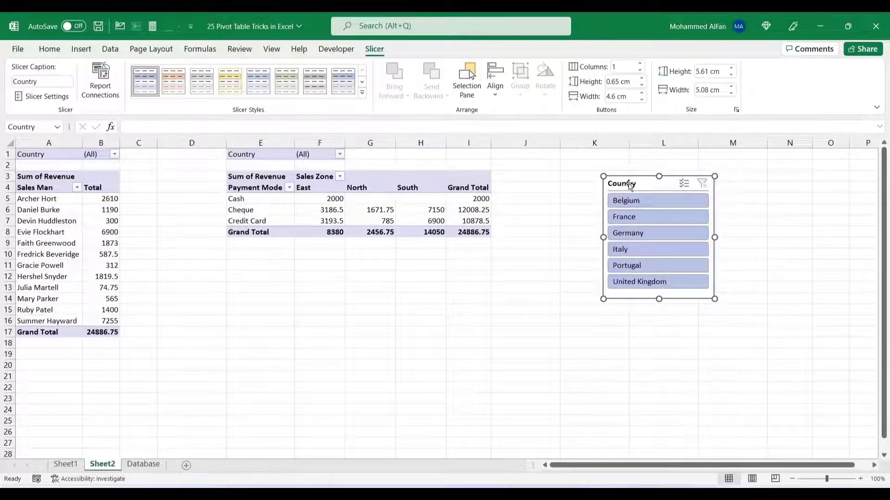
Connect the Country slicer to PivotTable3 as well via Report Connections.
right_click(621, 183)
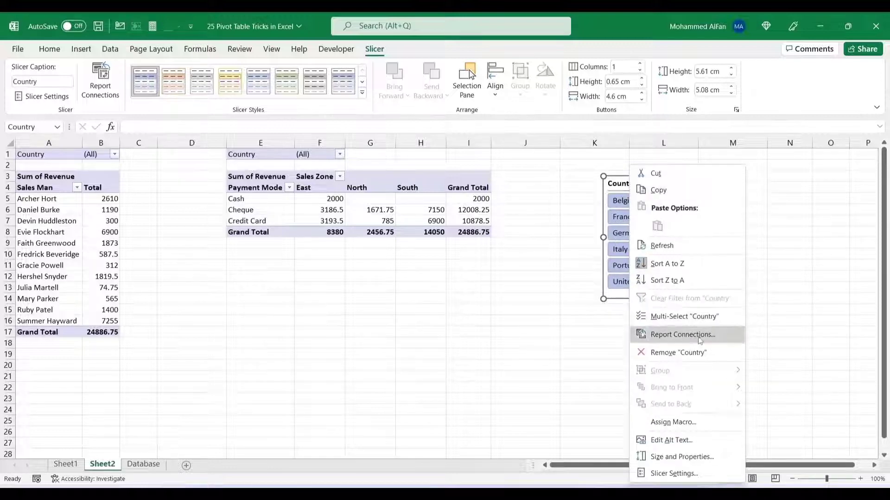
click(681, 335)
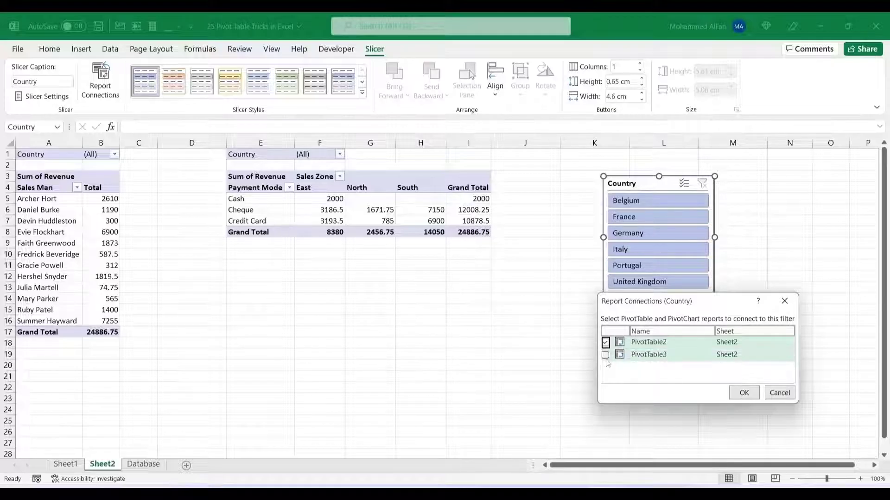
click(605, 355)
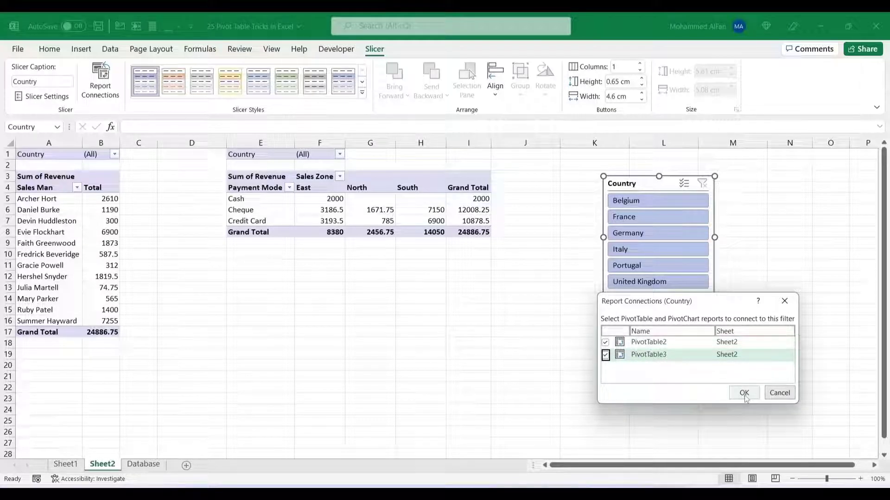
click(745, 393)
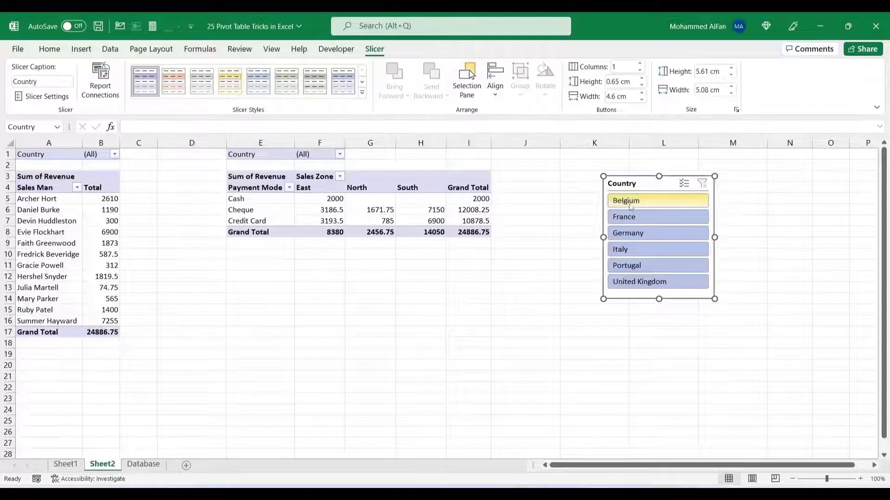
Filter both pivots to France, then Portugal, then clear the filter.
click(623, 215)
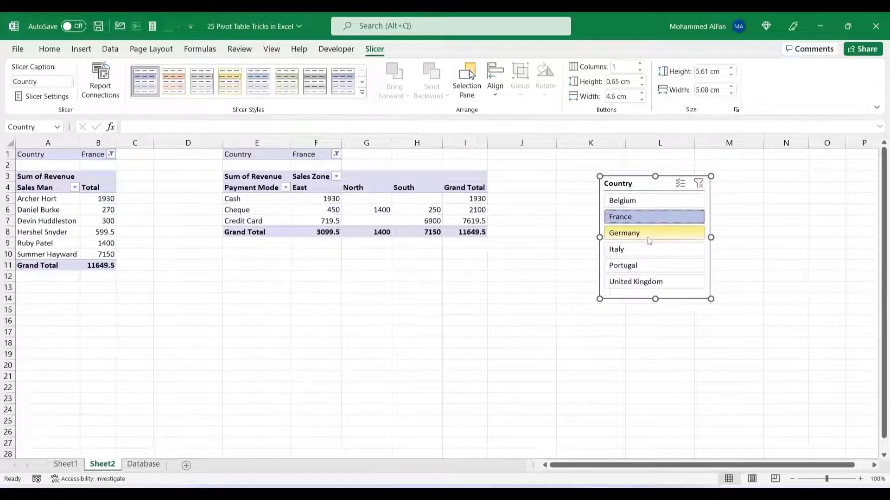
click(623, 265)
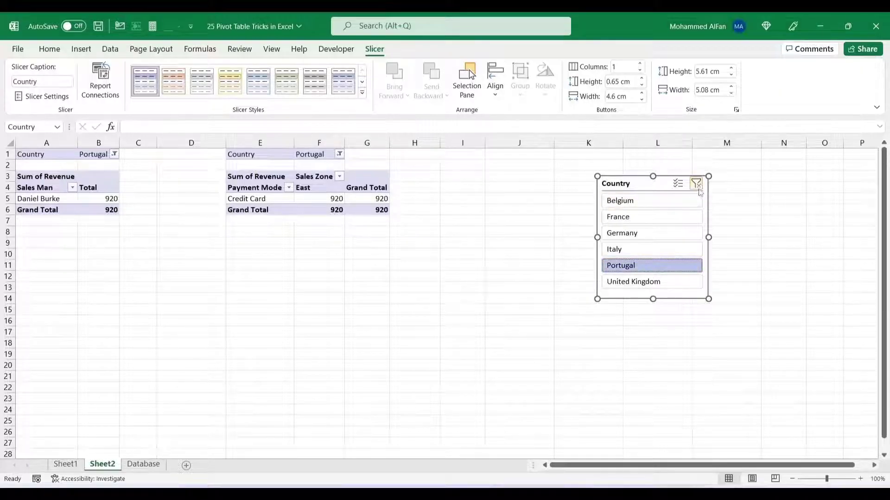
click(696, 182)
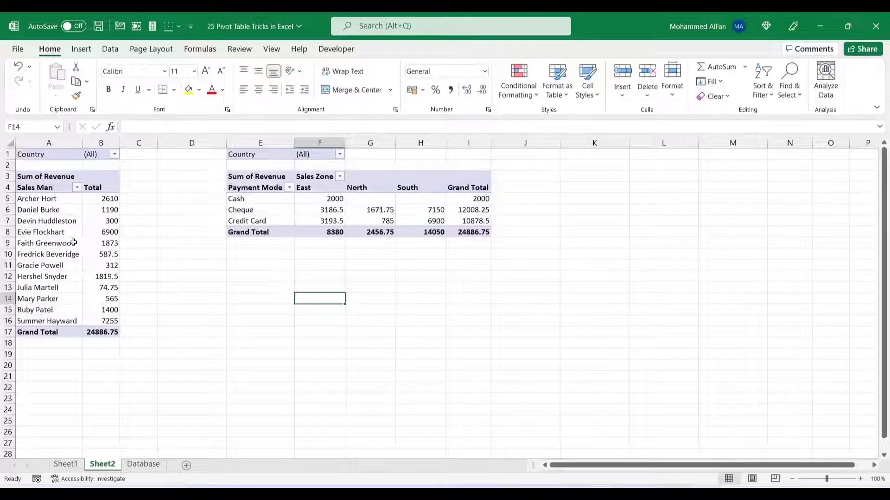
click(46, 221)
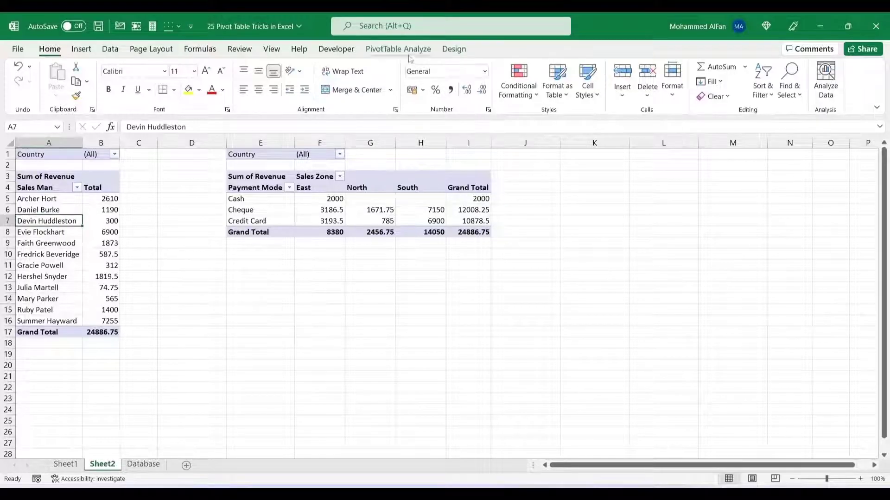
click(398, 49)
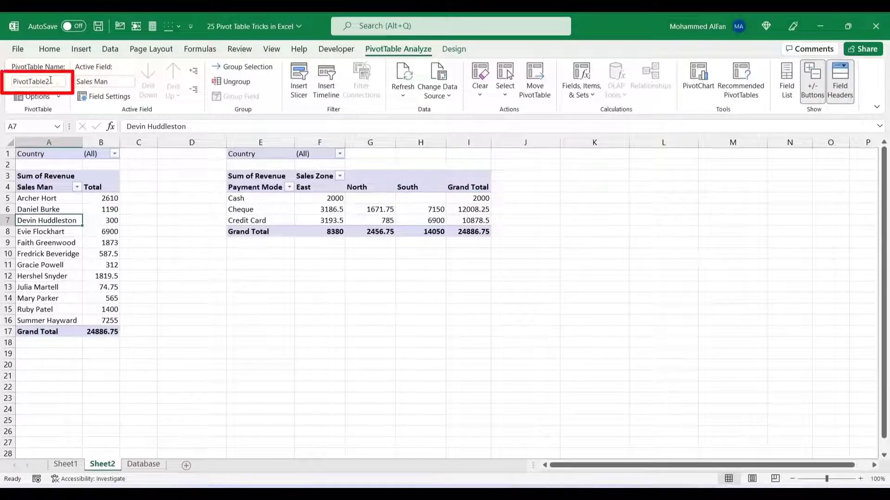
click(319, 209)
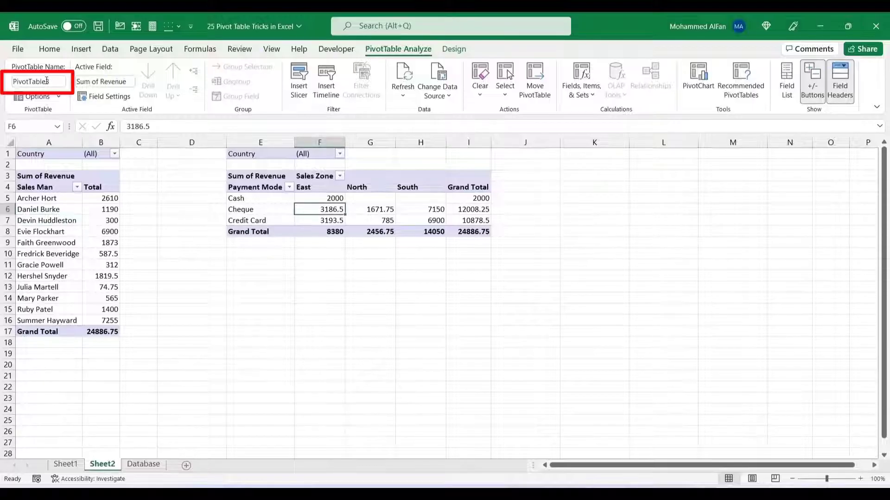
click(48, 244)
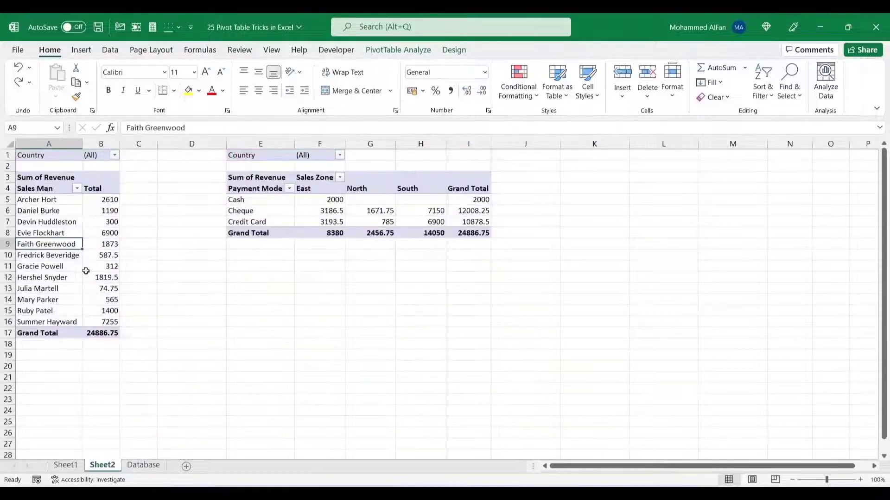
click(47, 222)
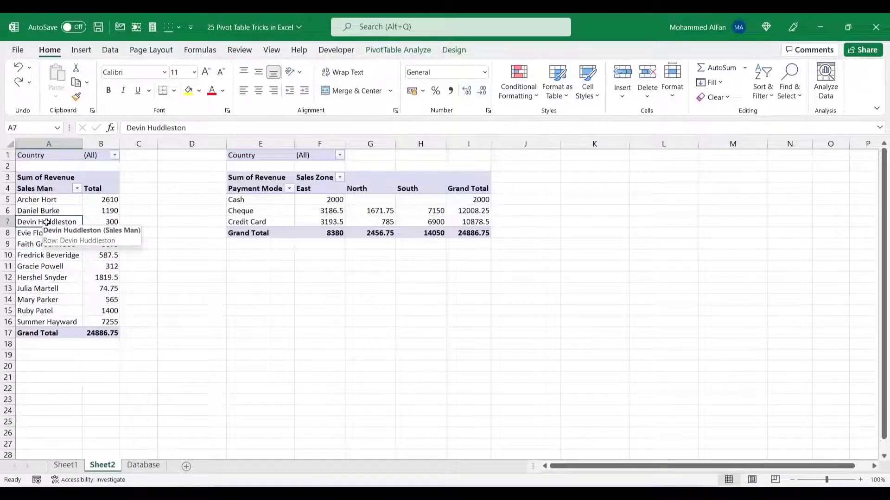
mouse_move(386, 59)
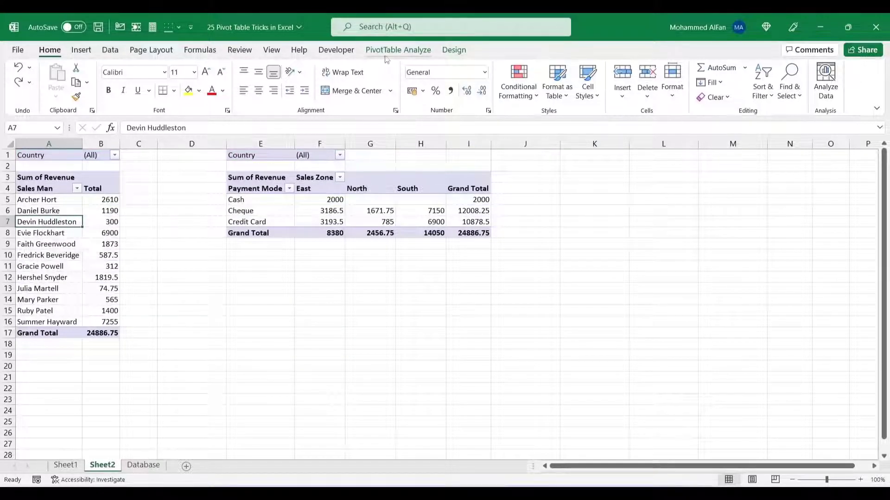
Insert an Inv Date timeline and connect it to PivotTable3 as well.
click(397, 50)
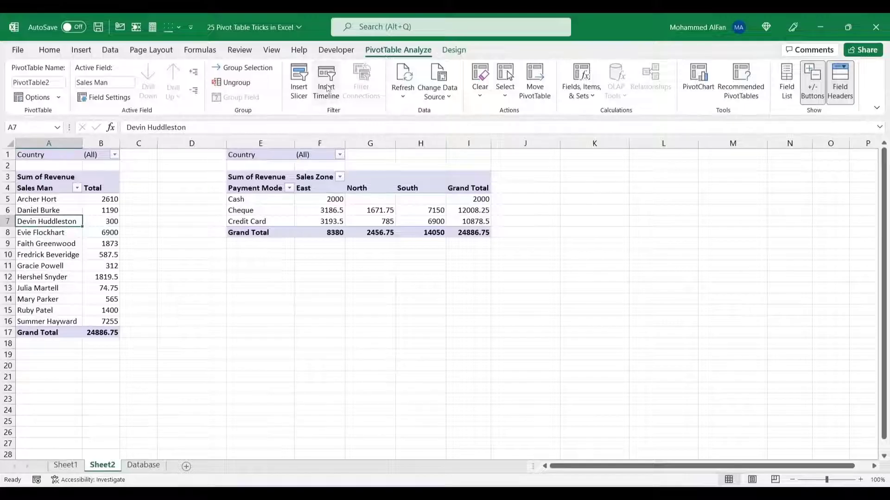
click(325, 79)
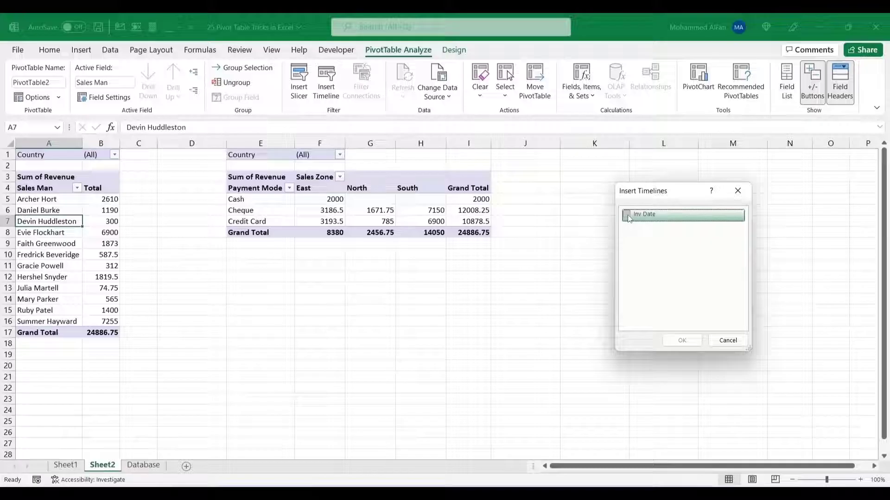
click(681, 341)
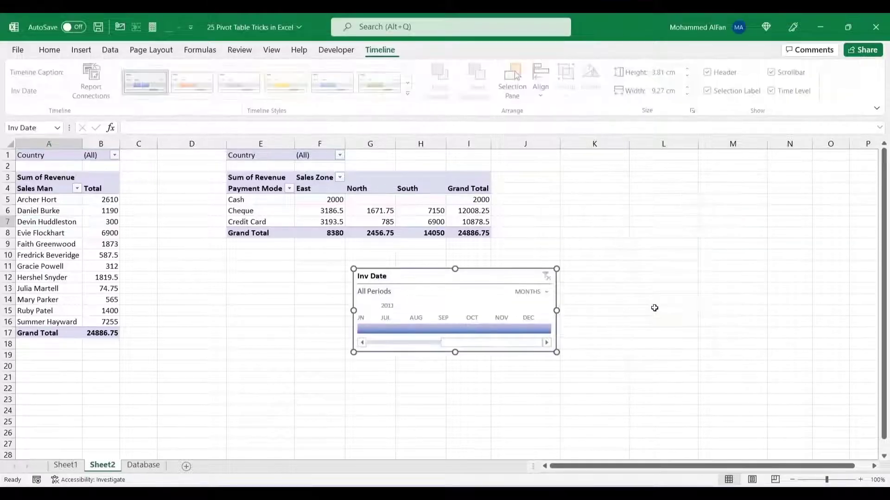
right_click(454, 309)
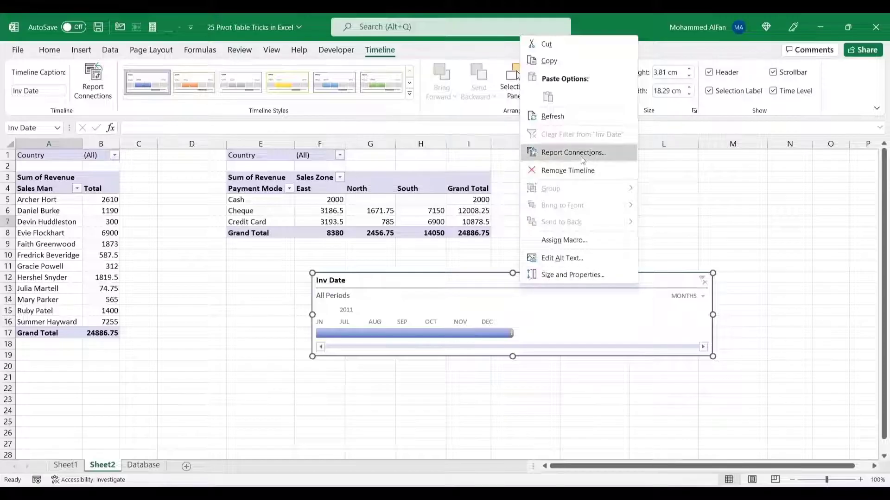
click(572, 152)
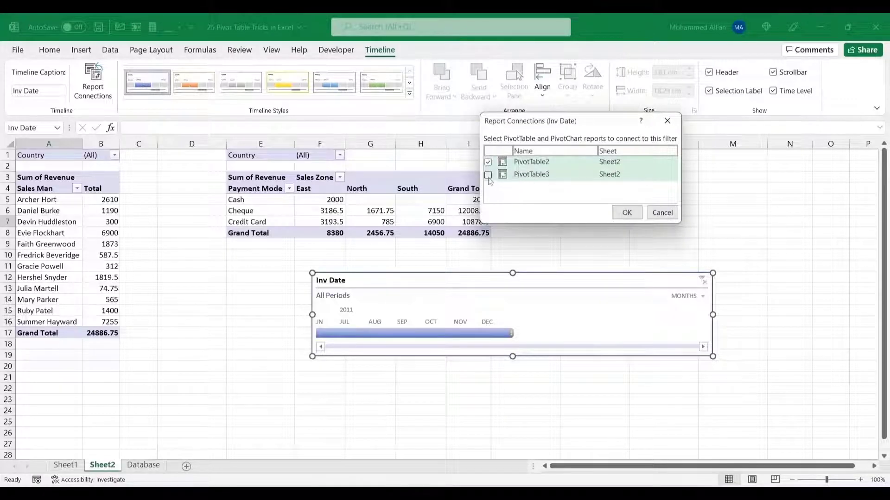
click(627, 212)
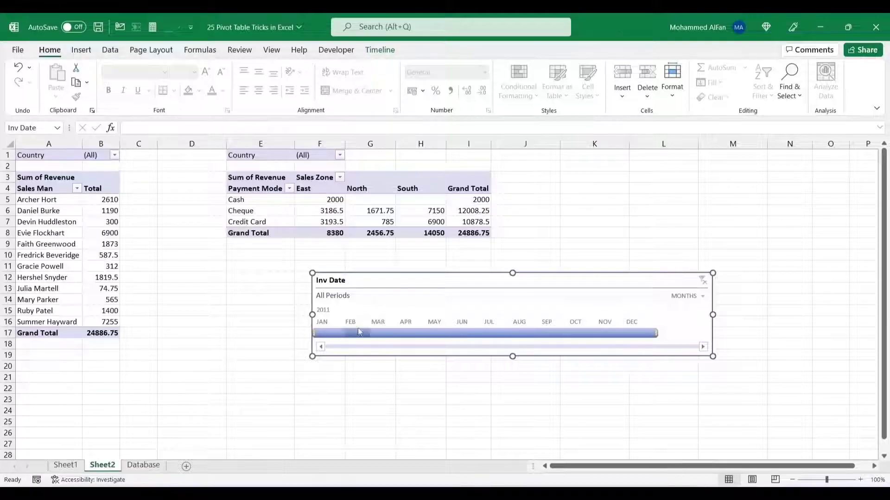
Filter to March 2011, switch the timeline to DAYS and filter both pivots to Jan 15, 2011.
click(361, 333)
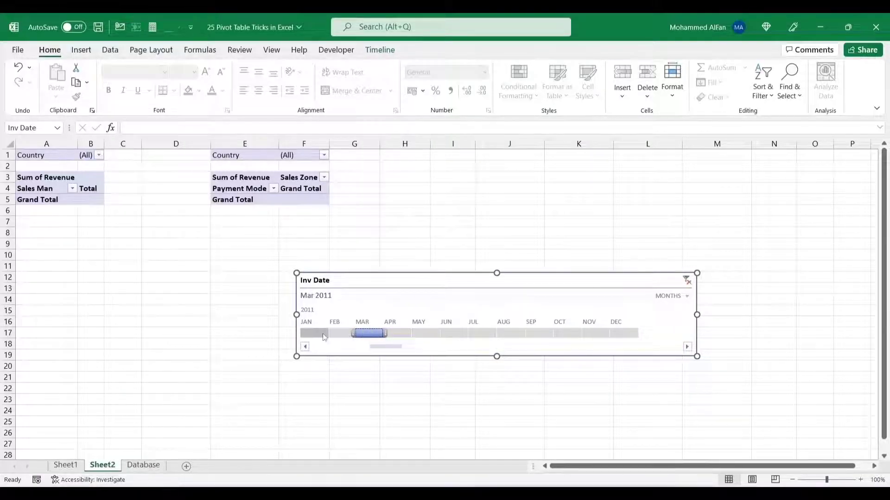
click(683, 296)
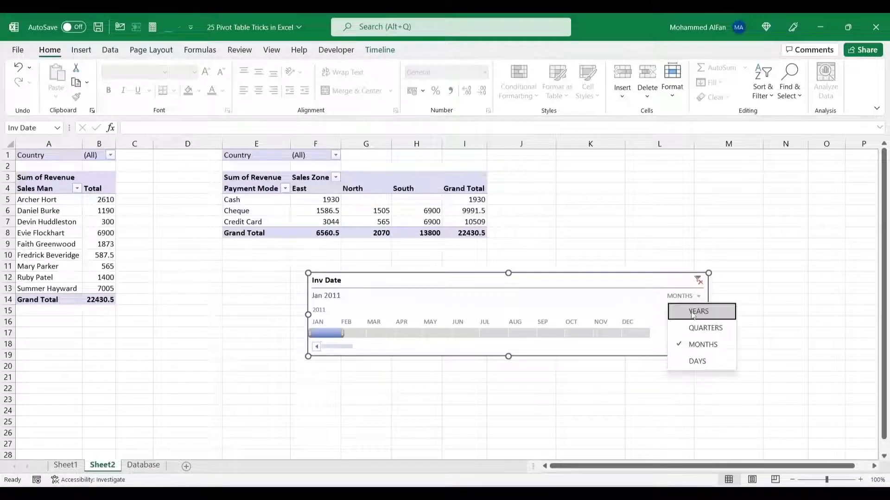
click(697, 360)
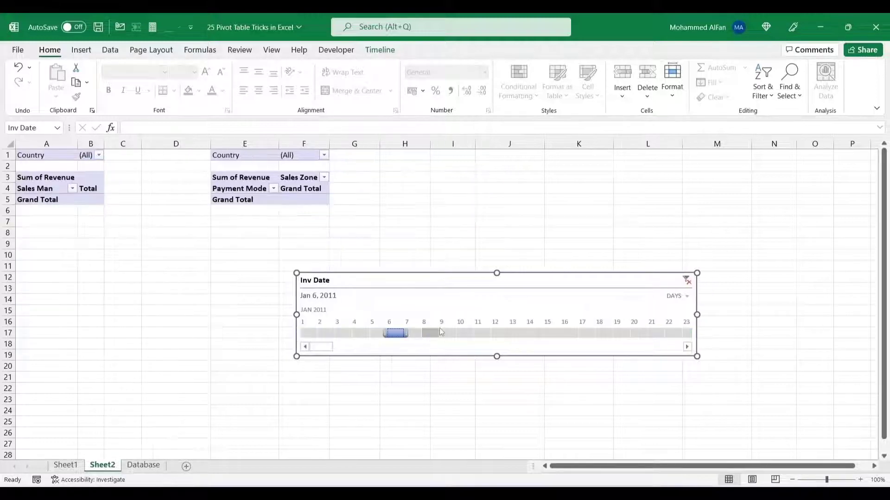
click(556, 333)
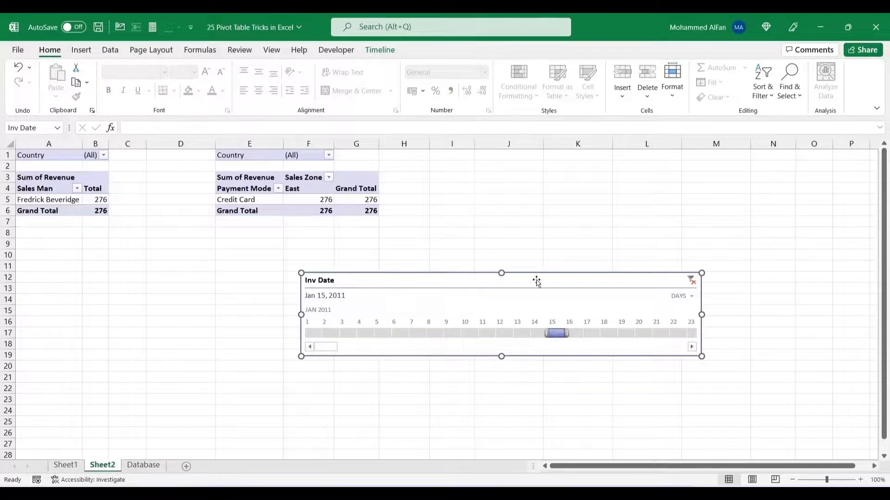
click(142, 465)
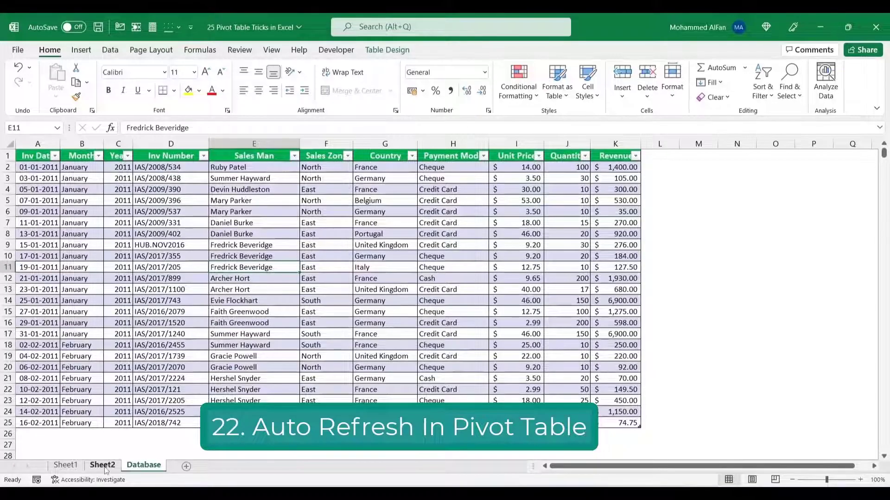
In PivotTable Options, tick 'Refresh data when opening the file' for the revenue pivot.
click(102, 465)
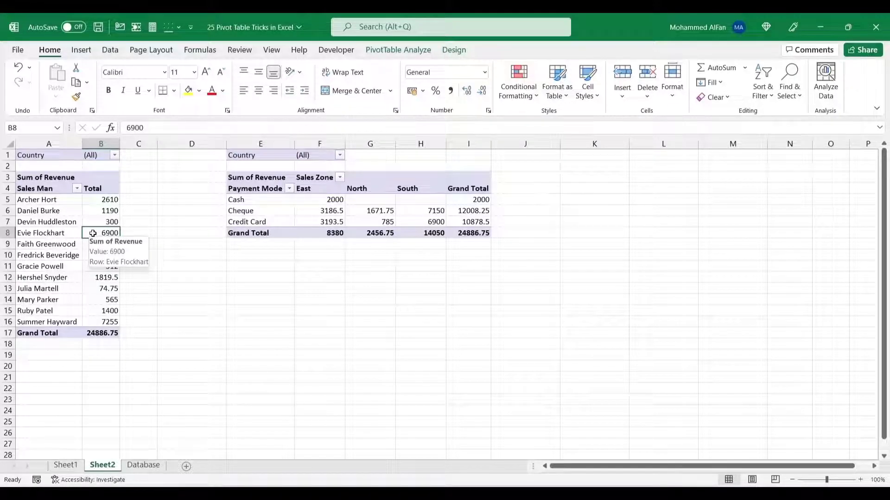
right_click(101, 233)
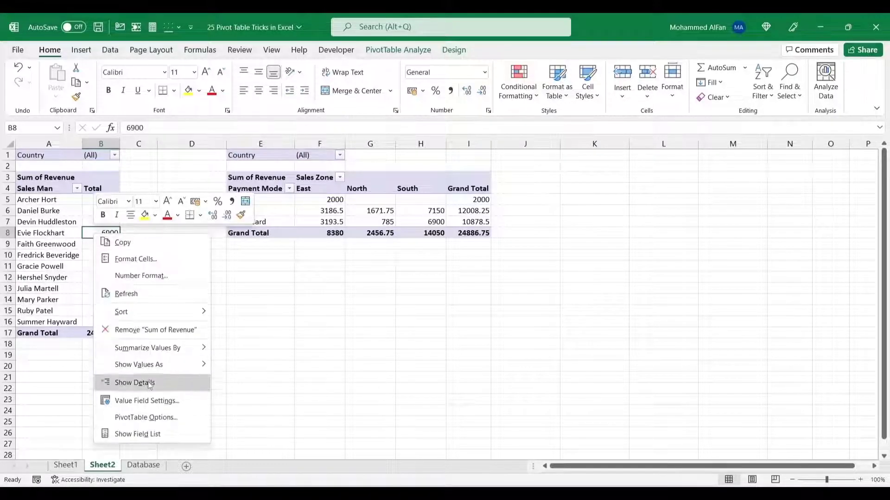
click(146, 417)
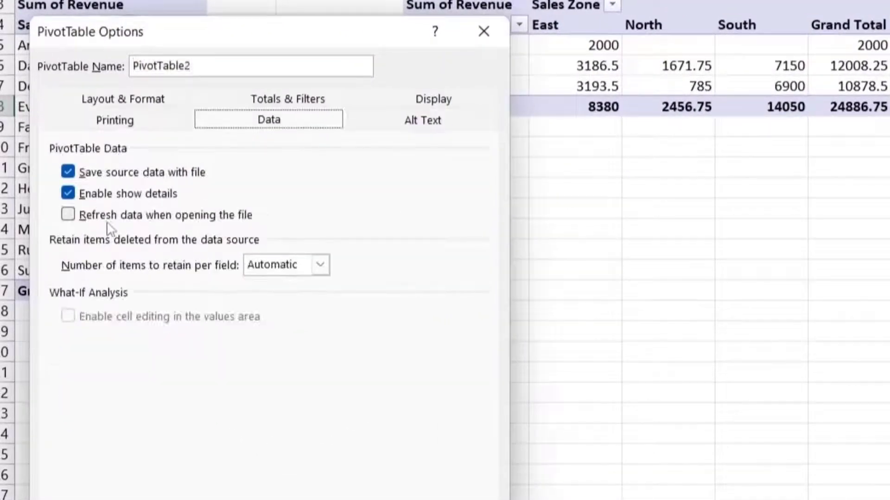
click(83, 246)
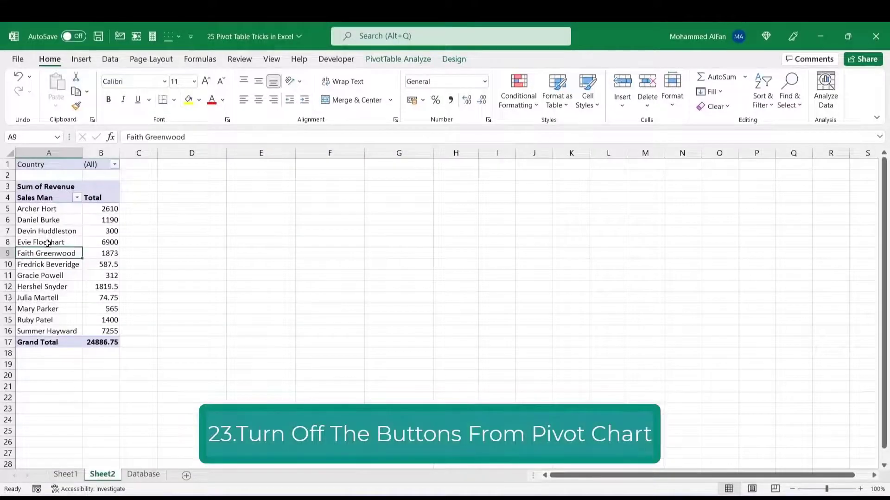
Insert a PivotChart of revenue per salesman and hide all field buttons on it.
click(48, 242)
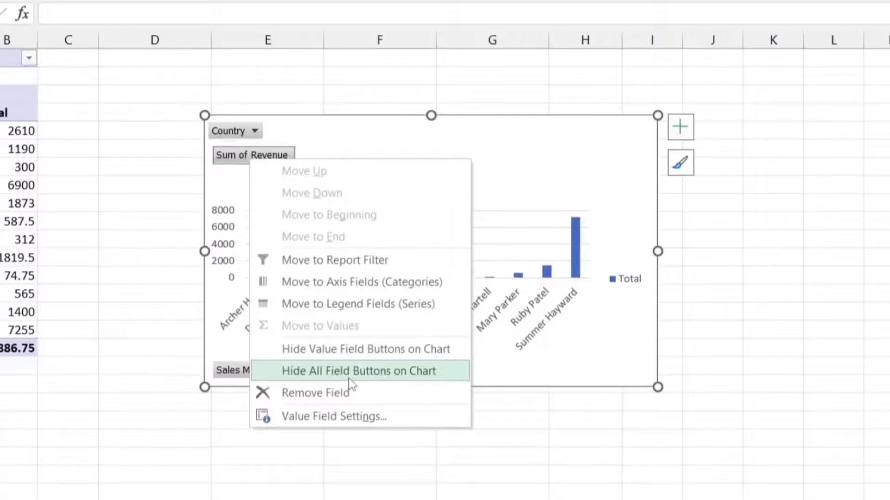
click(356, 371)
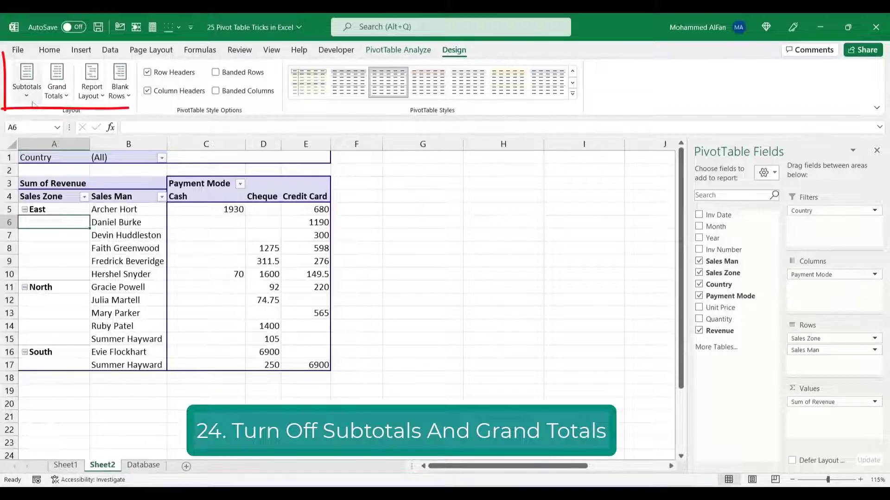
click(25, 78)
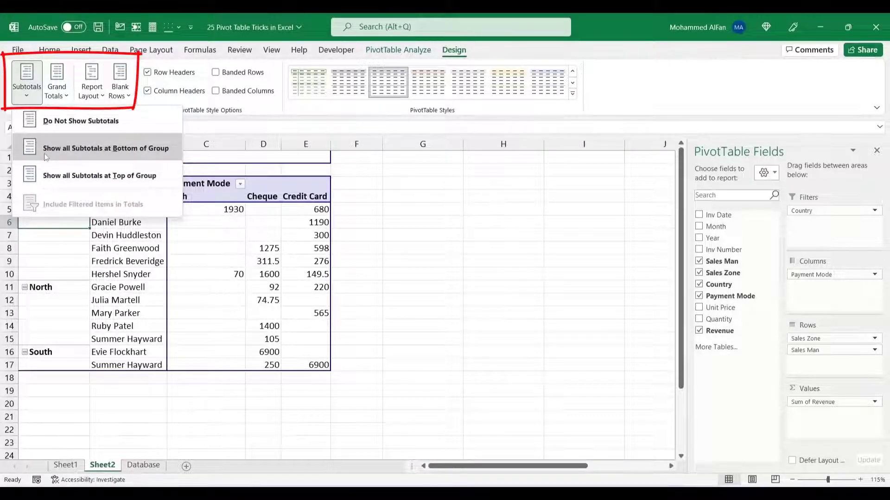
click(105, 148)
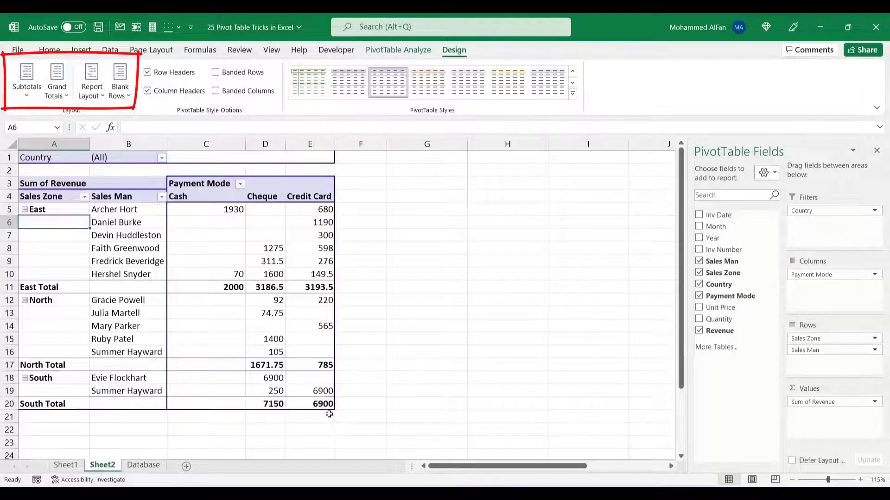
click(27, 78)
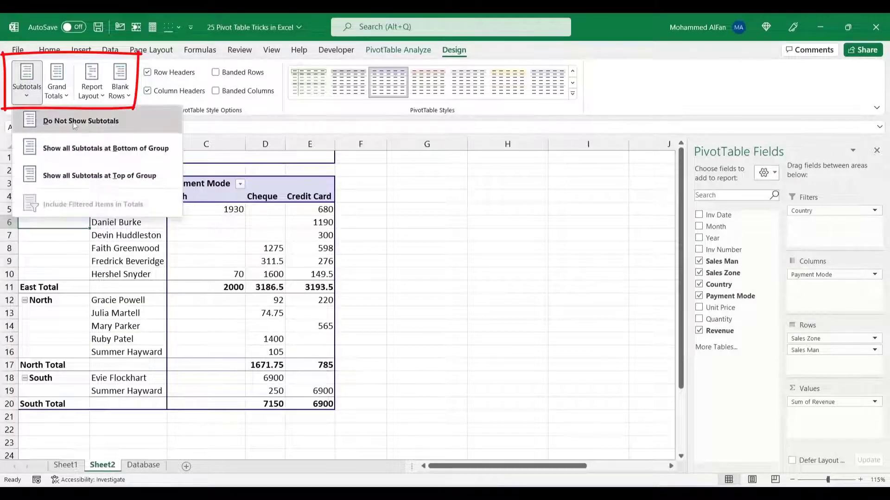
click(80, 120)
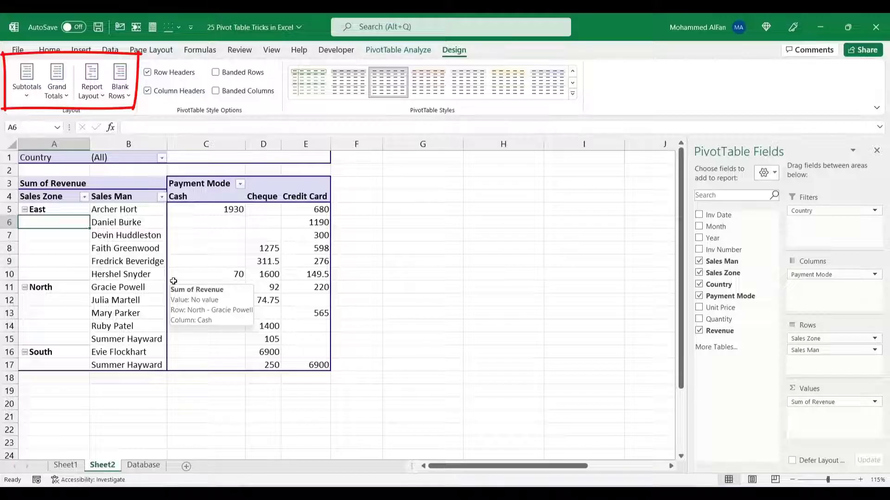
click(57, 80)
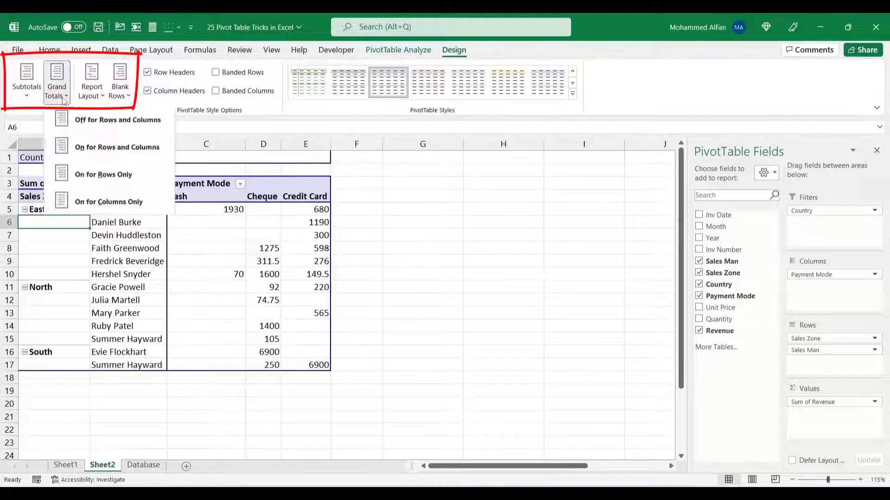
mouse_move(116, 148)
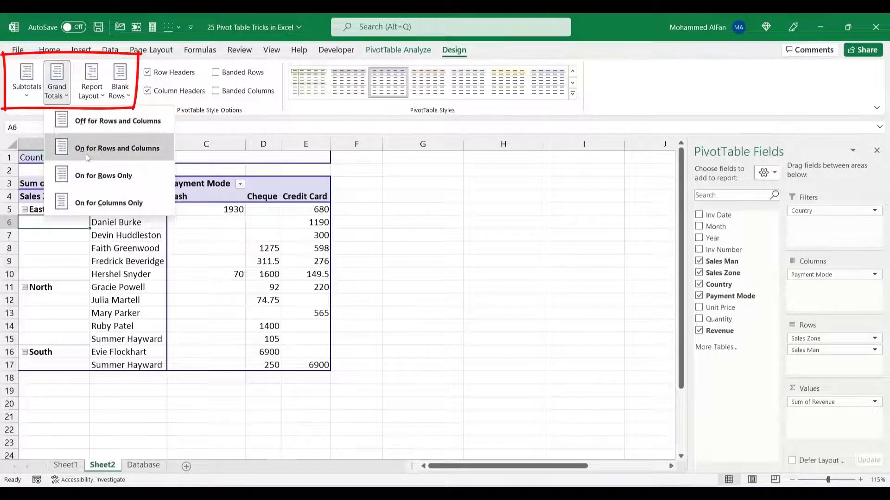
click(117, 148)
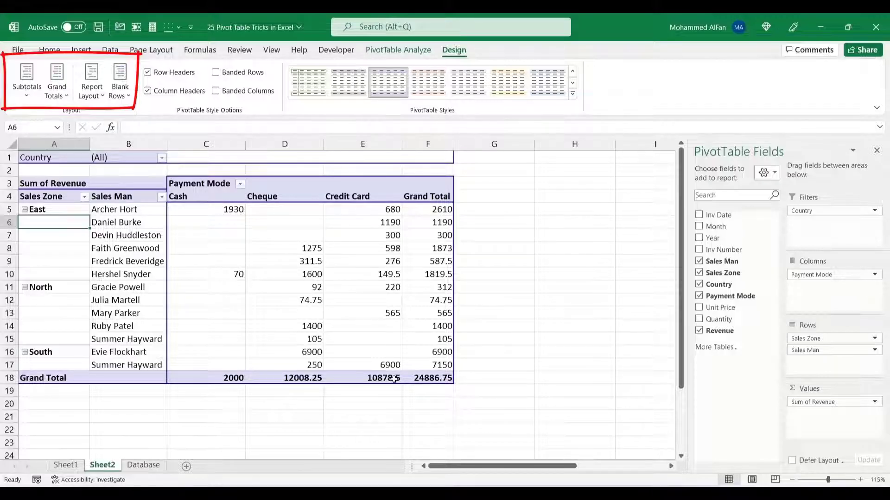
click(55, 79)
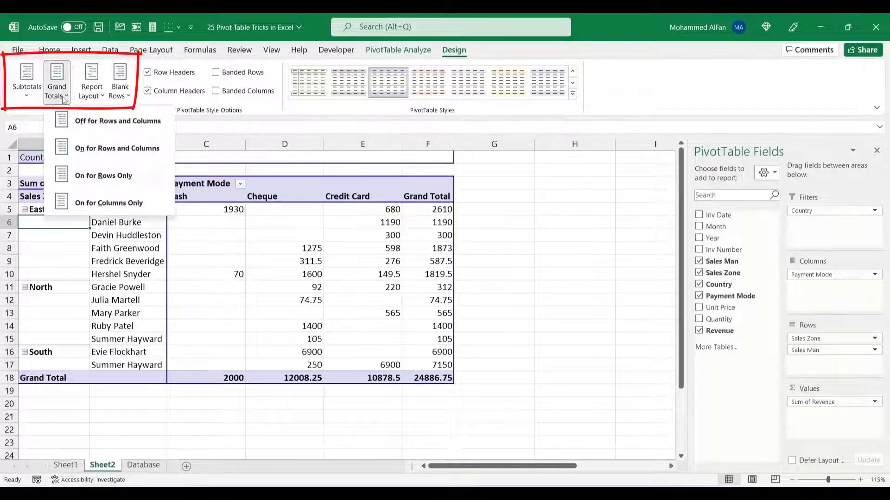
click(118, 120)
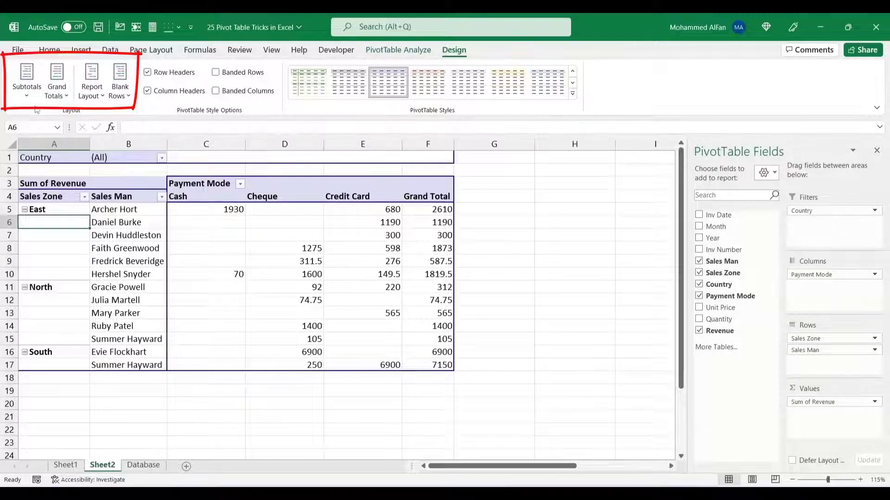
click(56, 80)
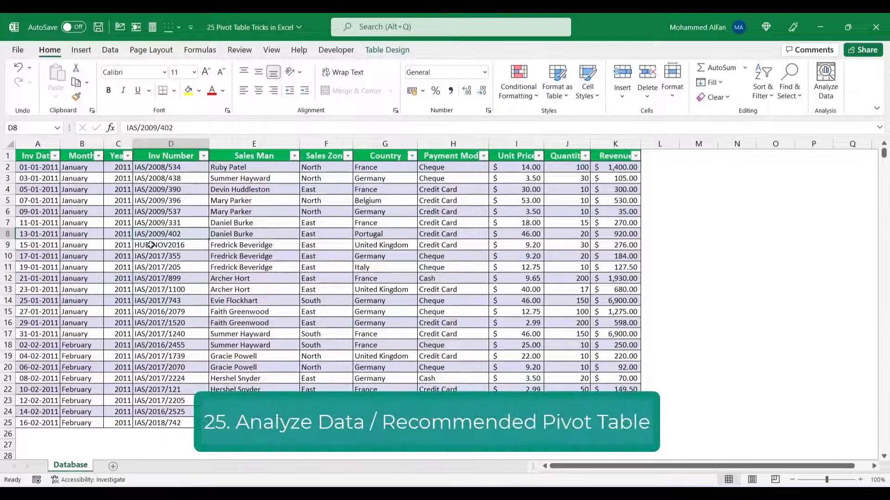
Create the recommended 'Sum of Revenue by Payment Mode' pivot on a new sheet.
click(81, 50)
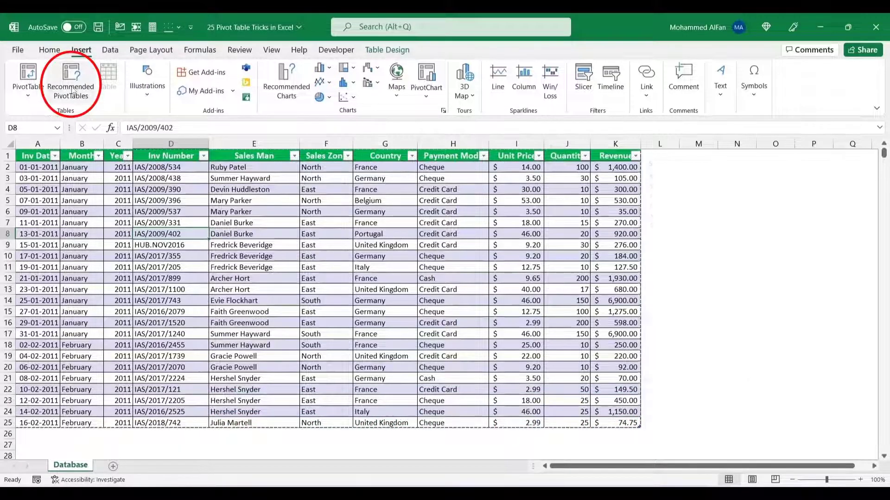
click(70, 84)
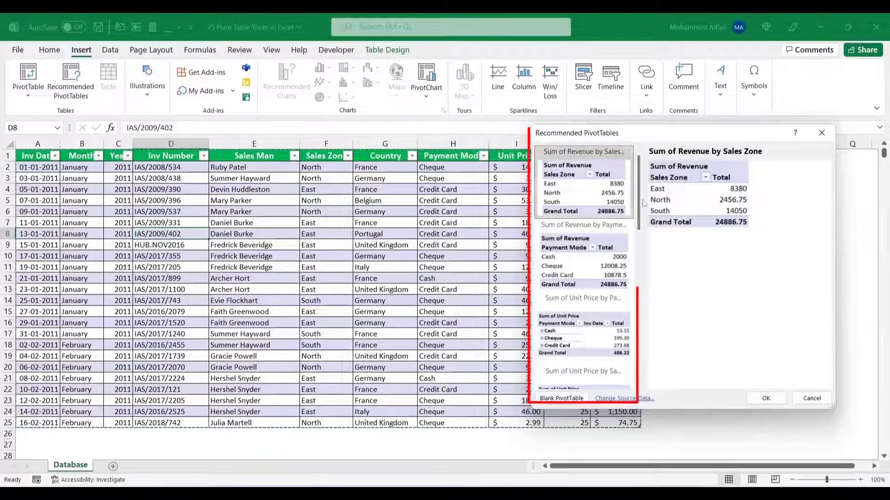
scroll(down, 3)
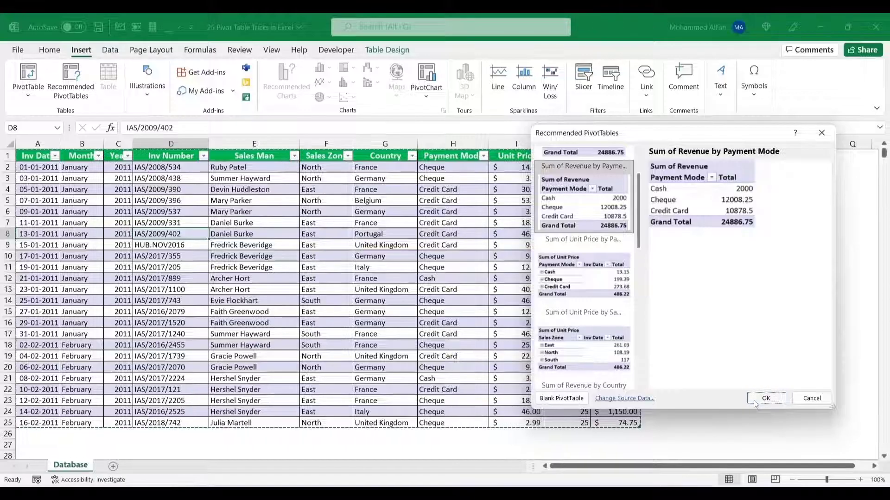
click(765, 397)
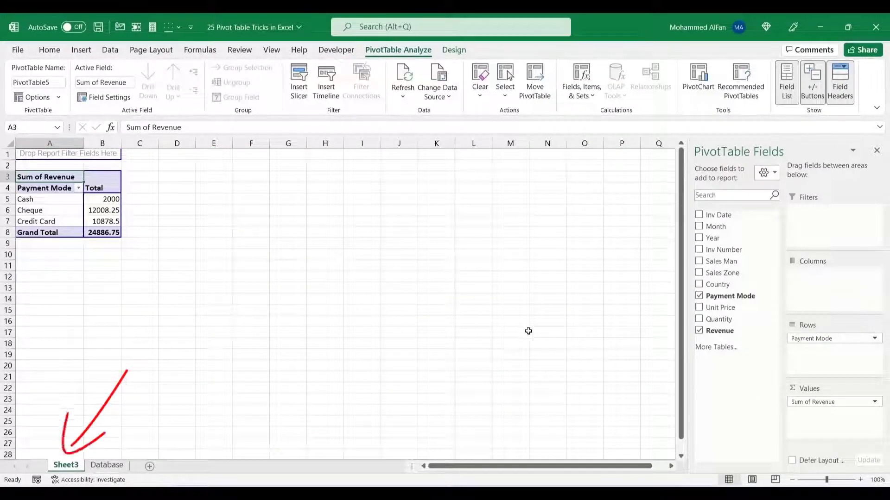
mouse_move(67, 212)
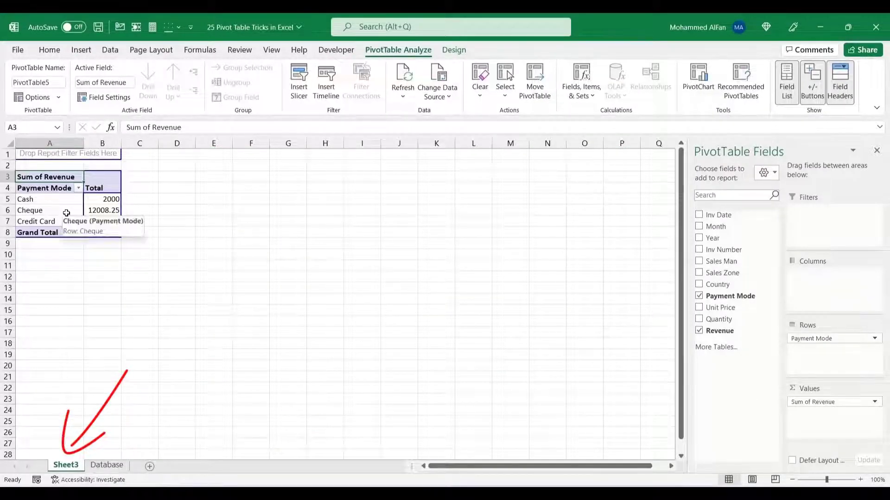
right_click(65, 464)
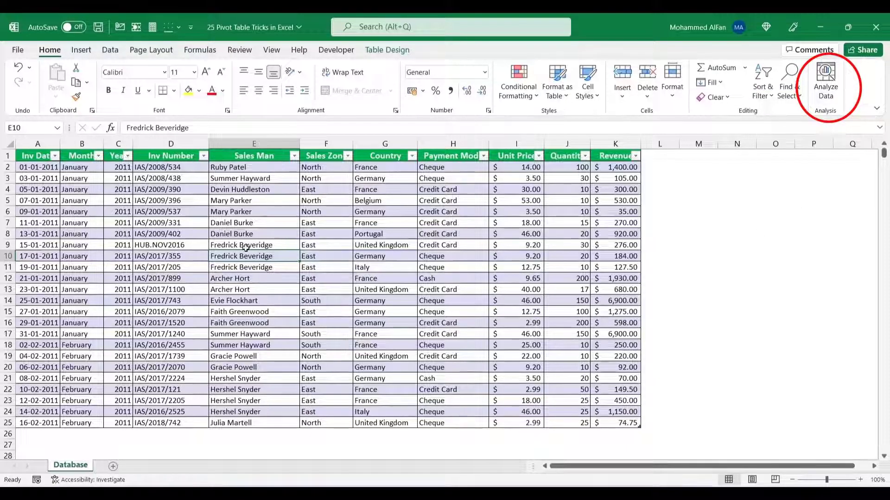
Open Analyze Data for the sales table and start typing the question 'sum of sales under'.
click(254, 234)
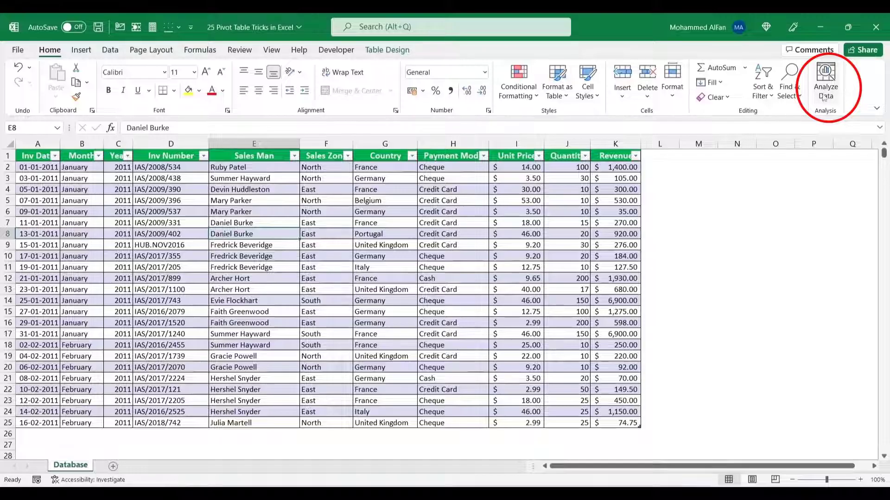
click(825, 80)
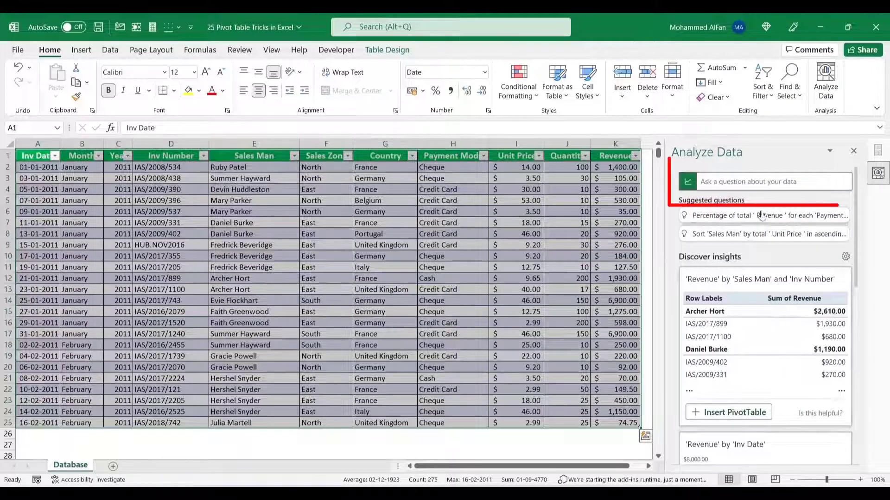
click(766, 181)
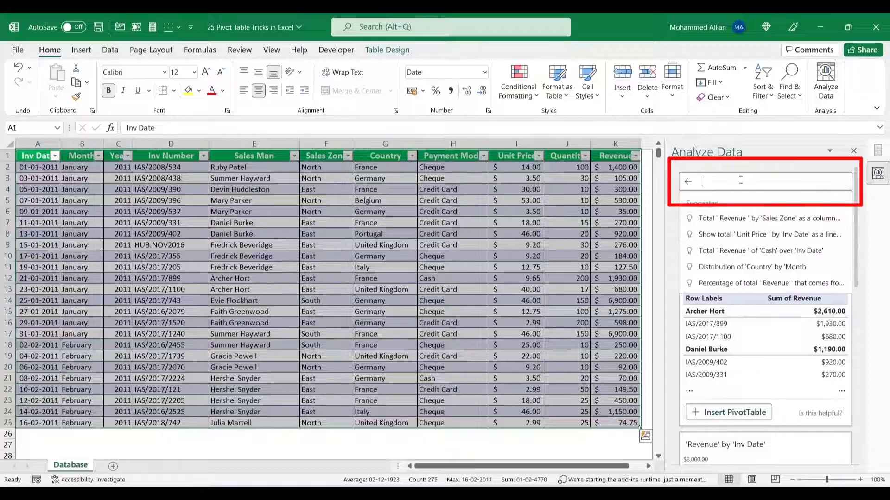
text(sum of)
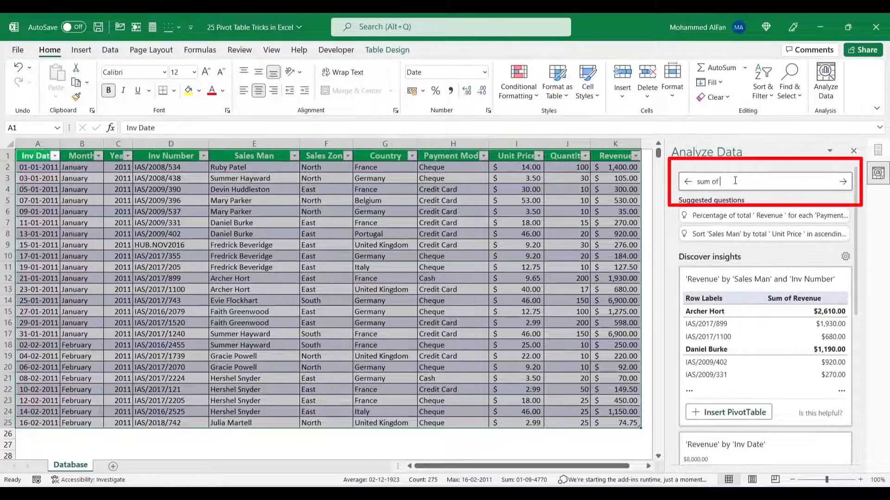
text(sales under)
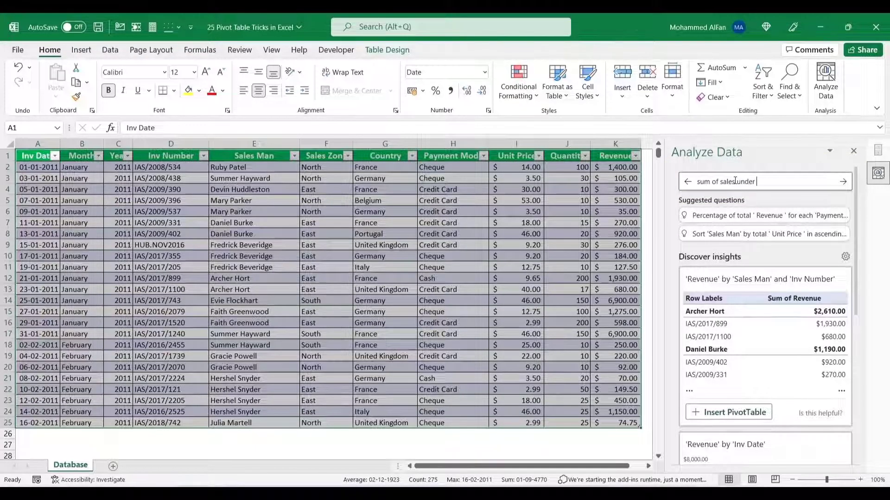